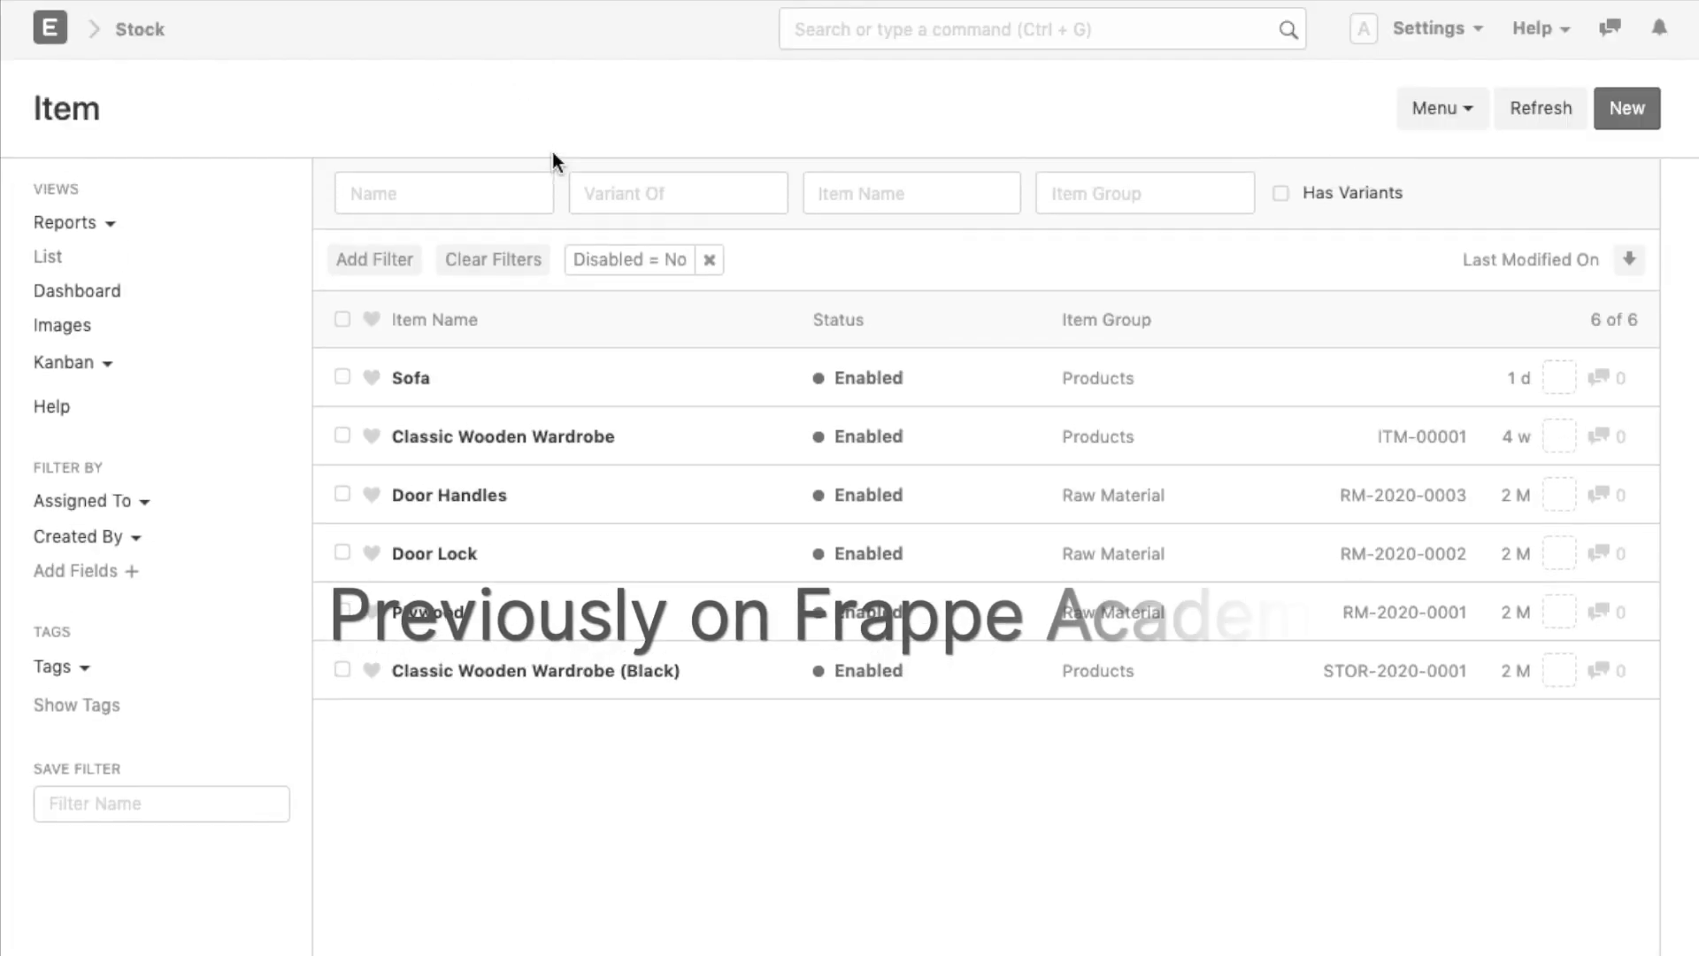
Step: Bring up the Accounting workspace and scroll down to Reports & Masters, including Financial Statements
{"action": "type", "text": "Sales"}
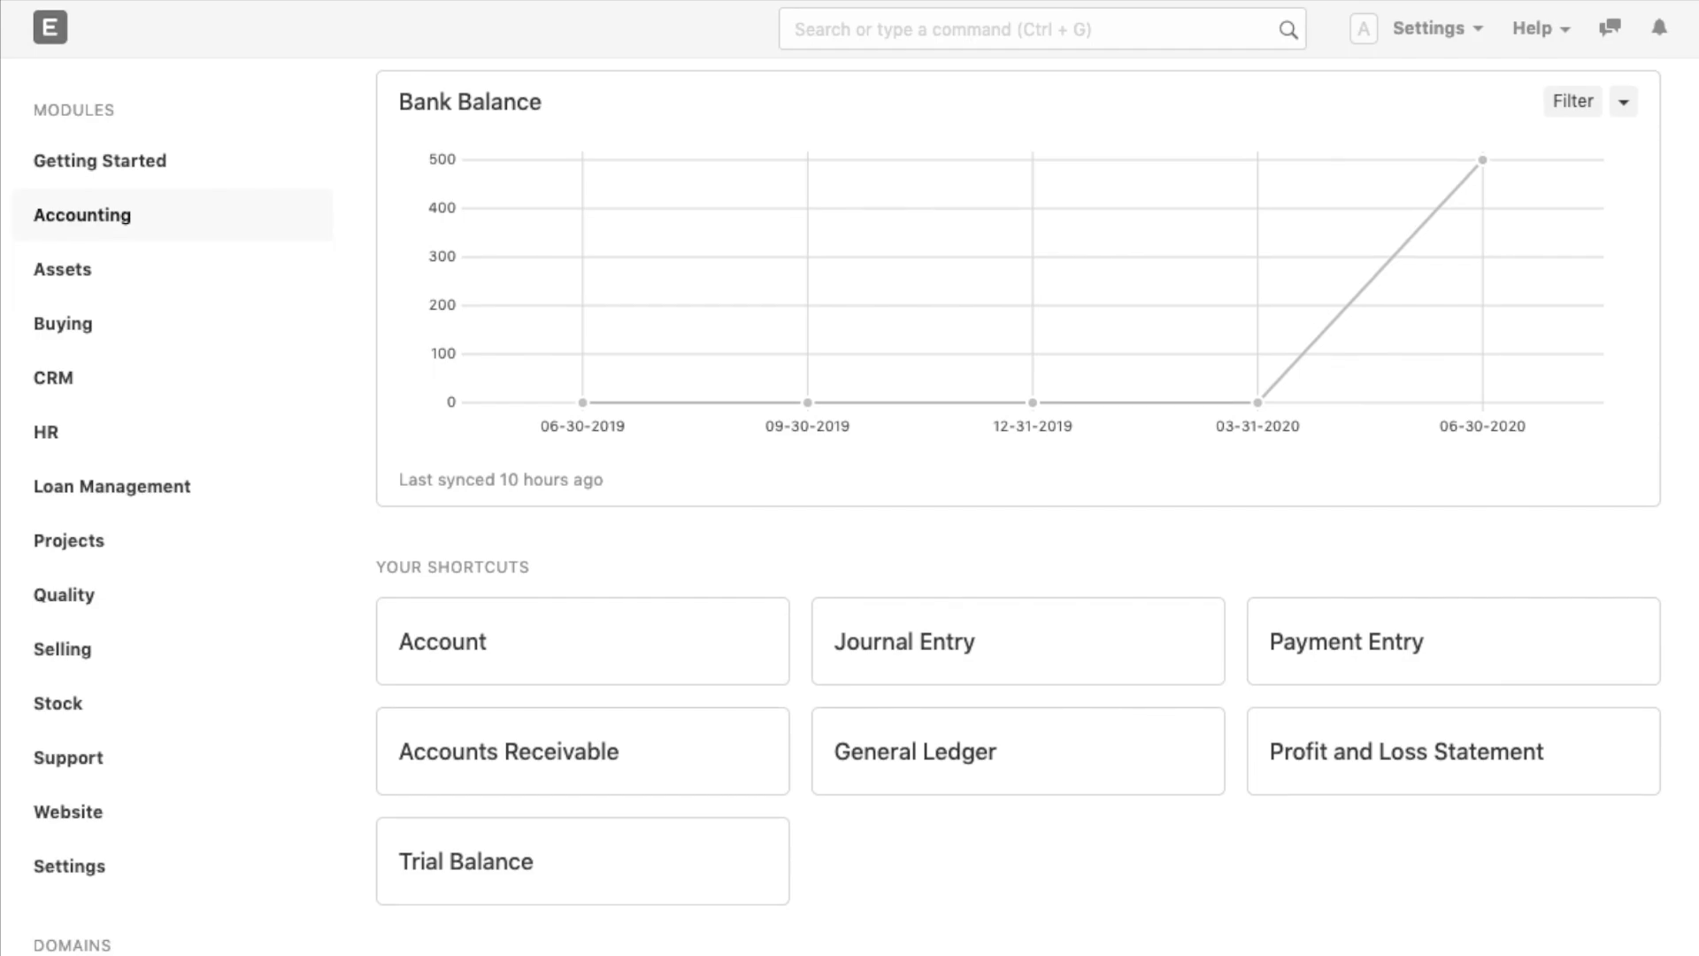
{"action": "scroll", "scroll_direction": "down", "scroll_amount": 3}
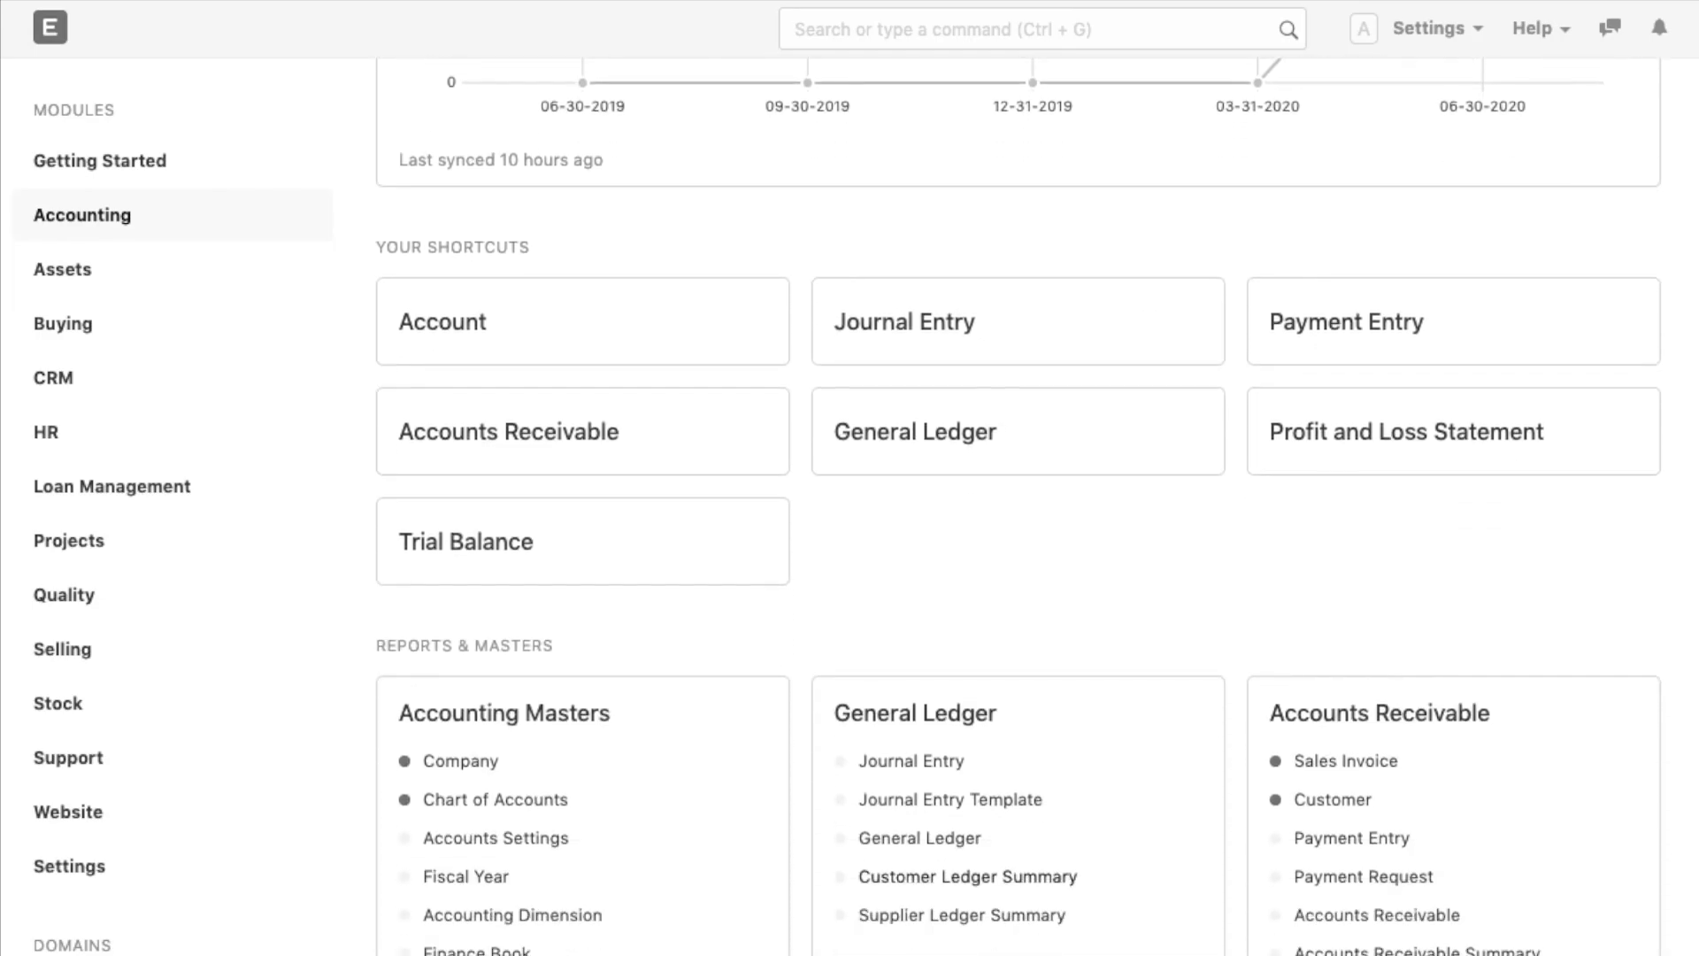
{"action": "scroll", "scroll_direction": "down", "scroll_amount": 3}
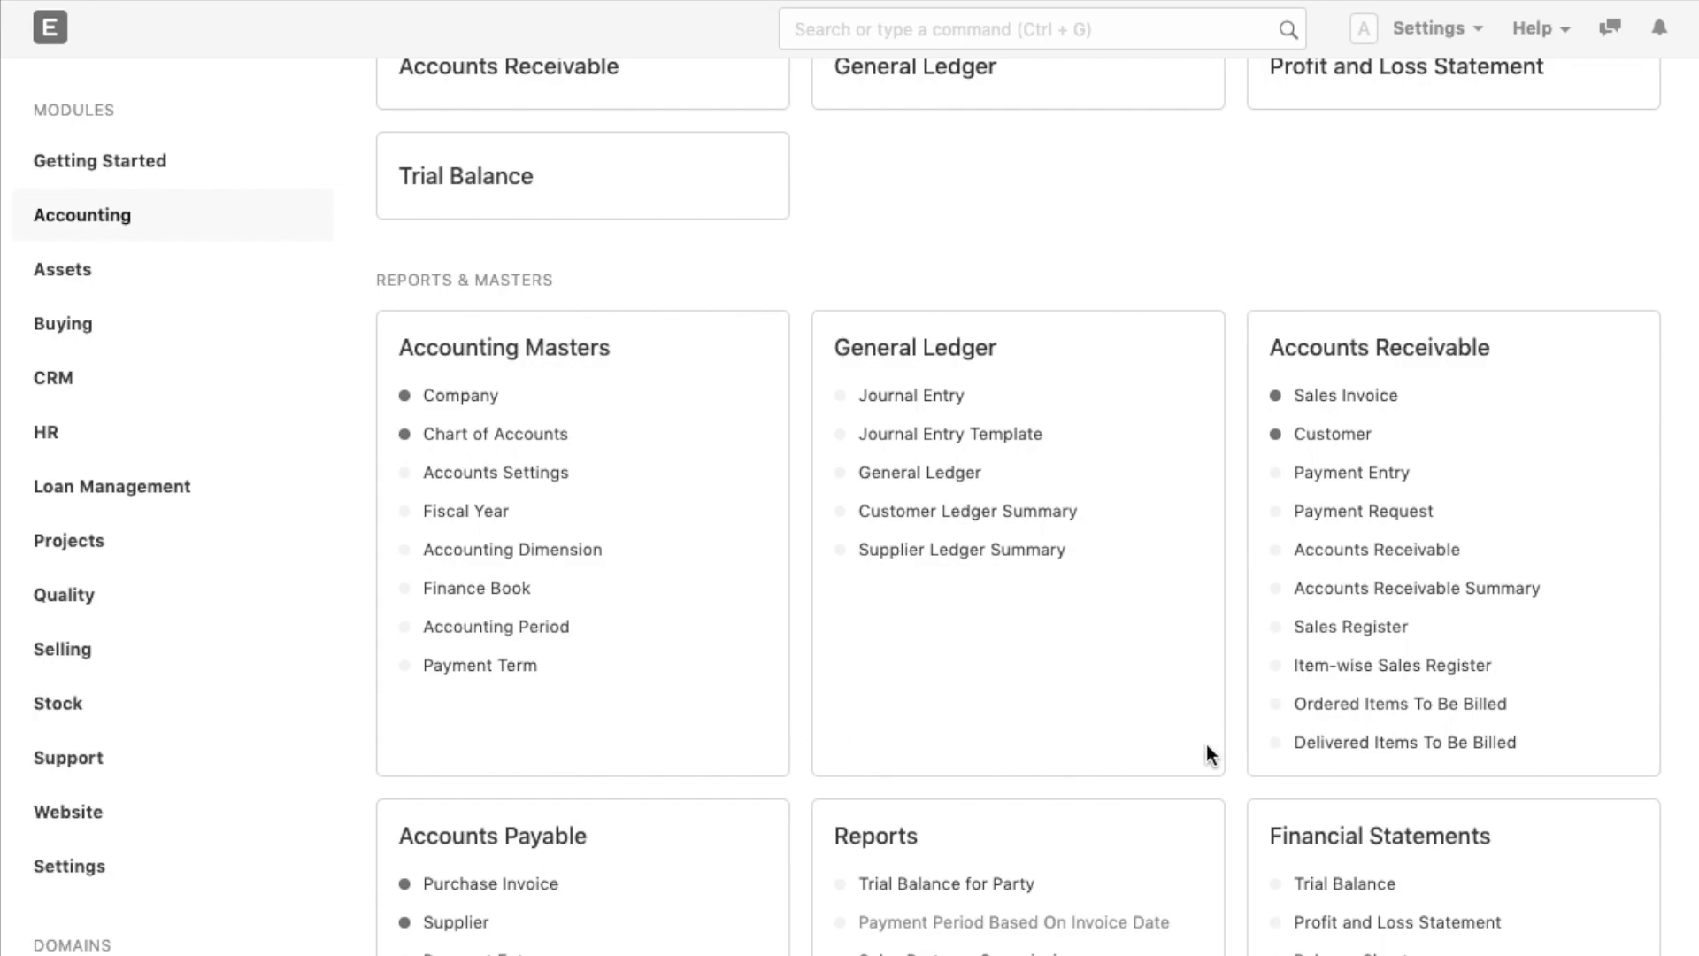
{"action": "scroll", "scroll_direction": "down", "scroll_amount": 3}
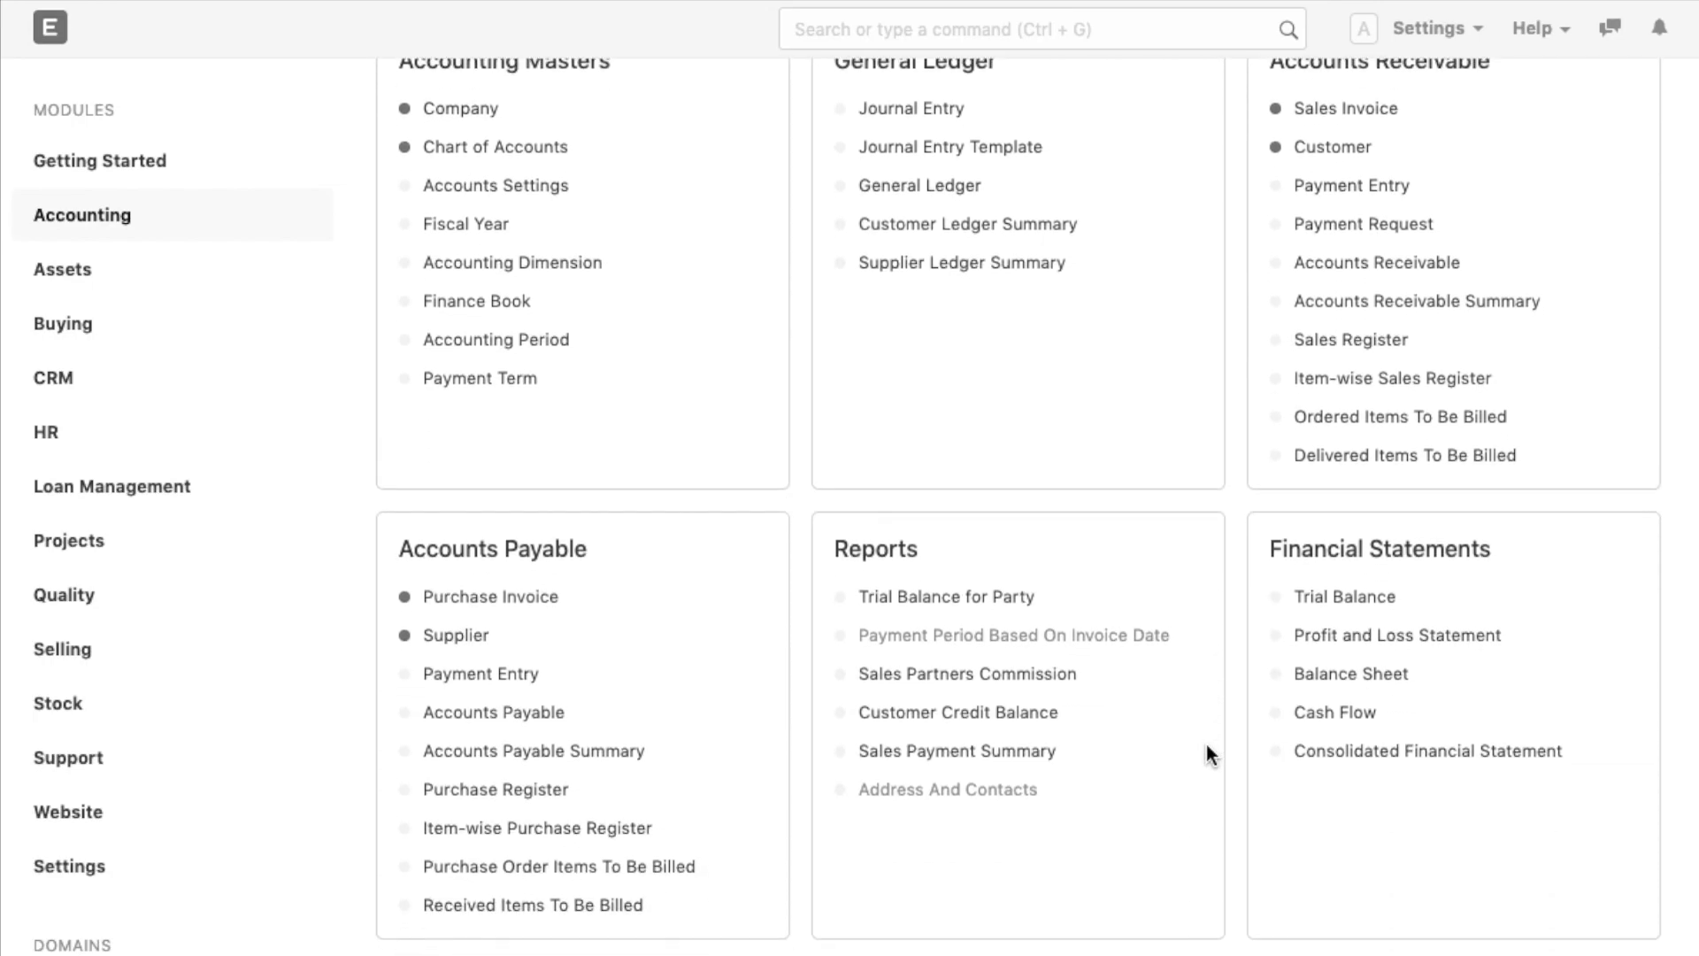
{"action": "mouse_move", "coordinate": [956, 431]}
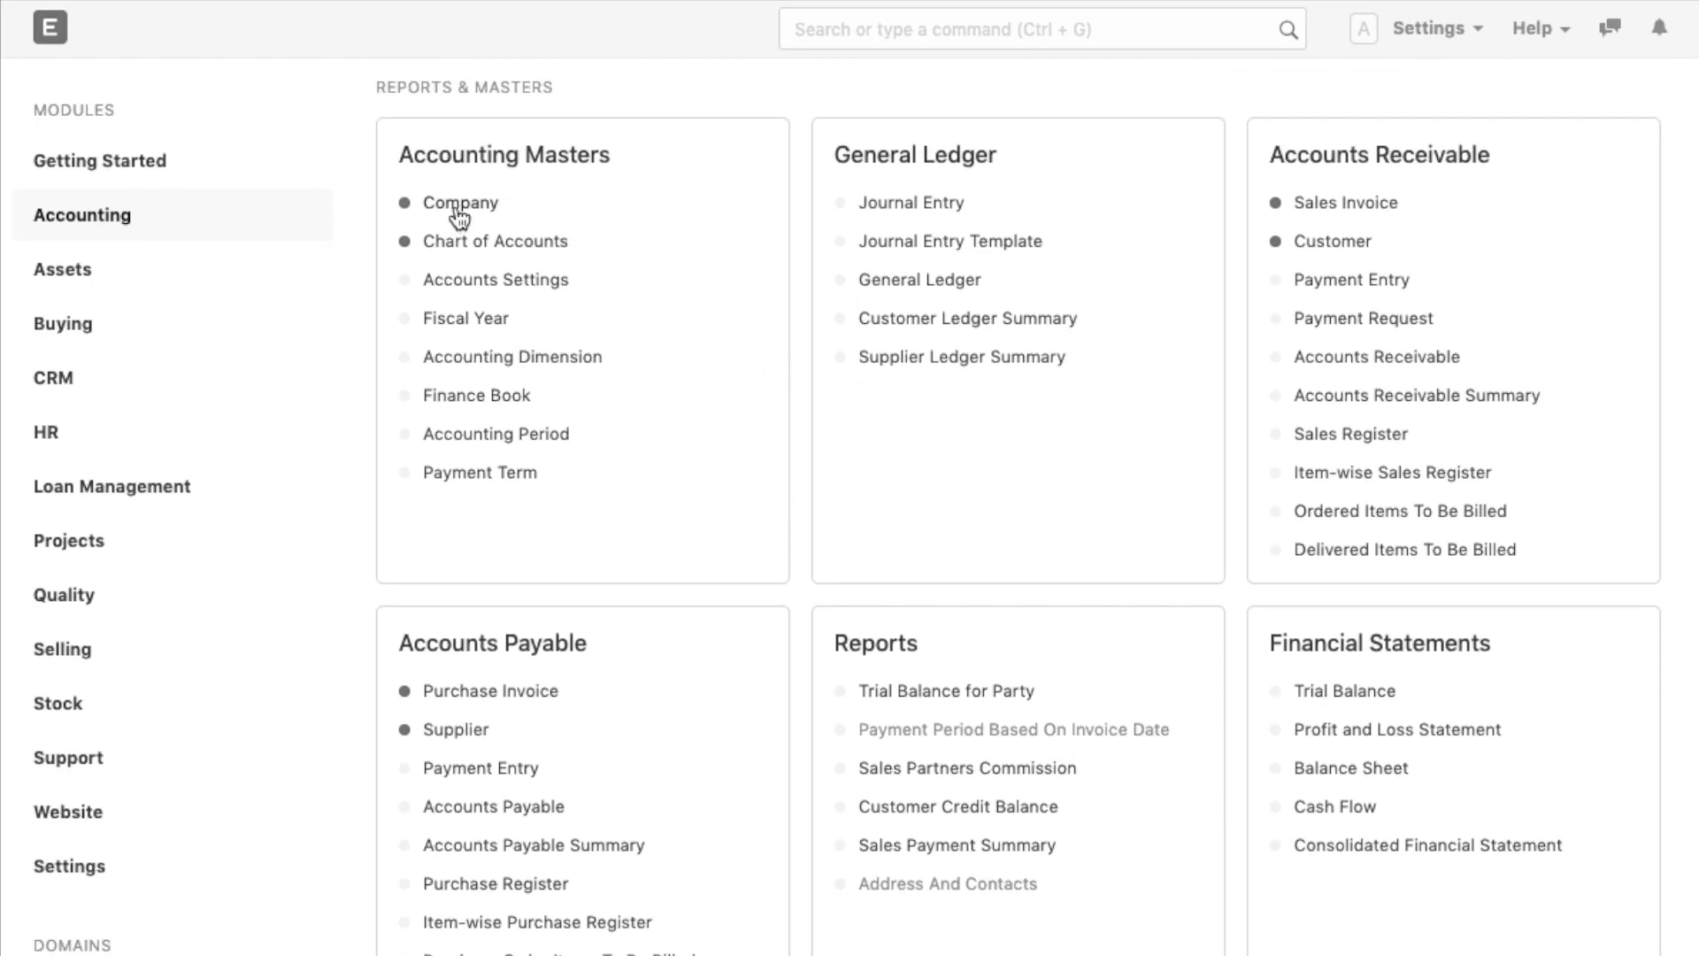
{"action": "mouse_move", "coordinate": [460, 325]}
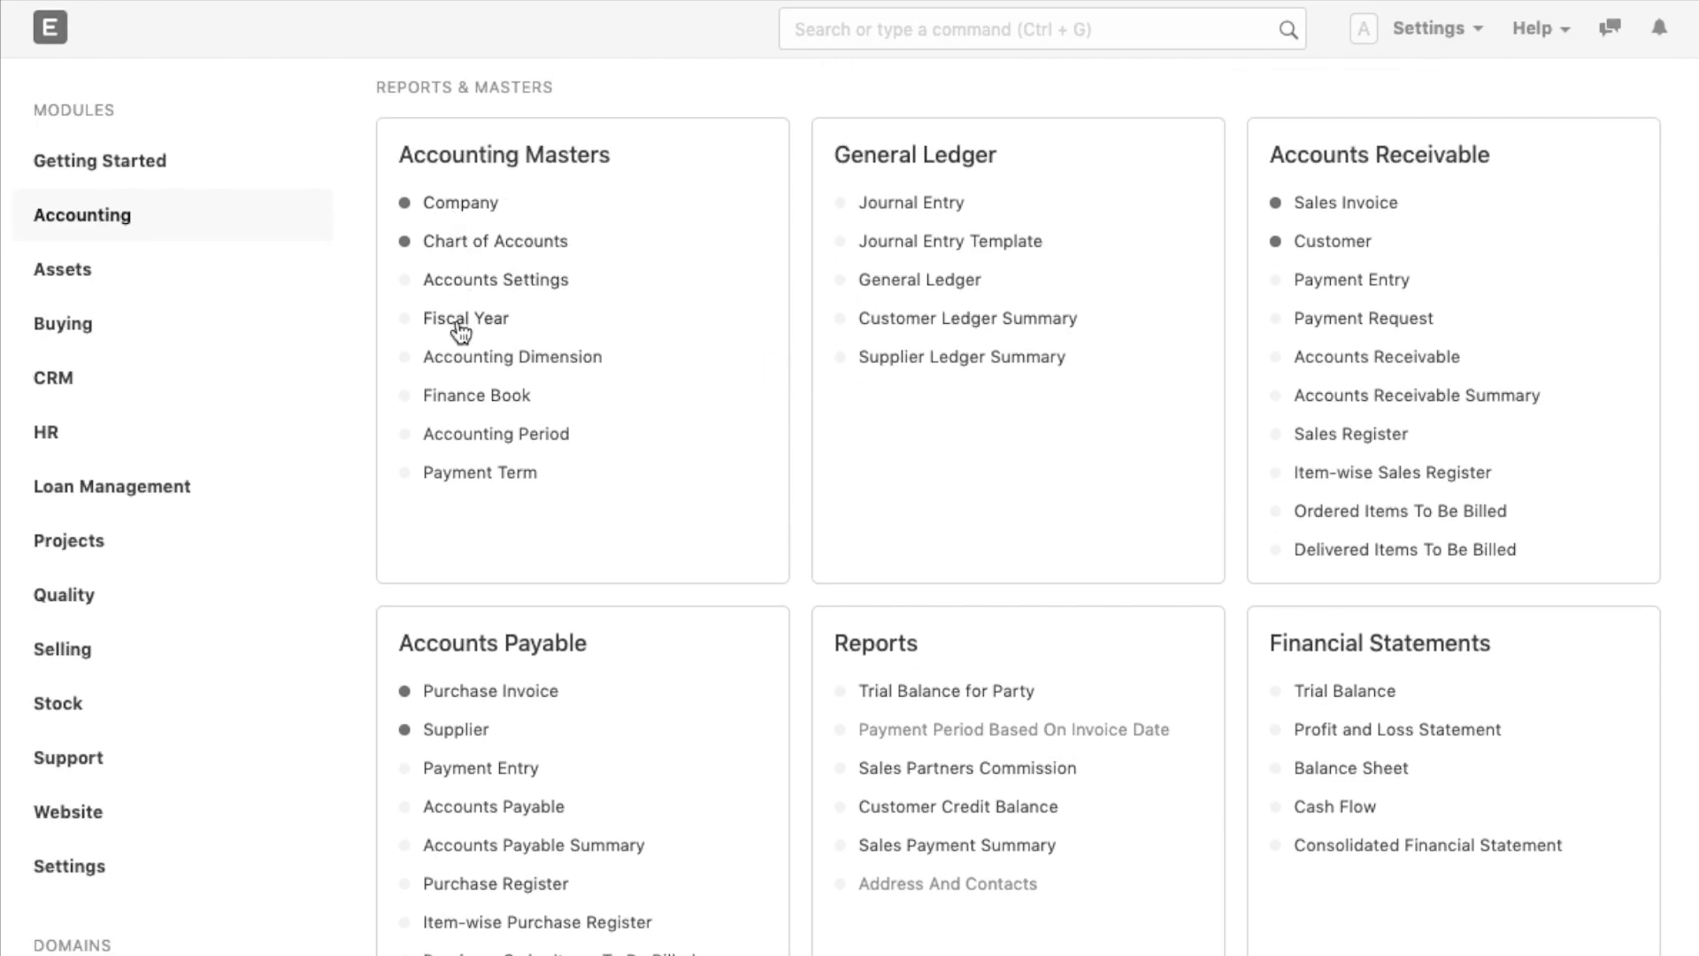
Step: Open Getting Started, preview a blank new Customer form, then return to Getting Started
{"action": "left_click", "coordinate": [98, 160]}
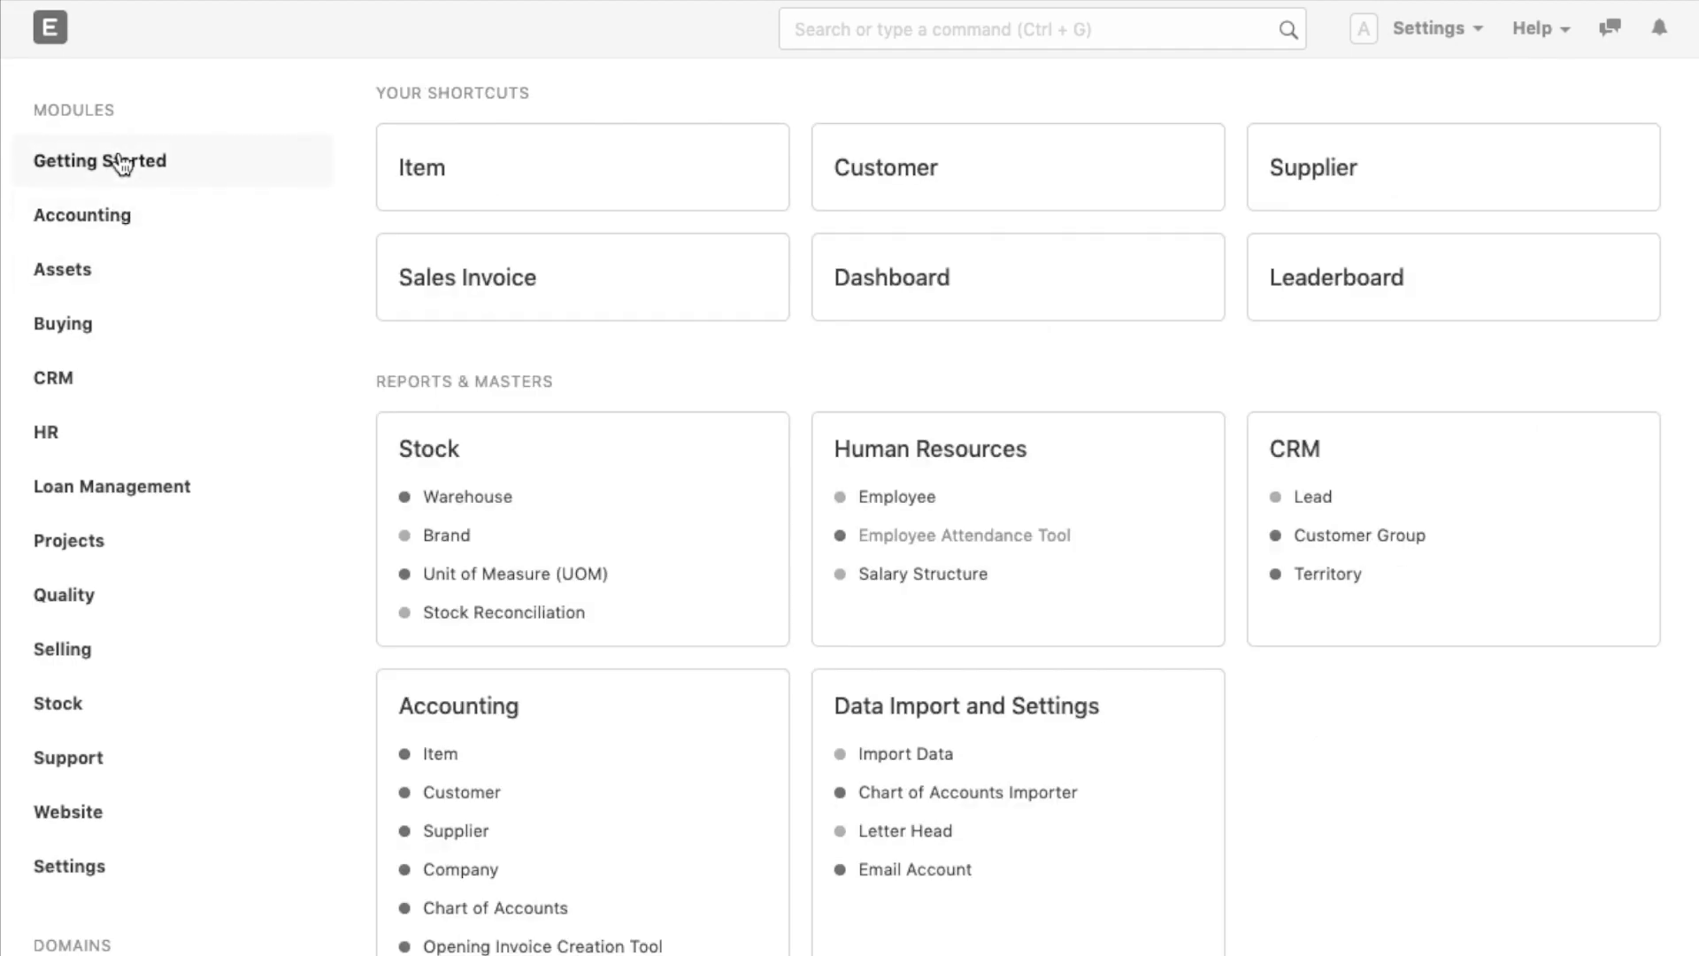
{"action": "mouse_move", "coordinate": [832, 218]}
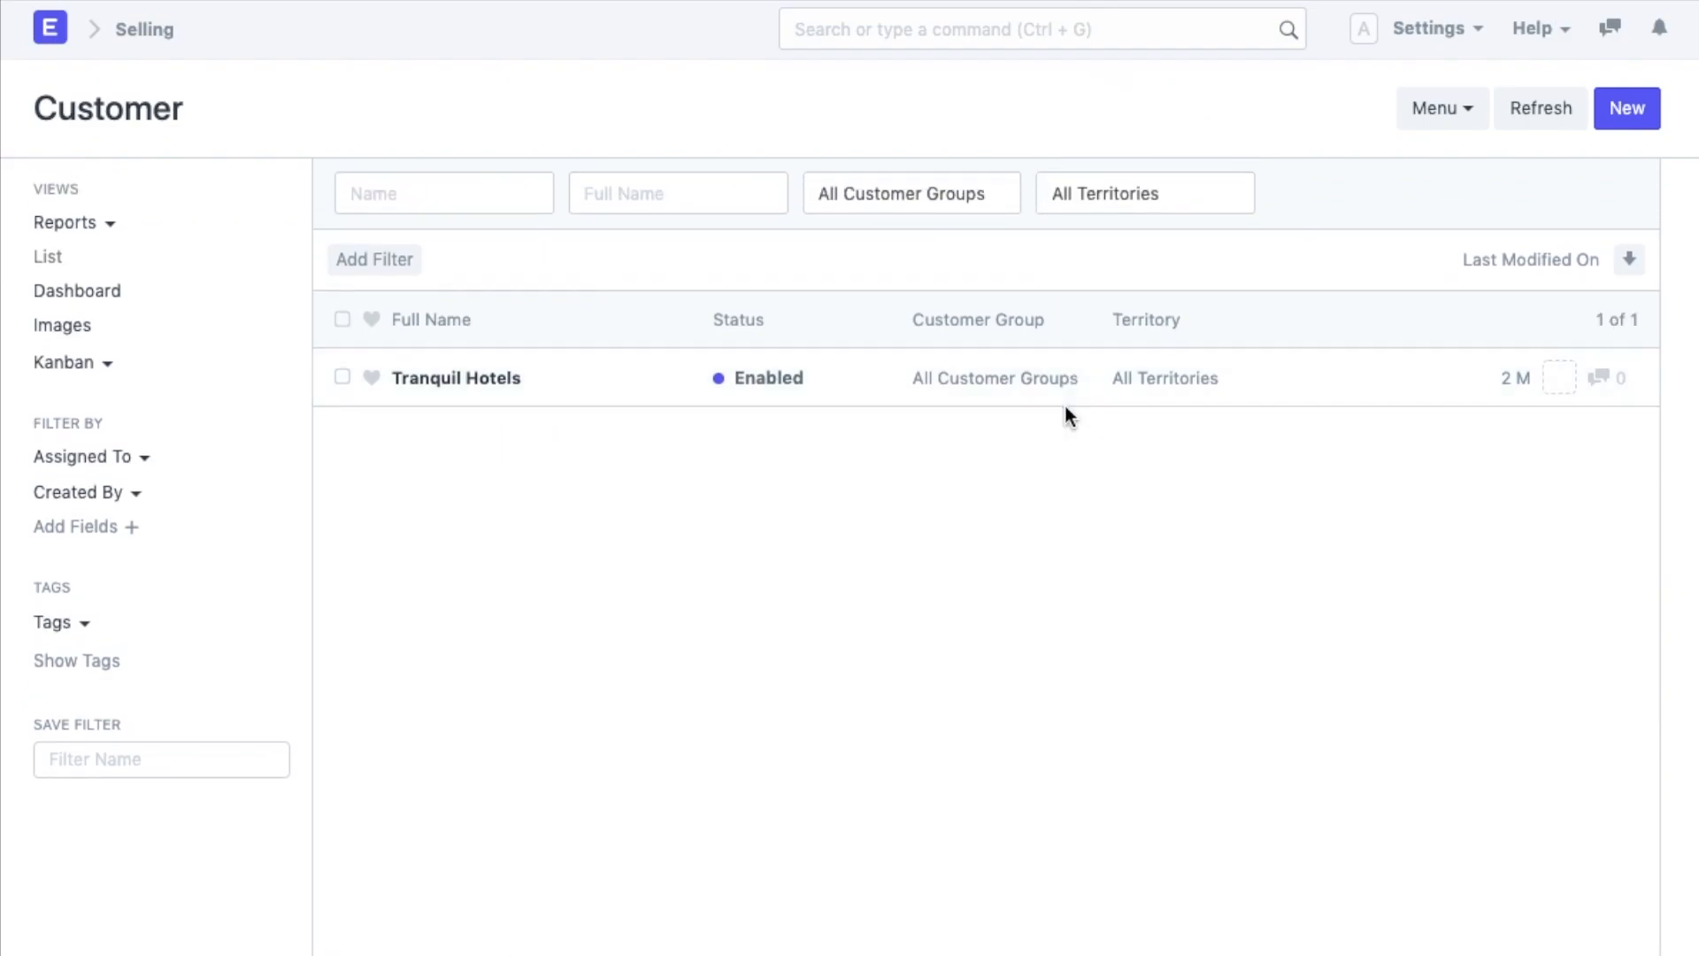
{"action": "left_click", "coordinate": [1627, 107]}
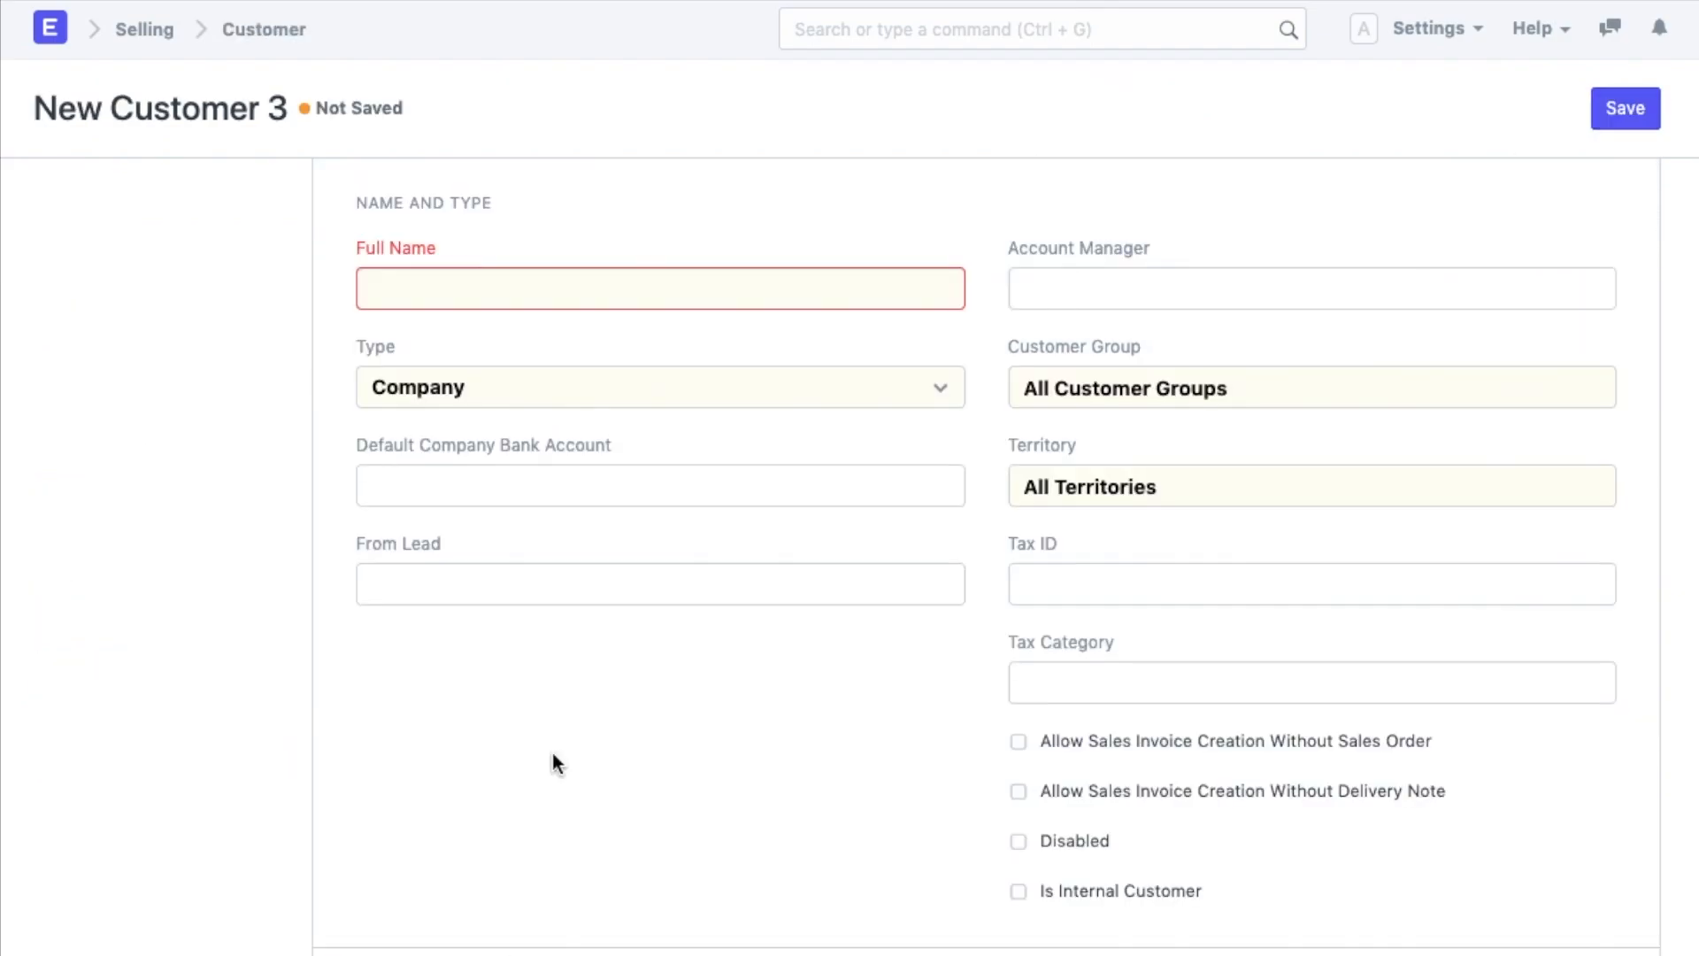
{"action": "scroll", "scroll_direction": "down", "scroll_amount": 3}
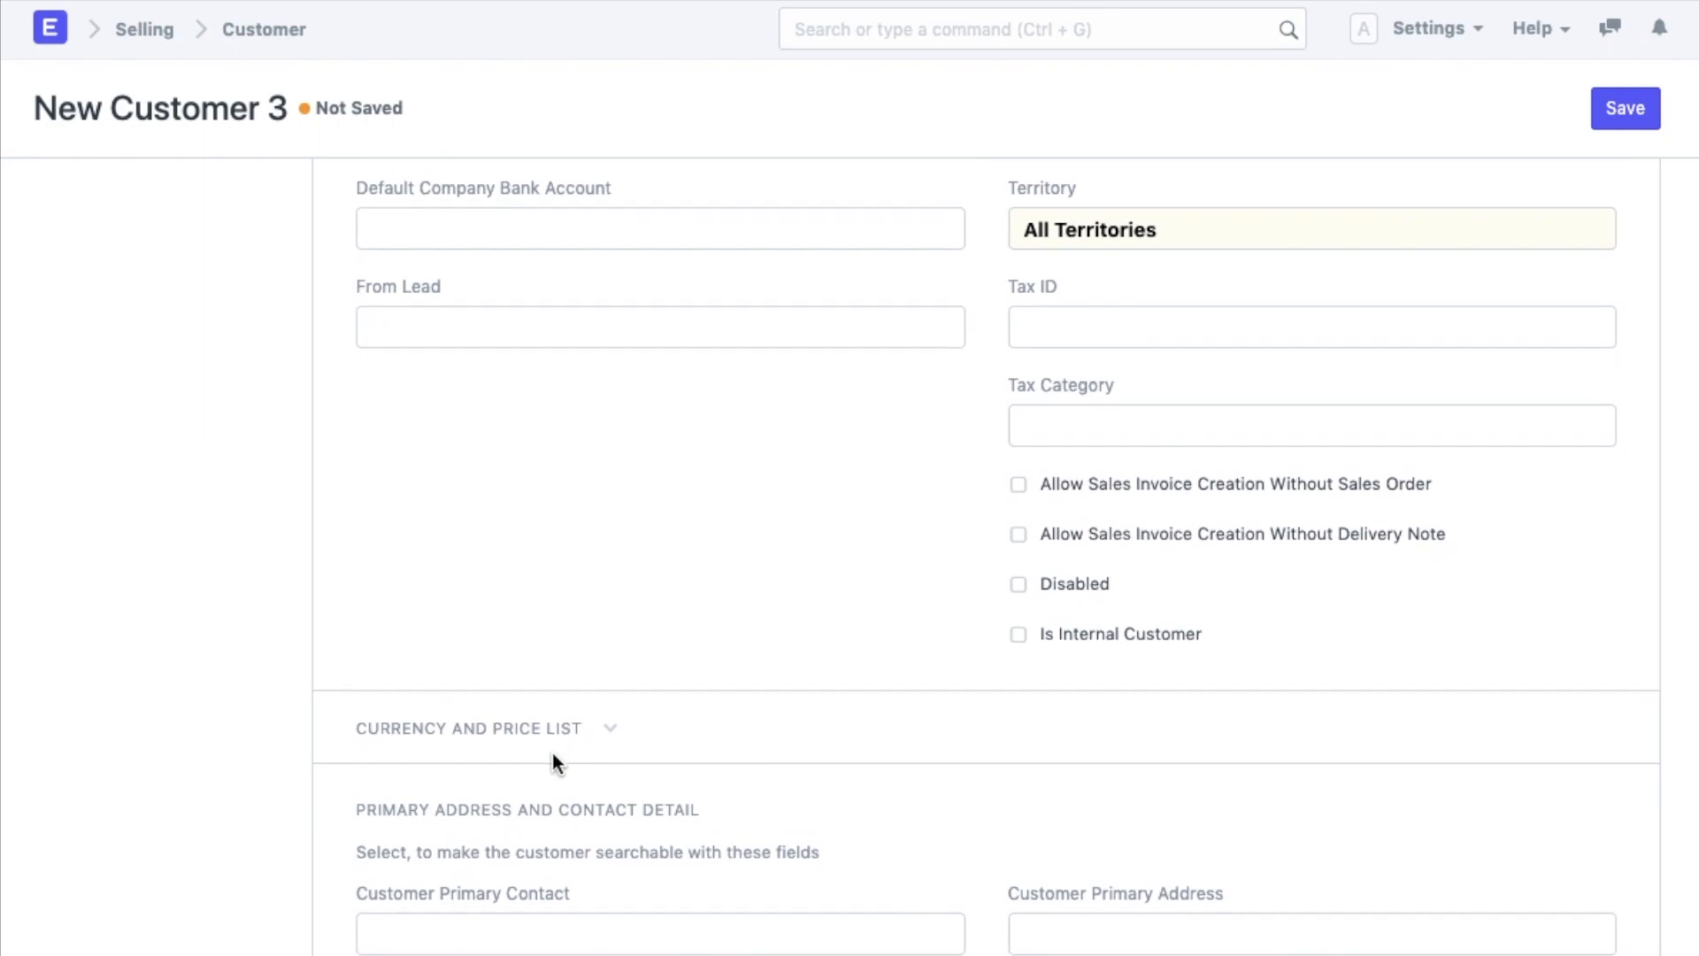
{"action": "left_click", "coordinate": [49, 28]}
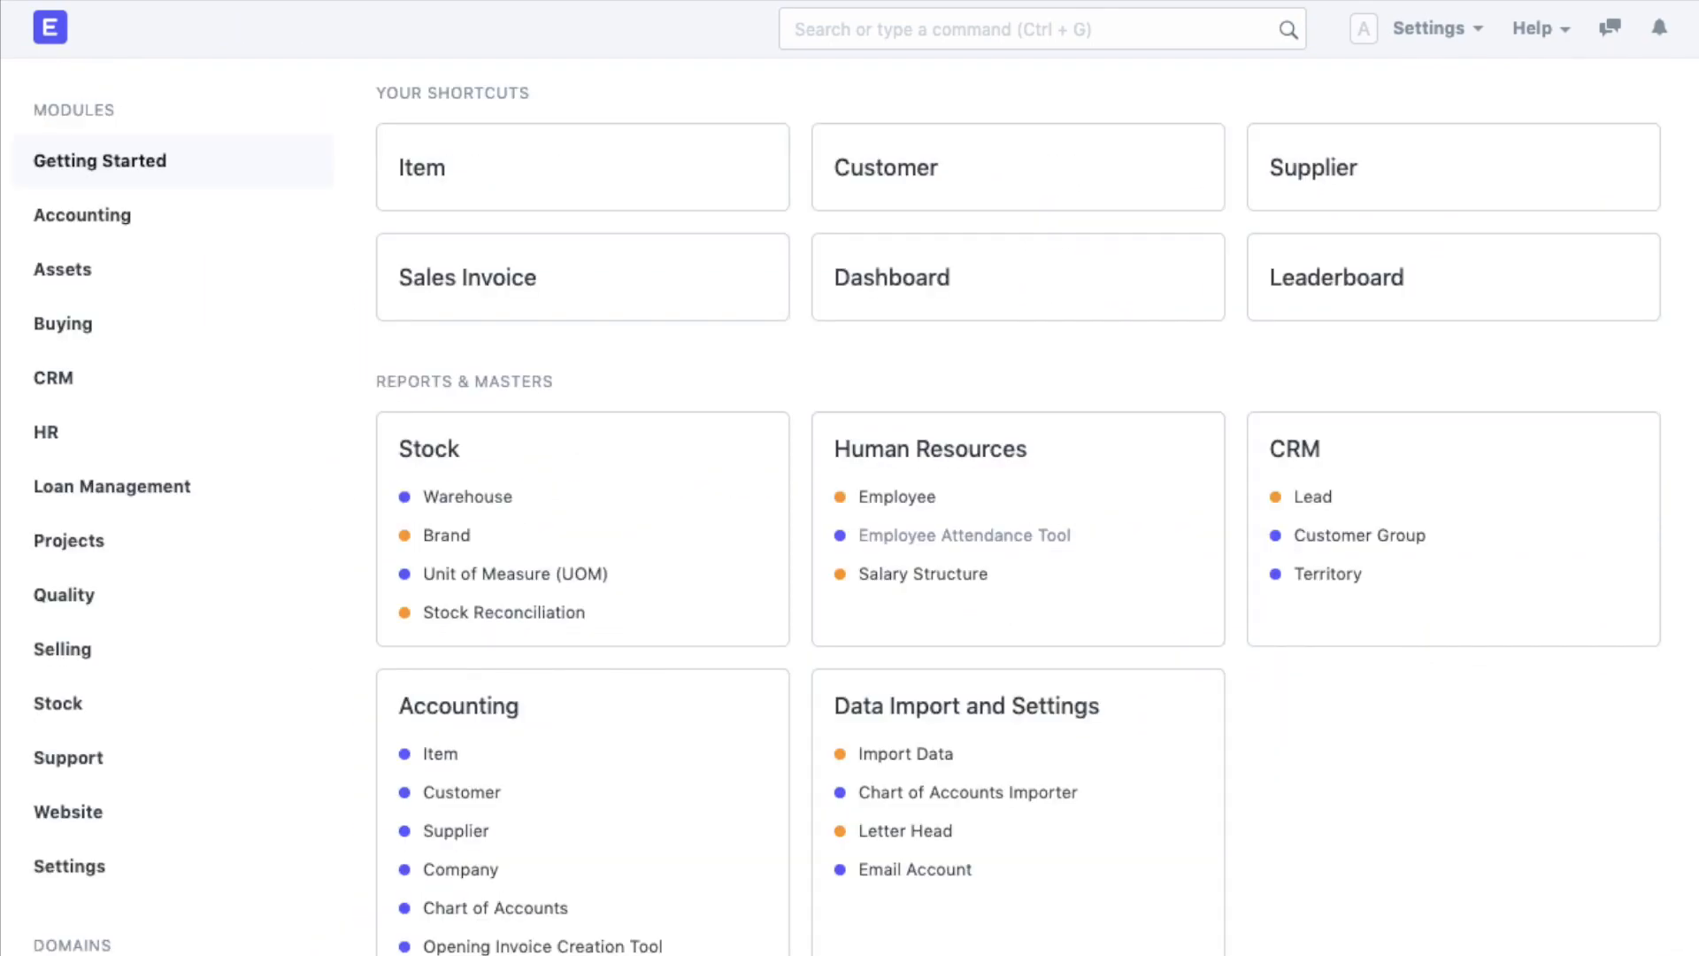
Step: Open the Item records and scroll through the Item form's fields
{"action": "left_click", "coordinate": [467, 276]}
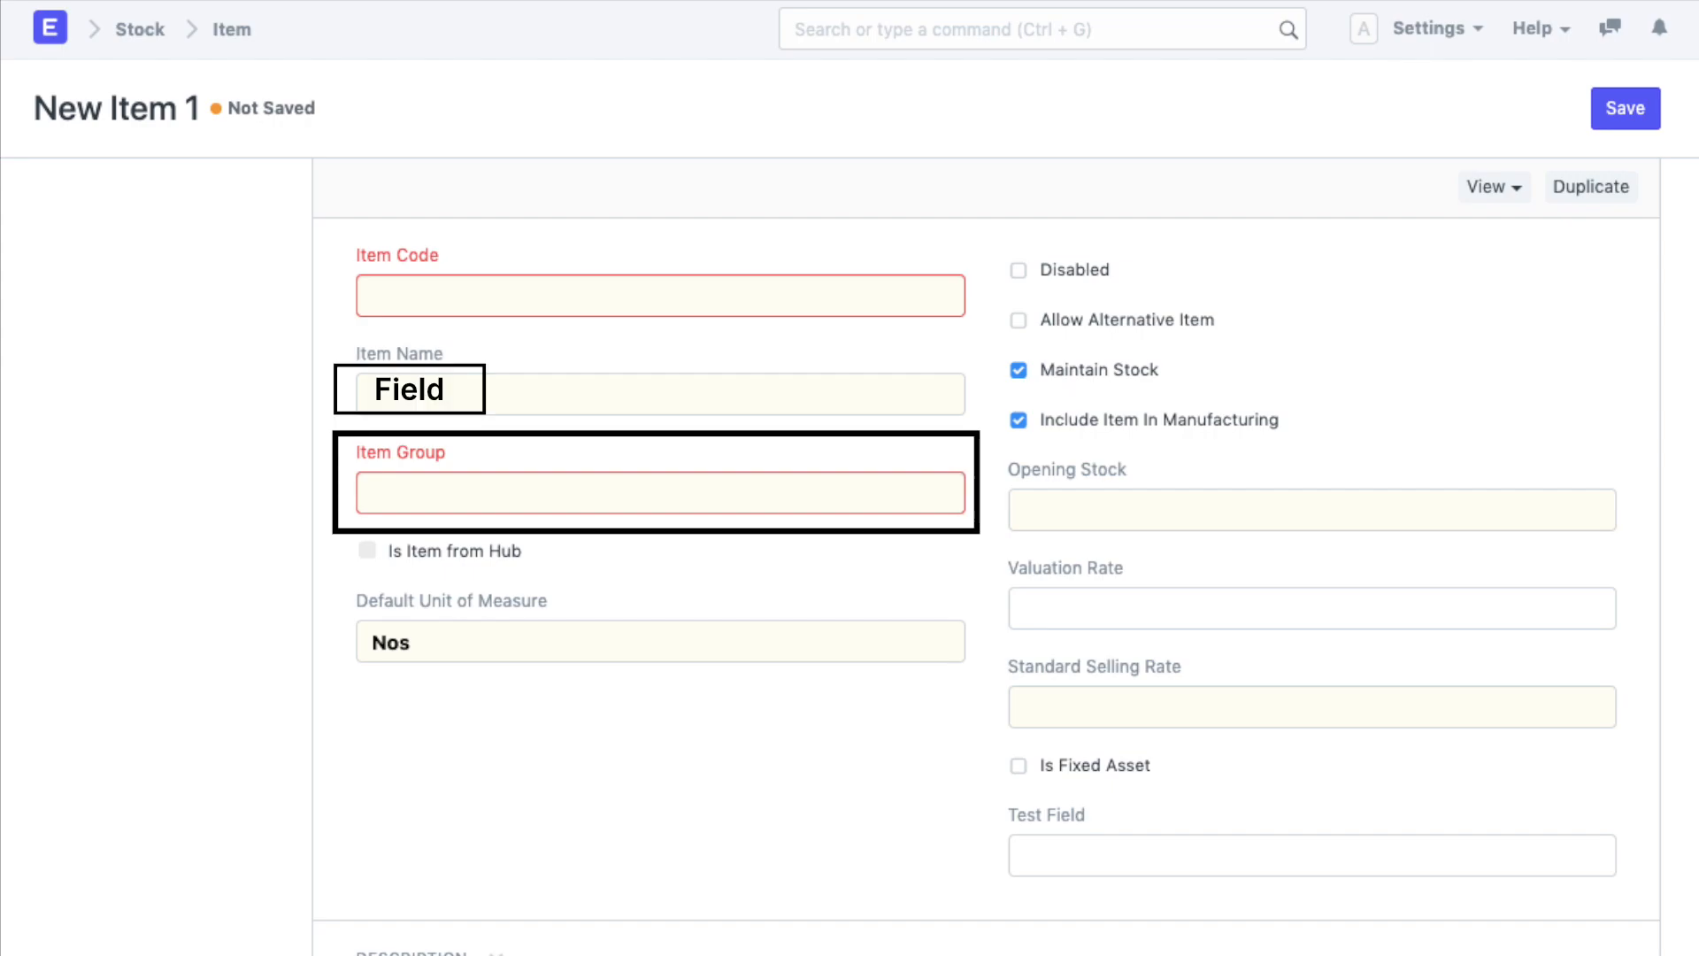
{"action": "scroll", "scroll_direction": "down", "scroll_amount": 3}
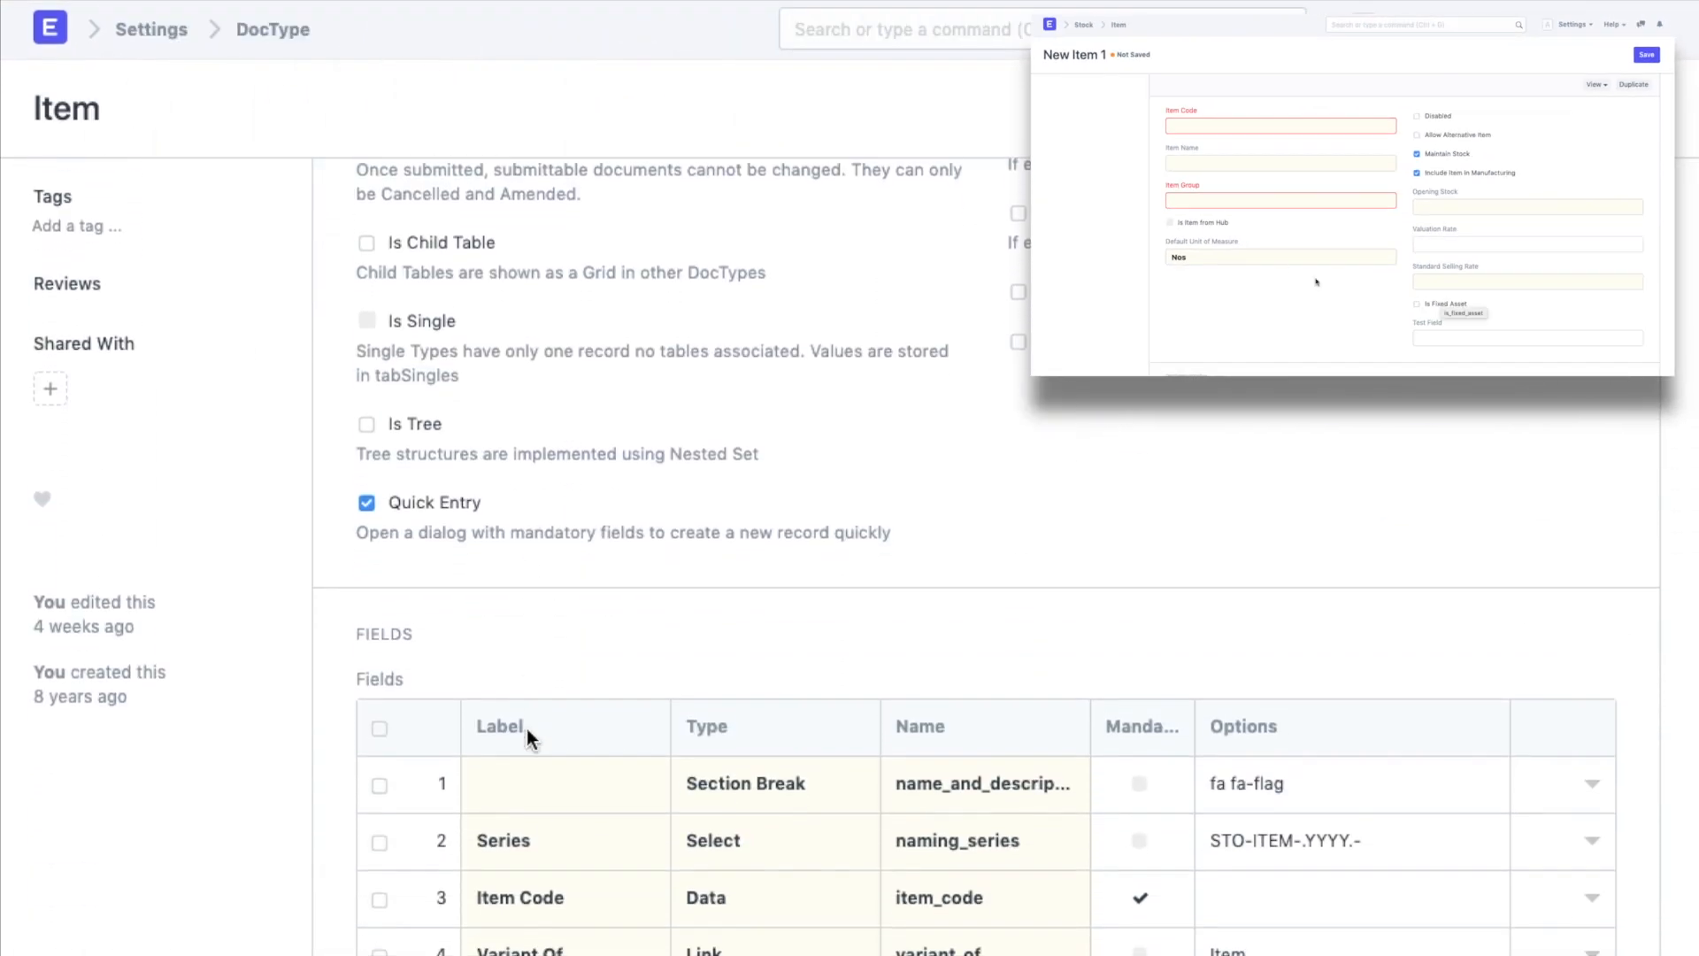
{"action": "scroll", "scroll_direction": "down", "scroll_amount": 3}
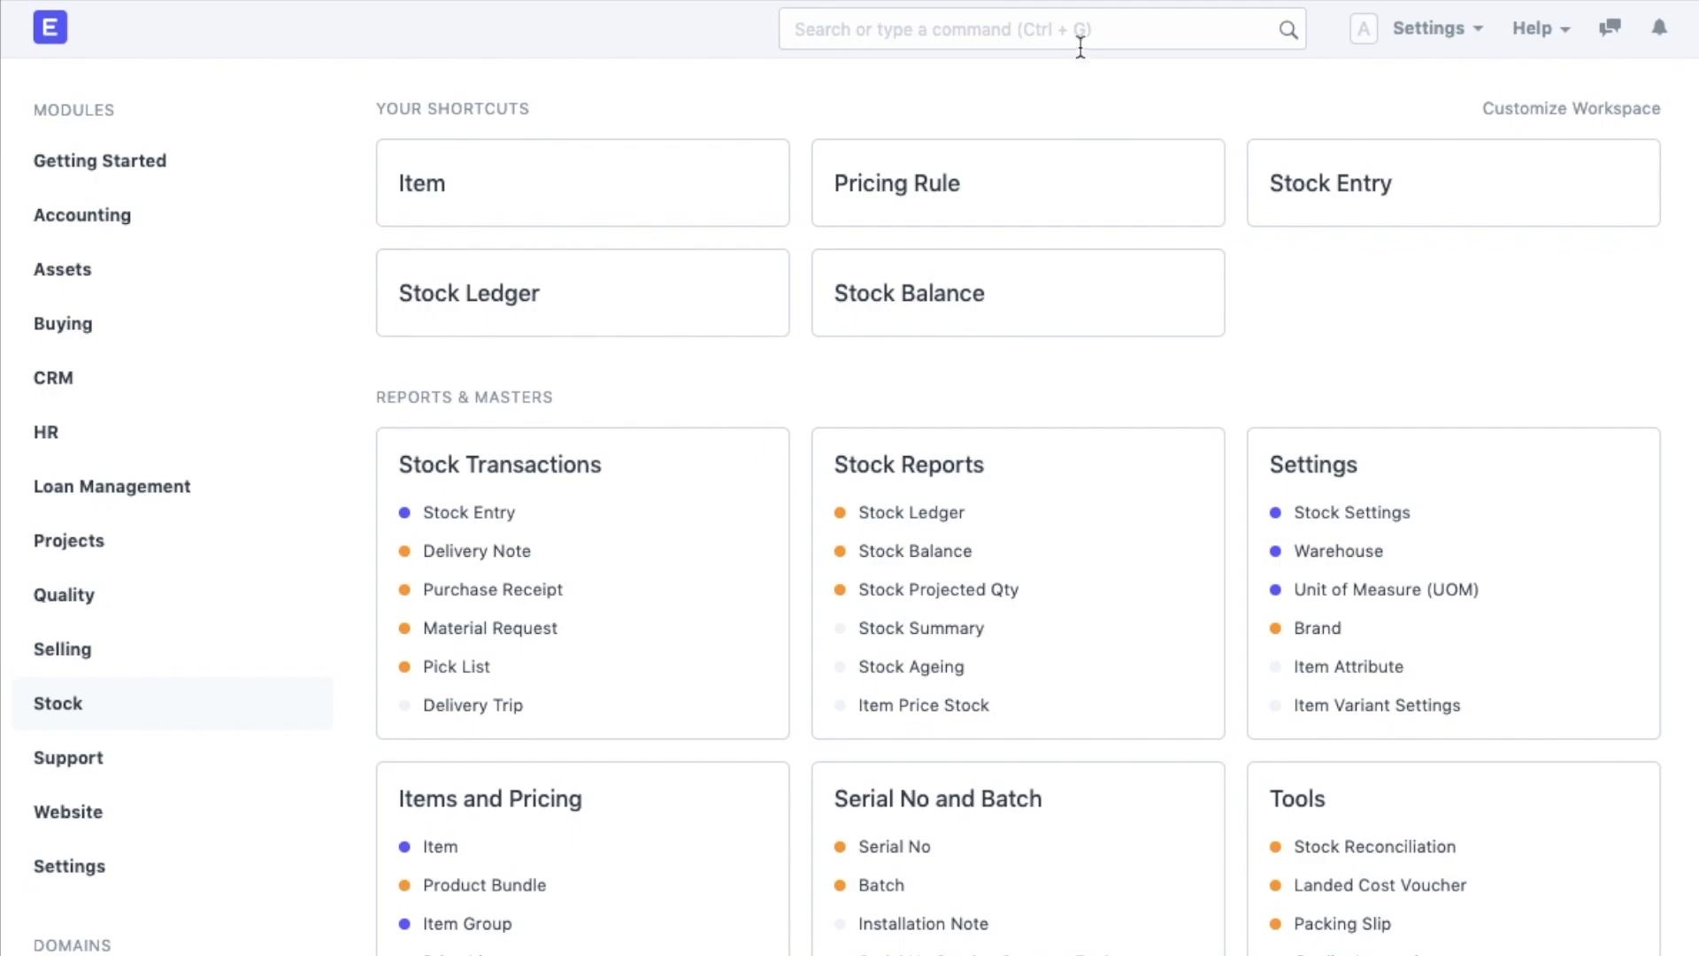
Step: Search 'Doc' in the awesome bar, open the DocType List and scroll through it
{"action": "type", "text": "DocT"}
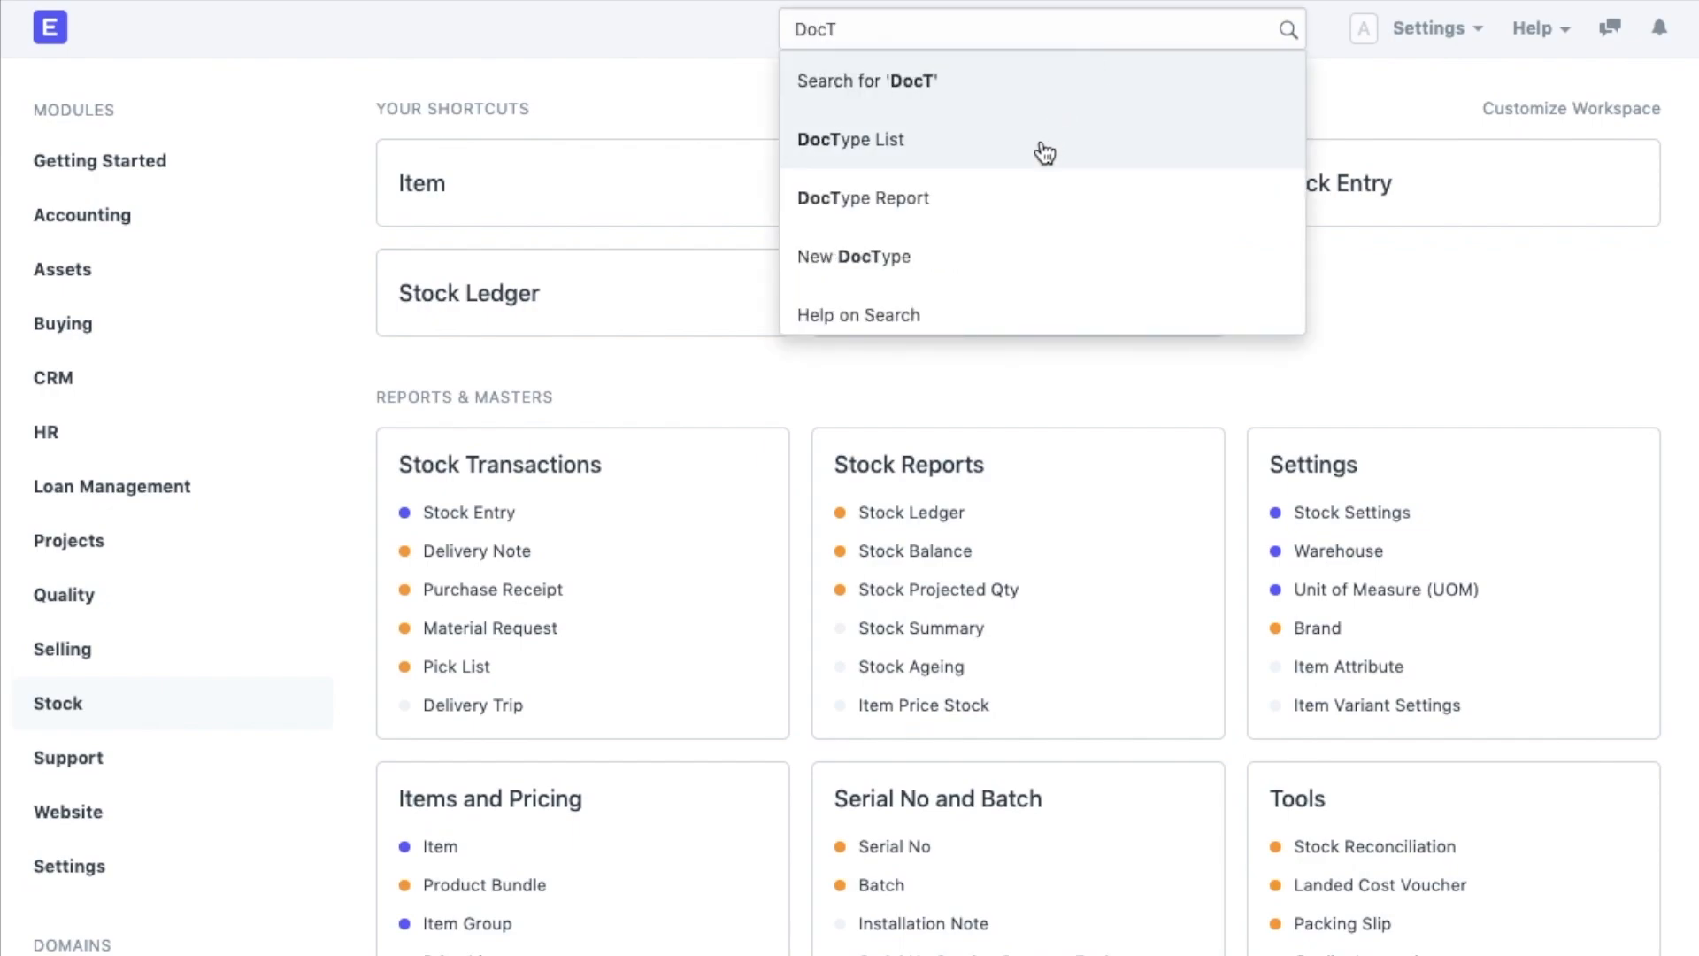
{"action": "left_click", "coordinate": [850, 139]}
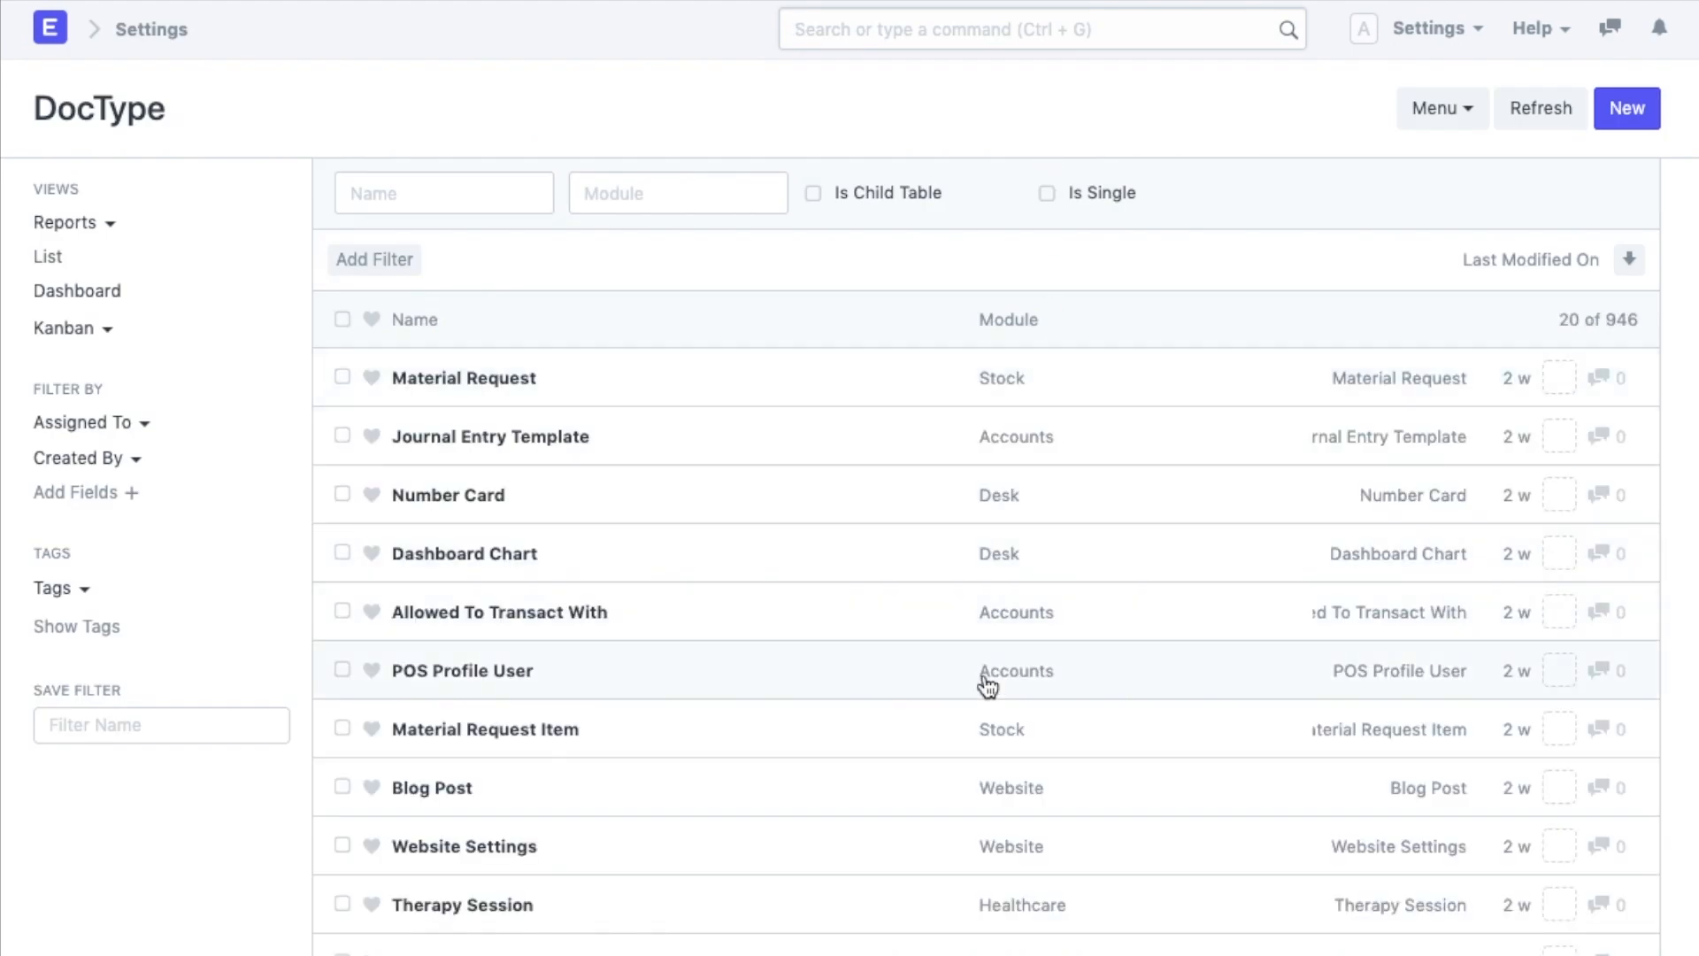
{"action": "scroll", "scroll_direction": "down", "scroll_amount": 3}
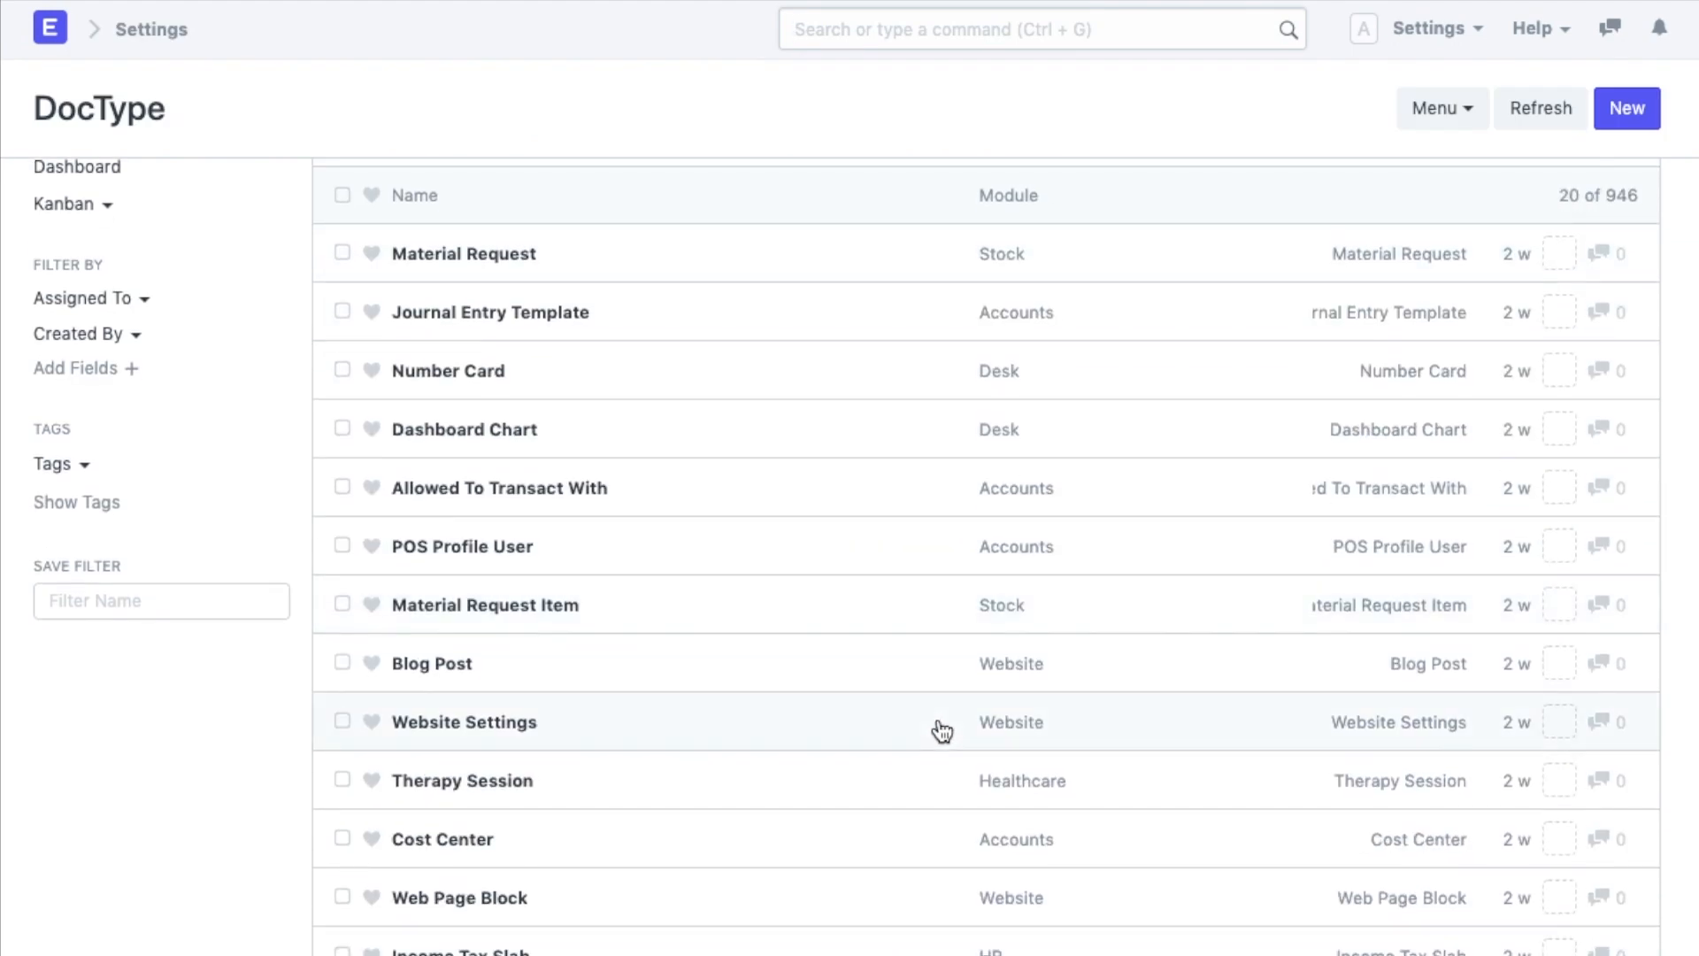
{"action": "scroll", "scroll_direction": "down", "scroll_amount": 3}
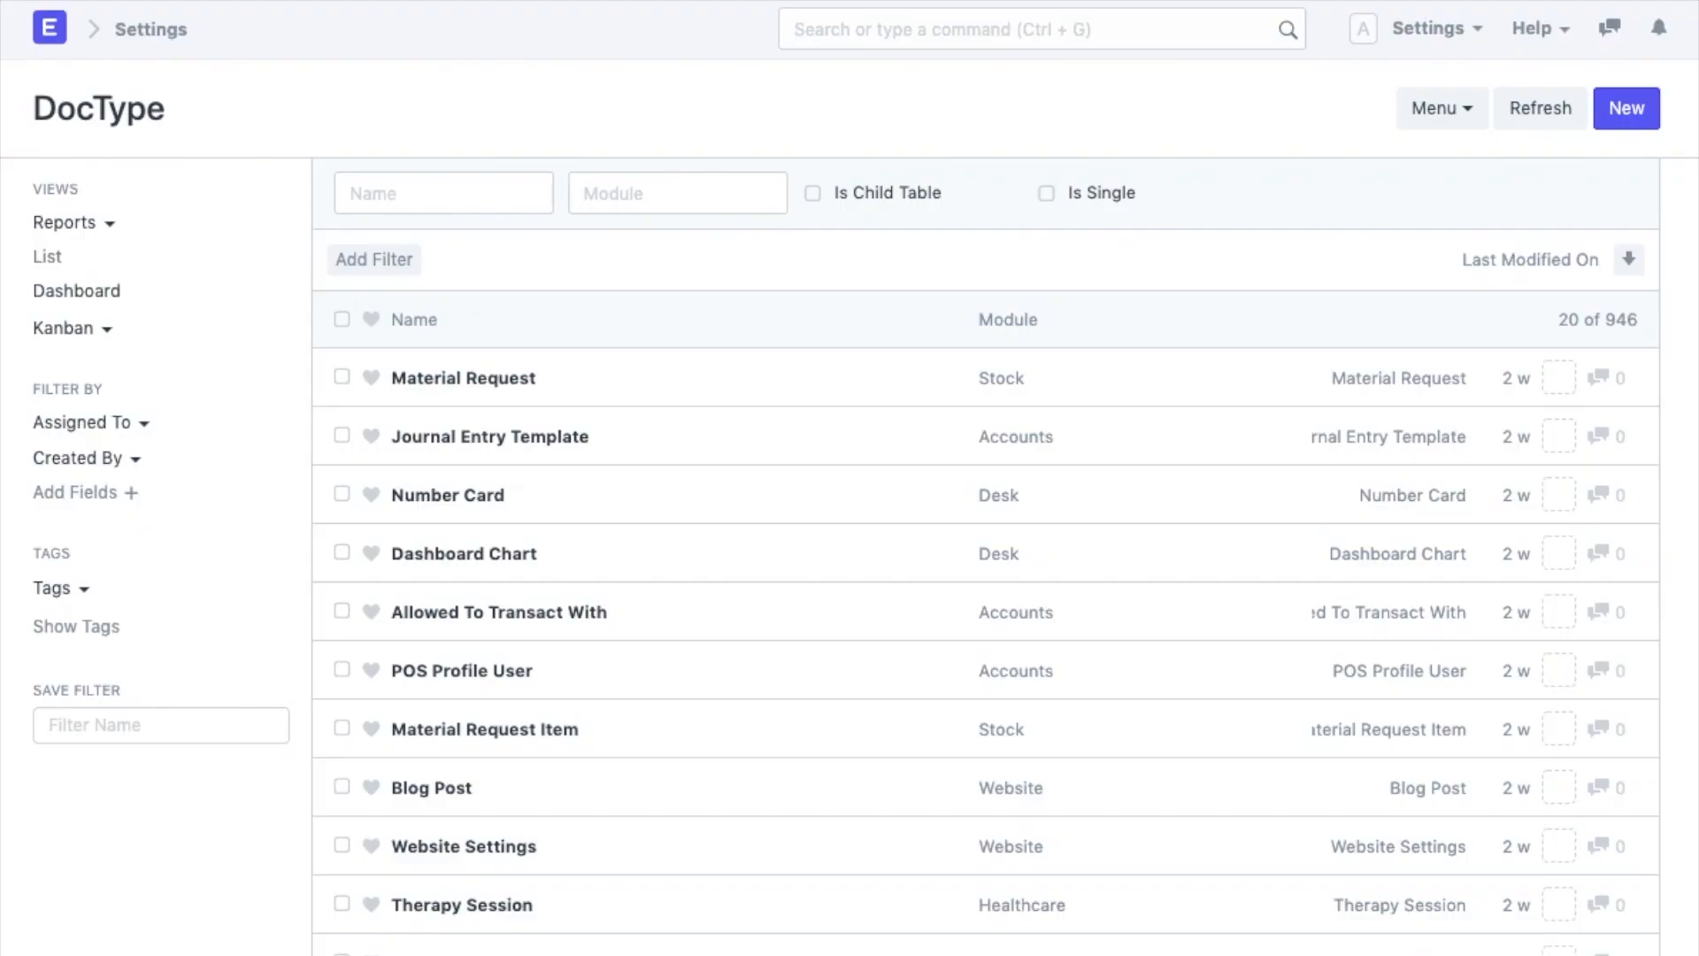
{"action": "mouse_move", "coordinate": [1131, 64]}
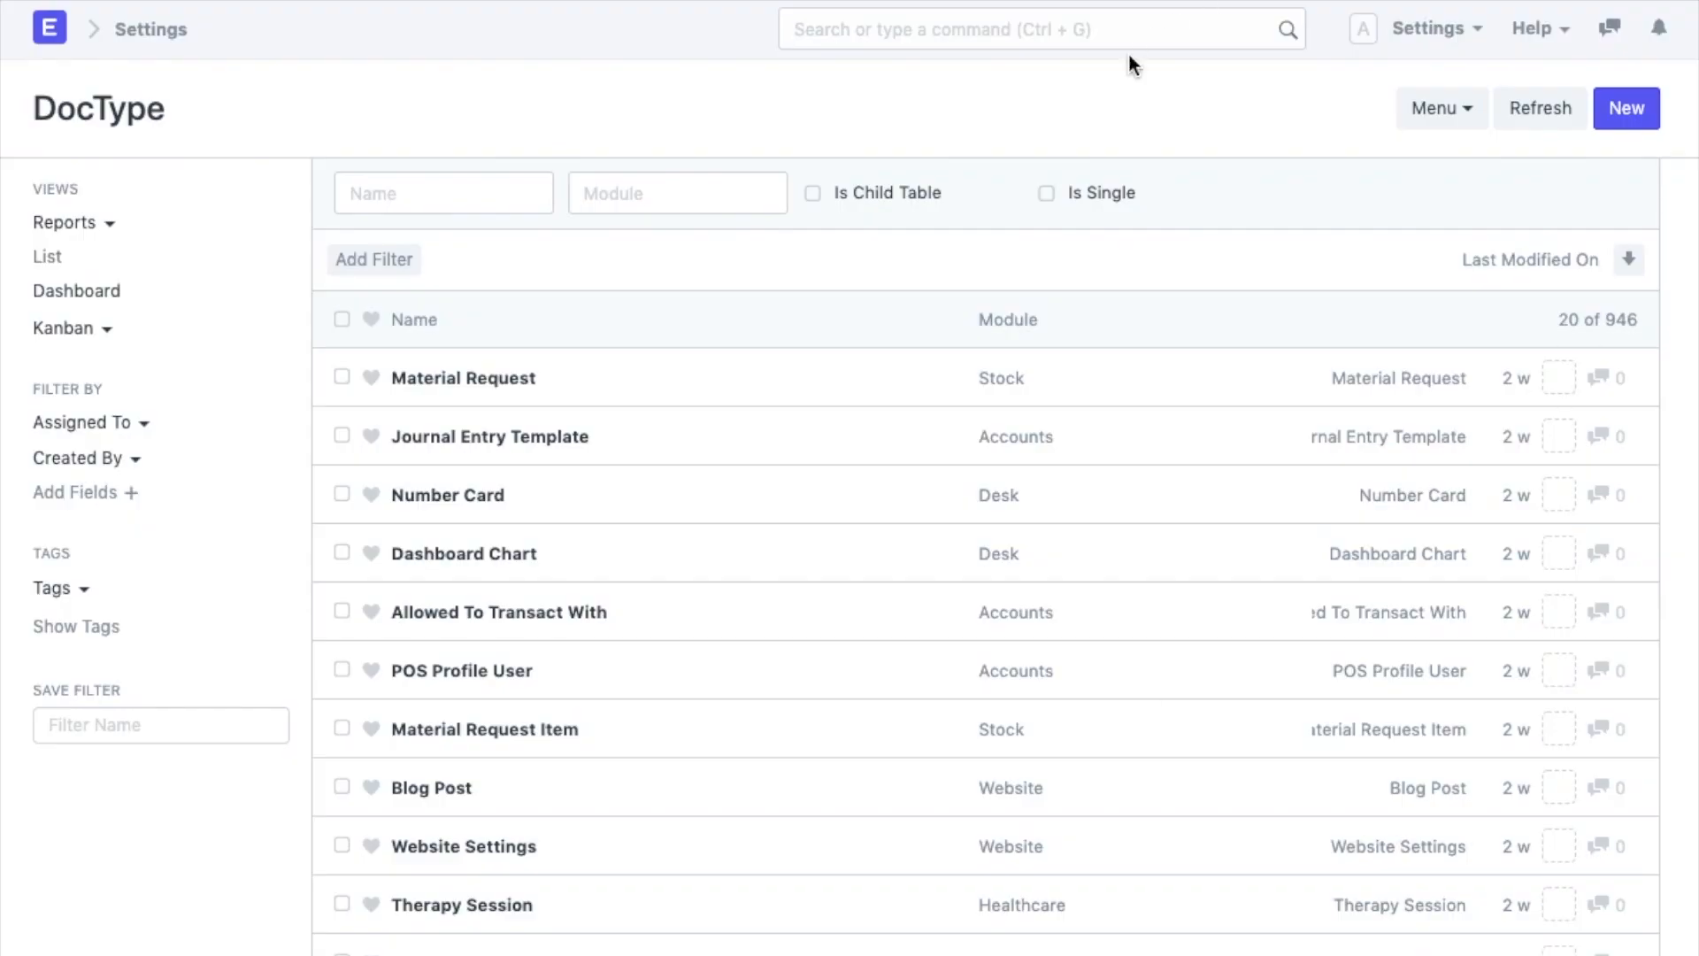
{"action": "type", "text": "Custo"}
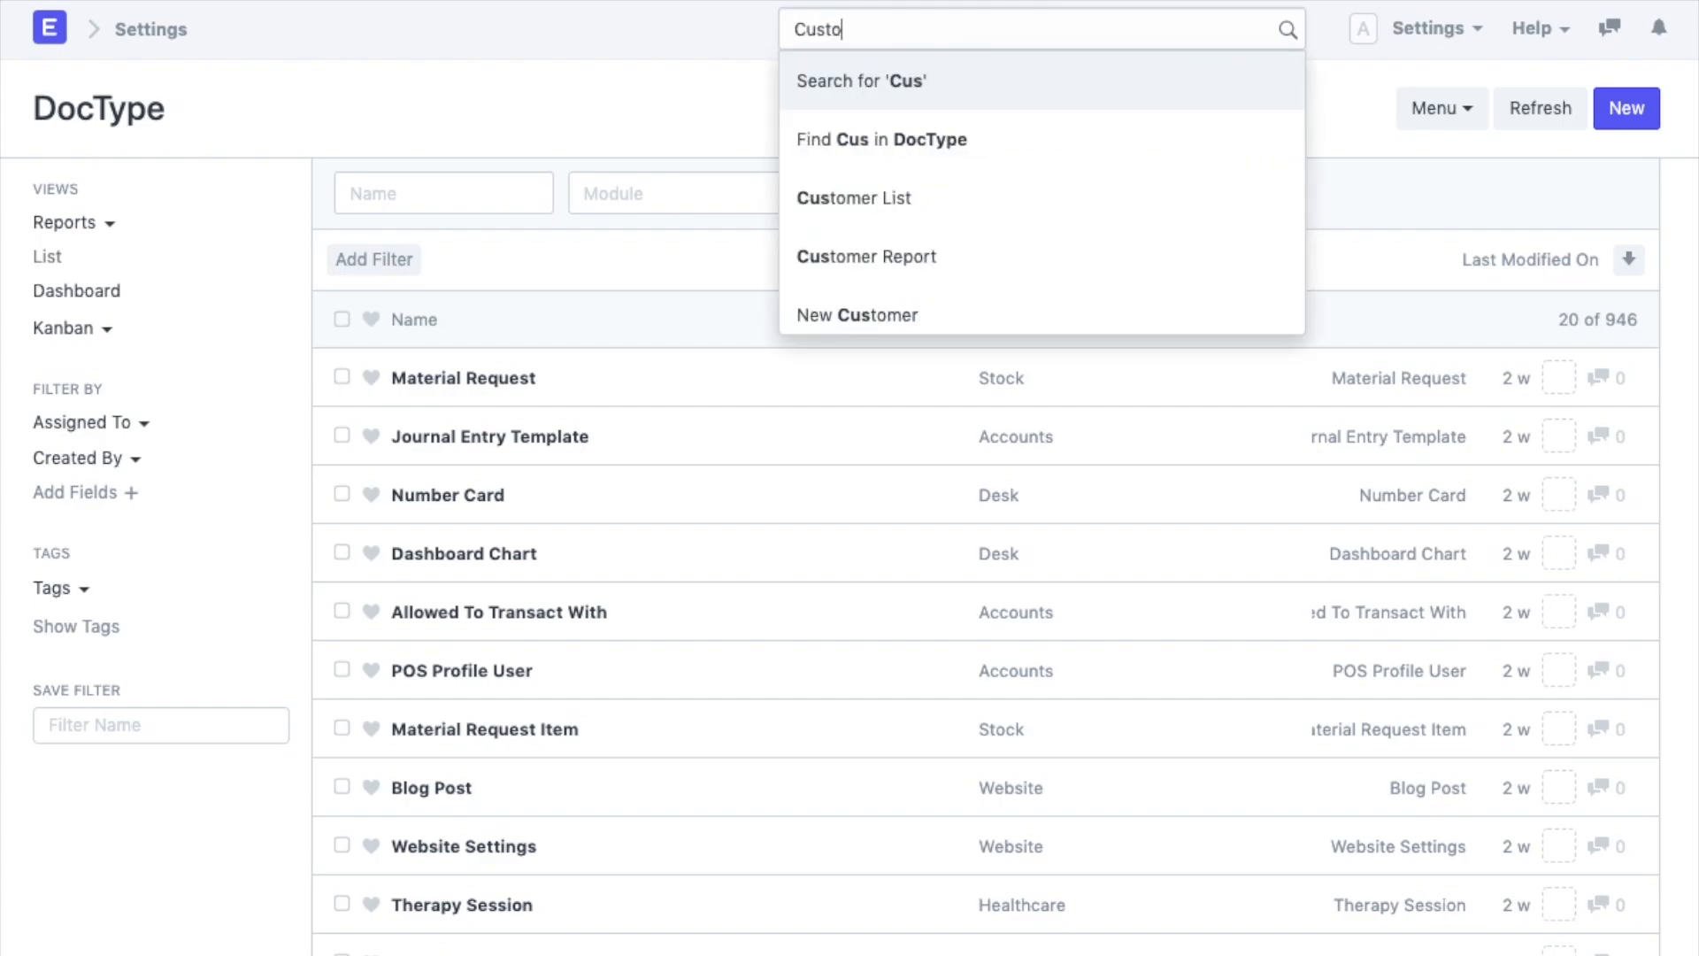
{"action": "type", "text": "Customer Feedback"}
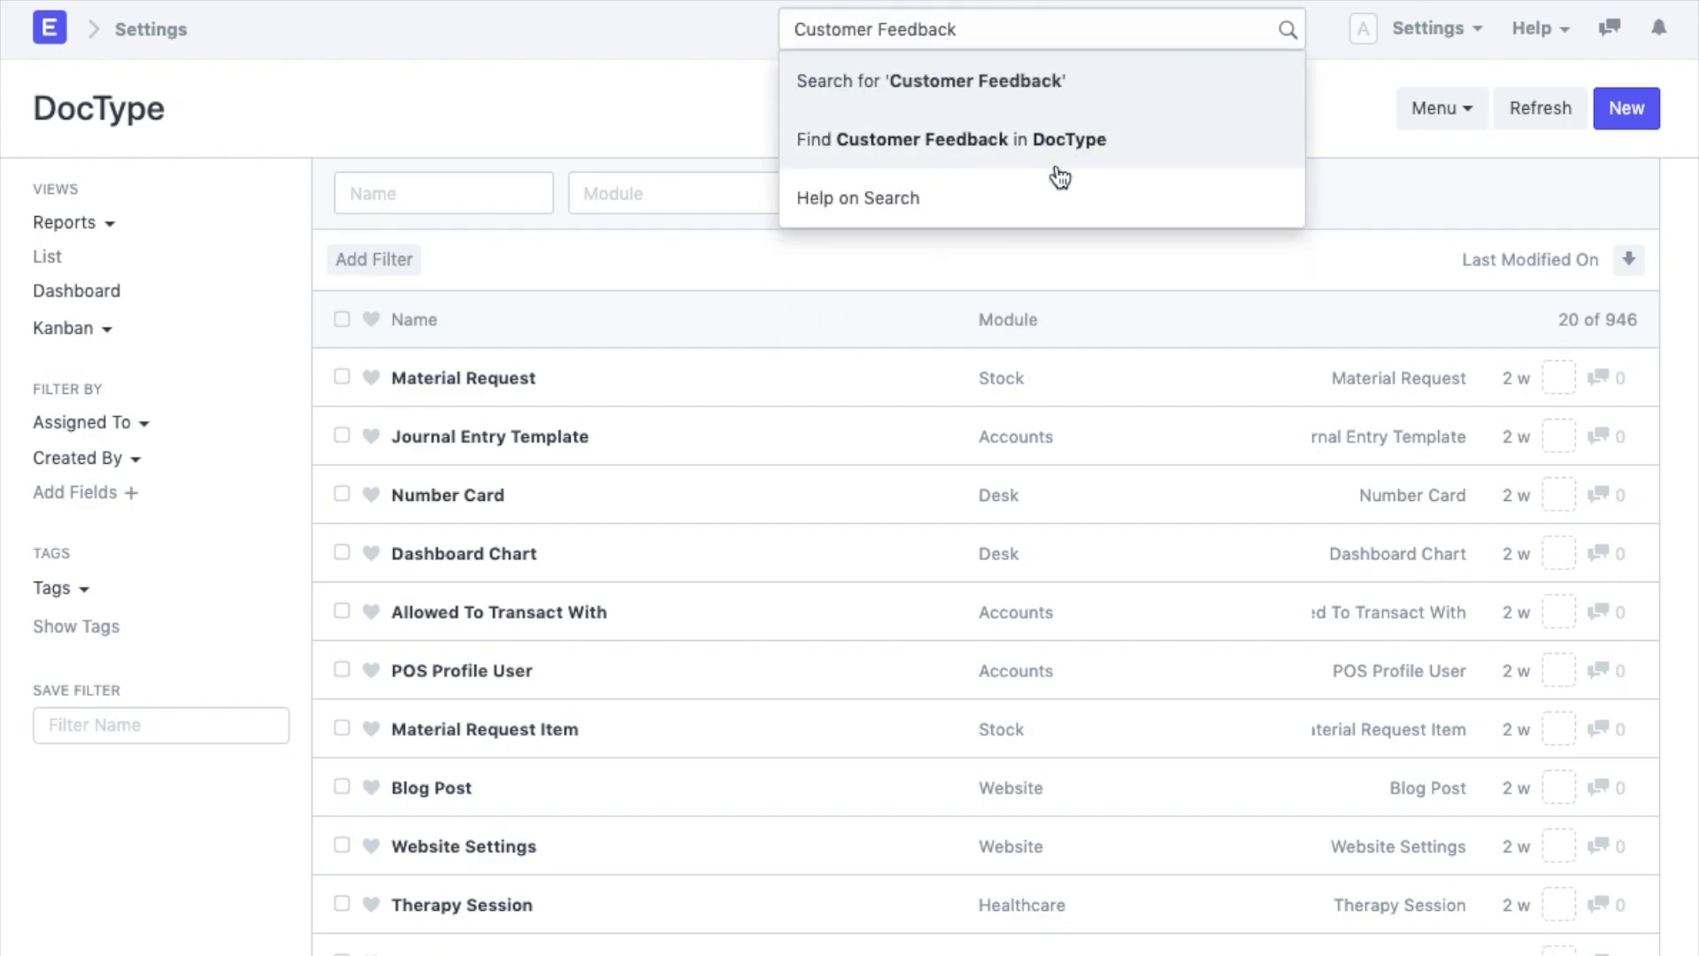
{"action": "left_click", "coordinate": [930, 81]}
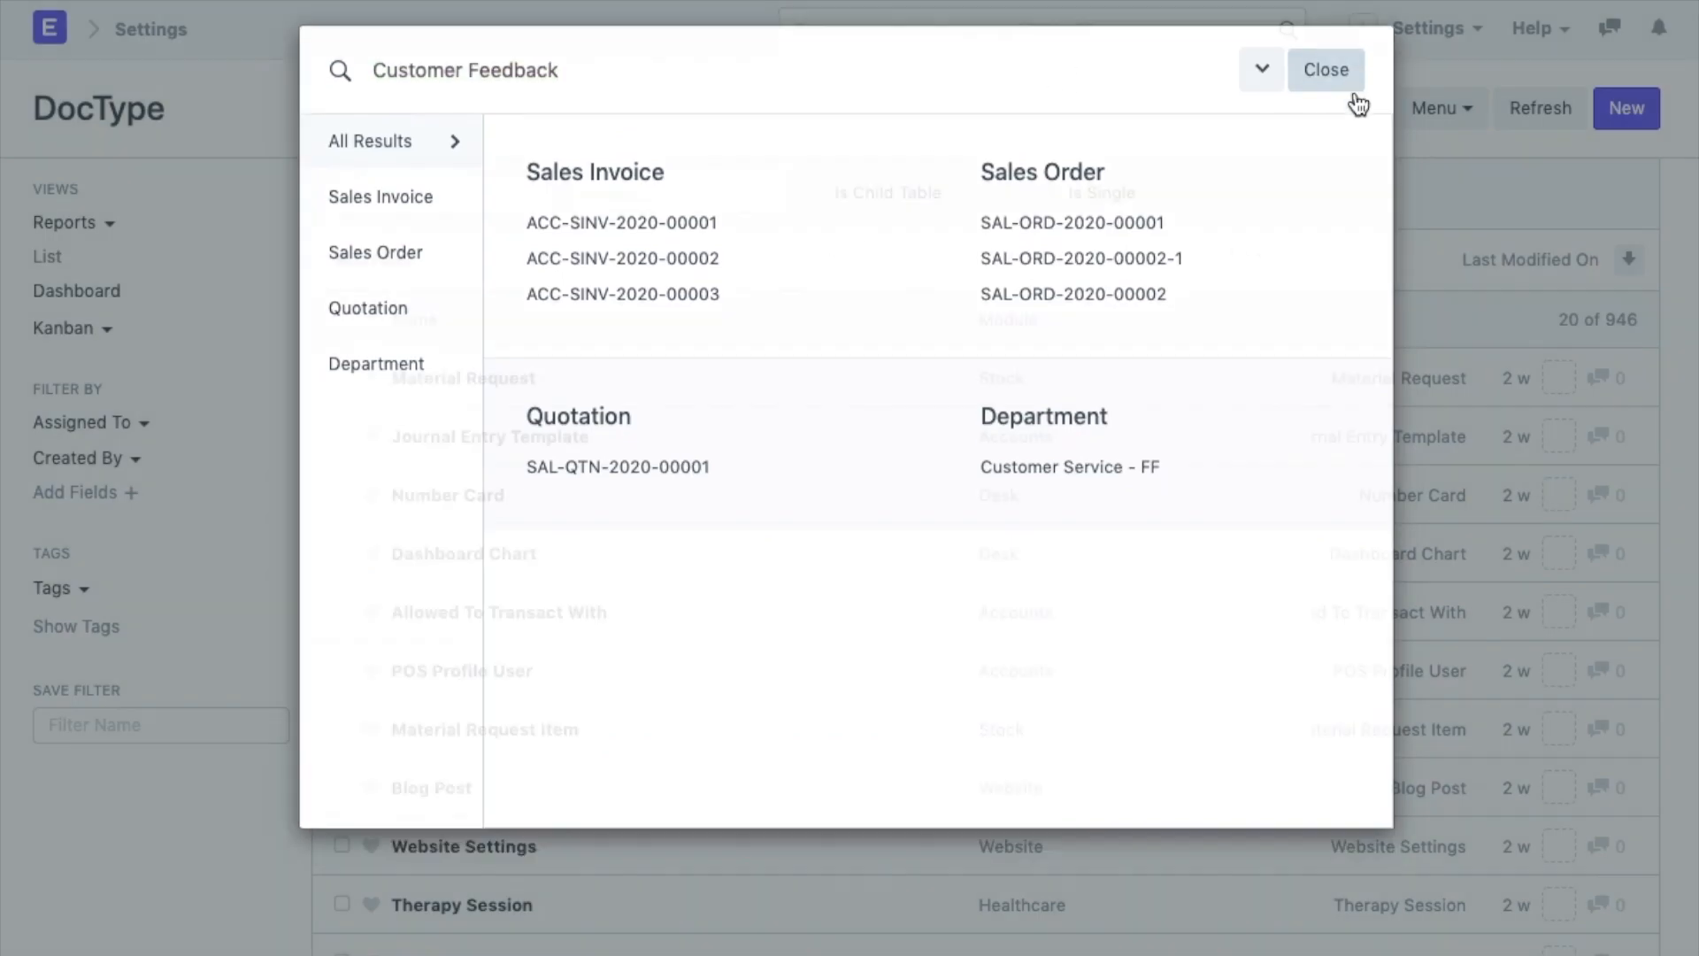
{"action": "left_click", "coordinate": [1326, 69]}
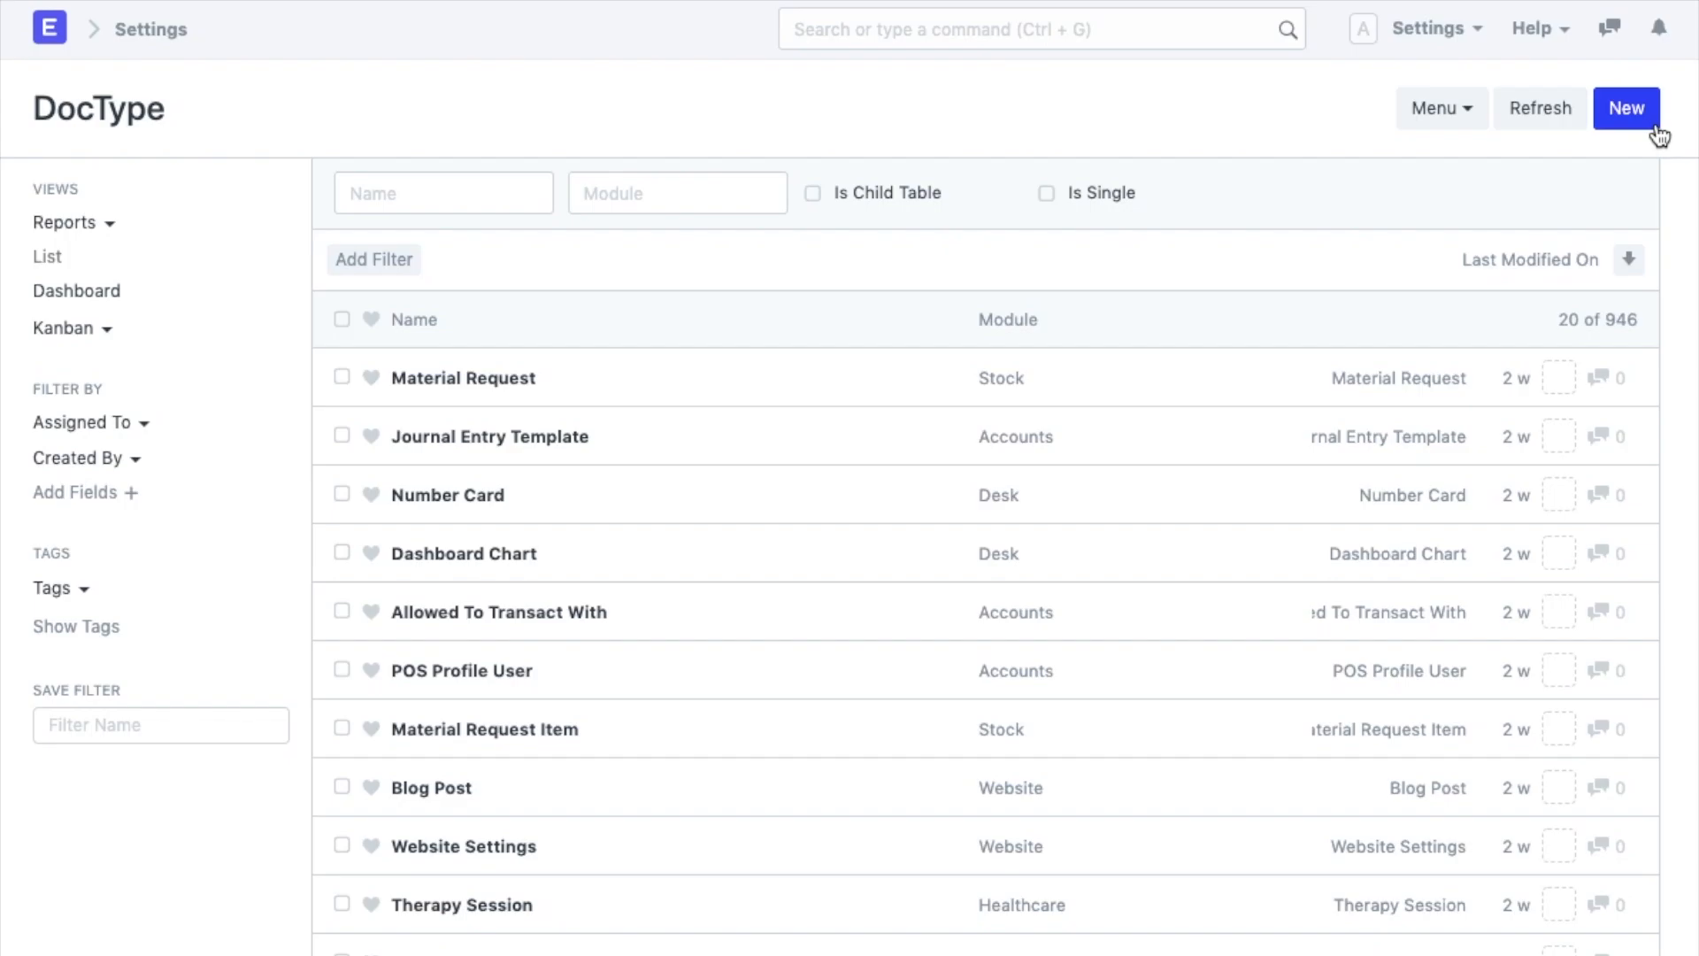
Step: Start a new DocType named 'Customer Feedback' with its module set to CRM
{"action": "left_click", "coordinate": [1626, 107]}
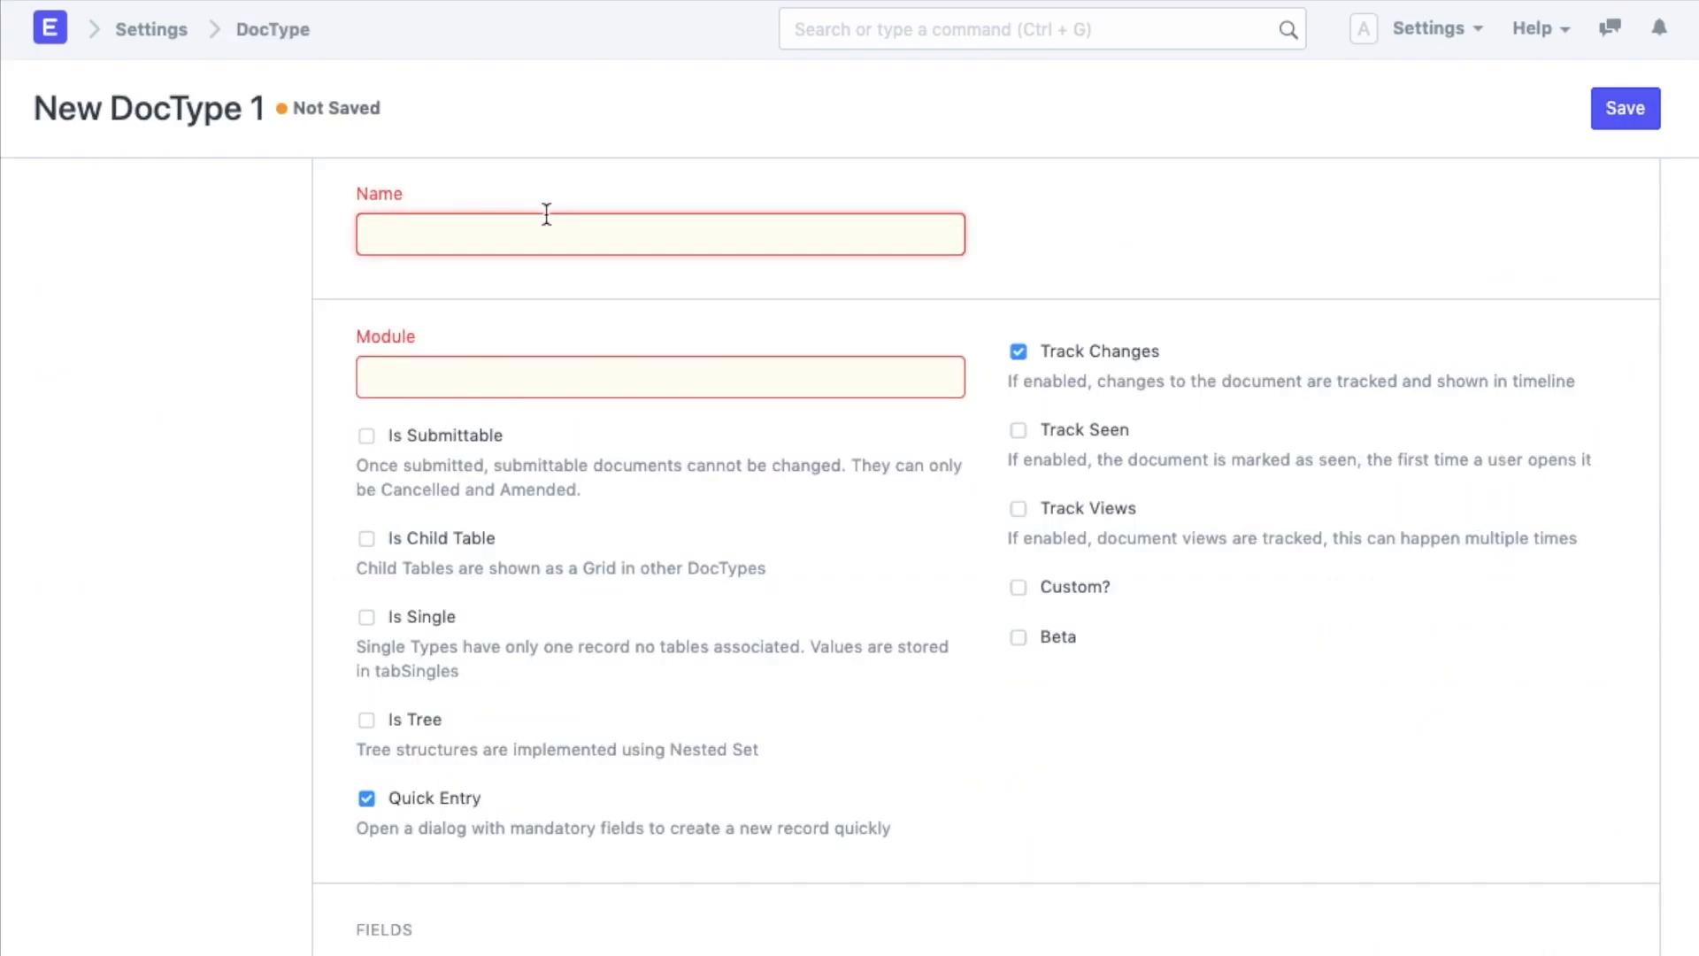
{"action": "type", "text": "Customer Feedback"}
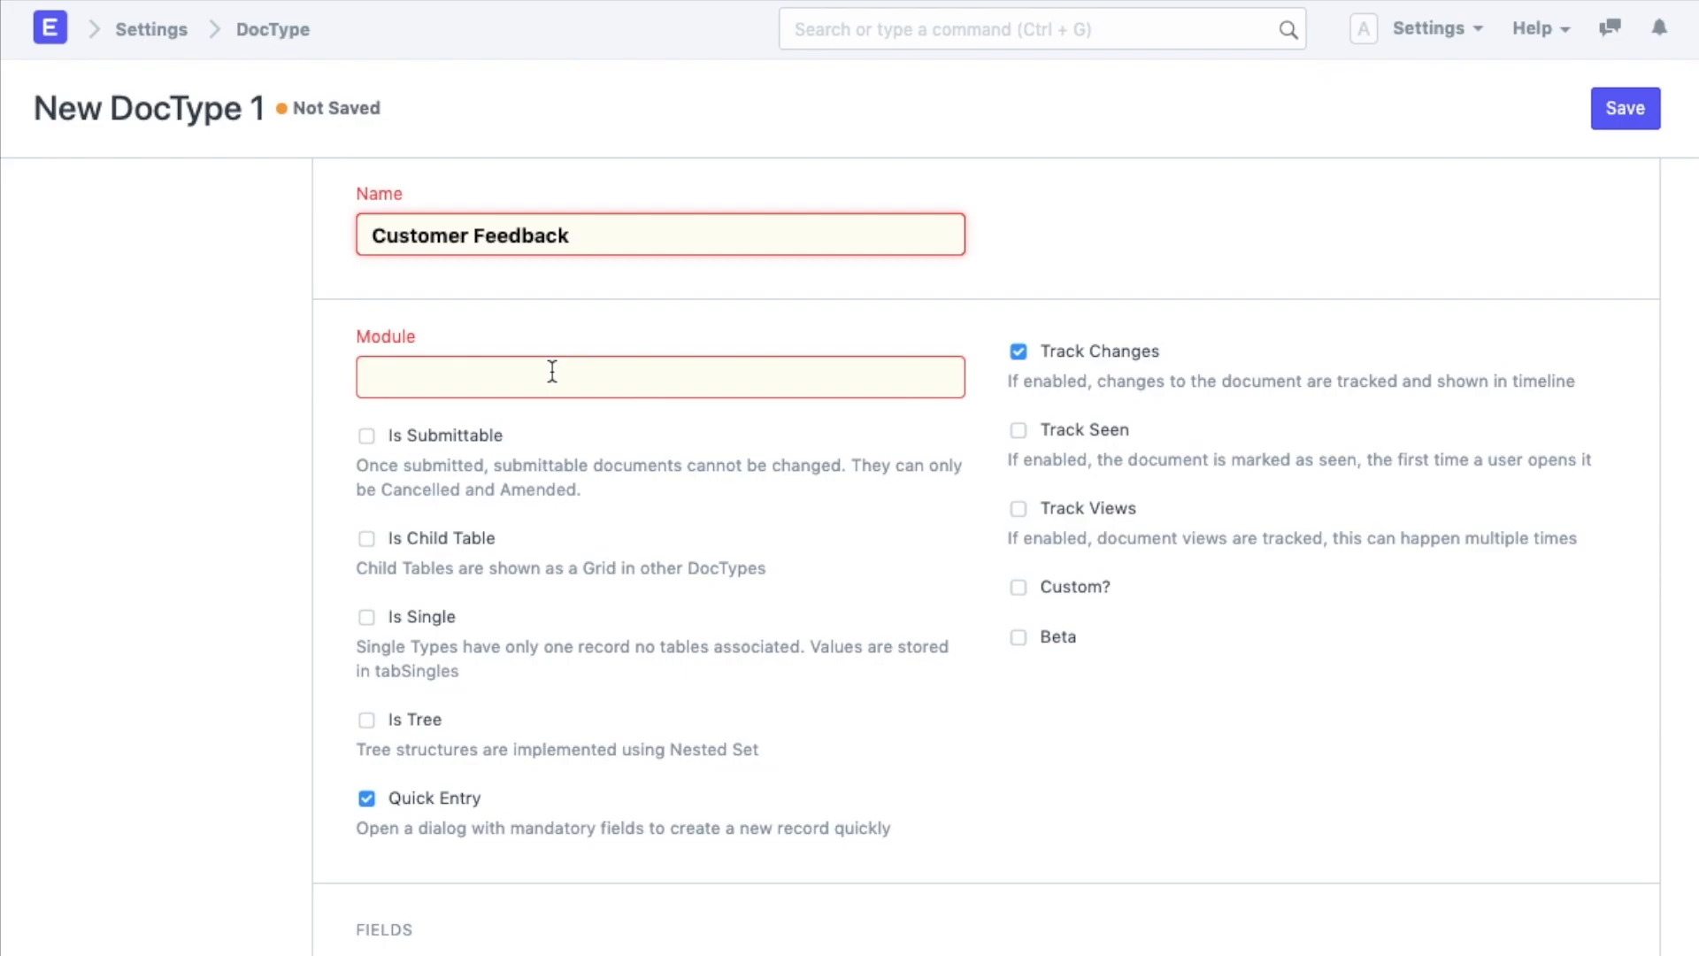
{"action": "left_click", "coordinate": [660, 376]}
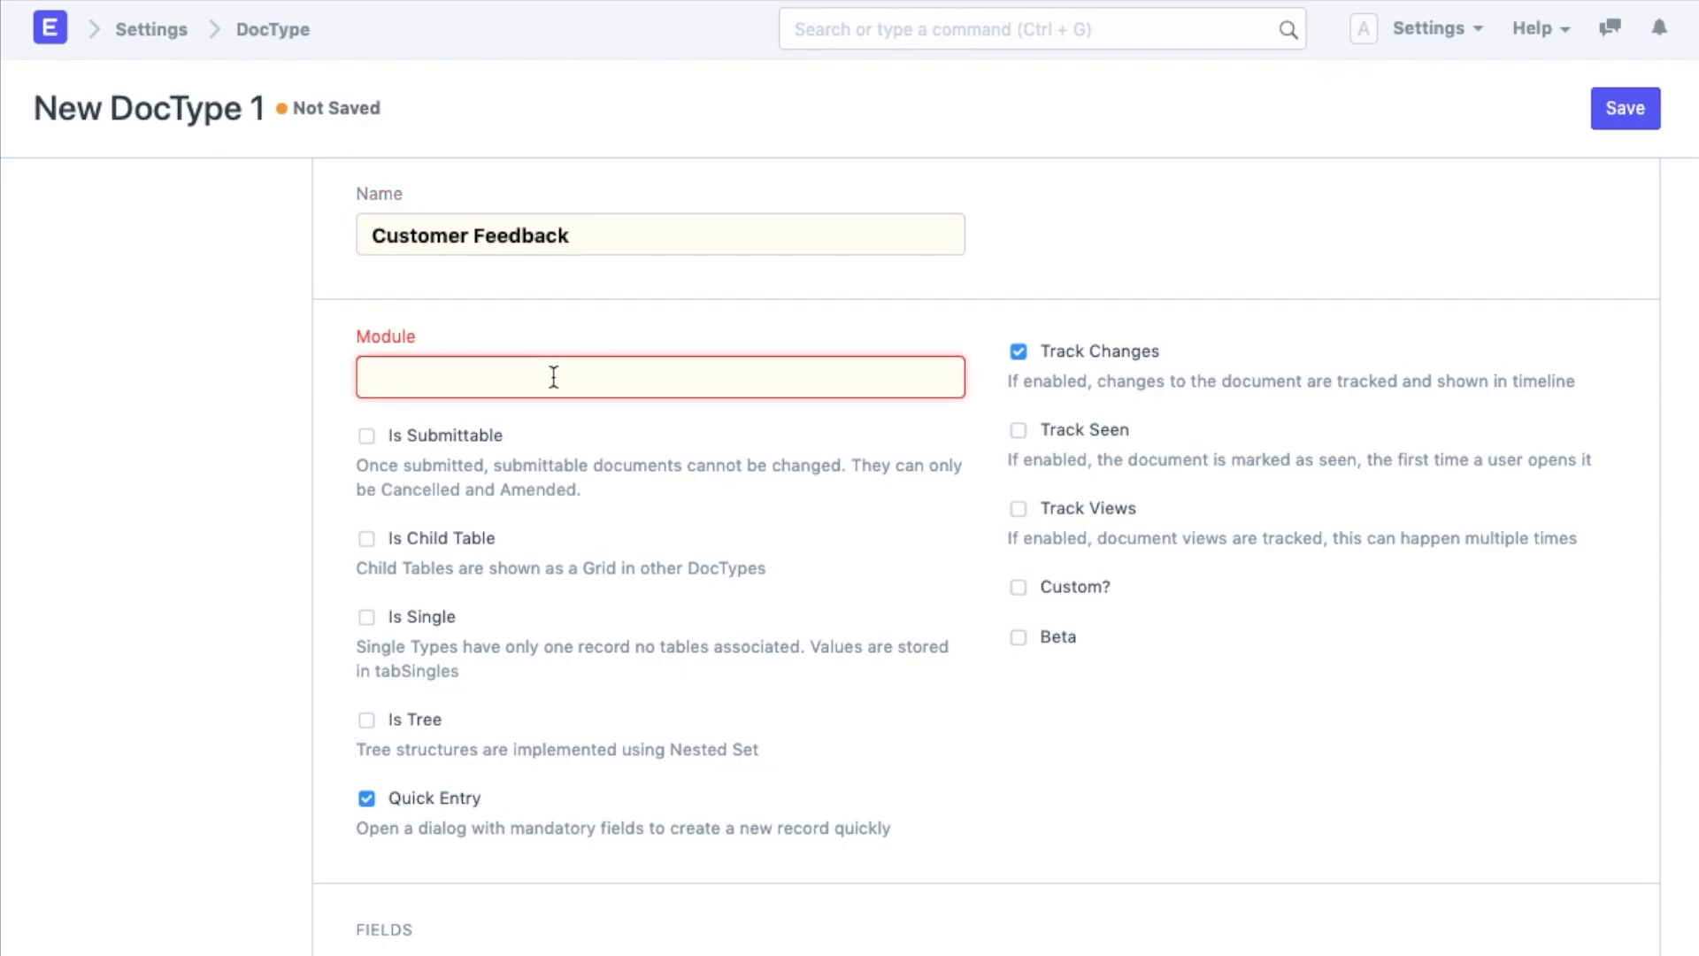
{"action": "type", "text": "CRM"}
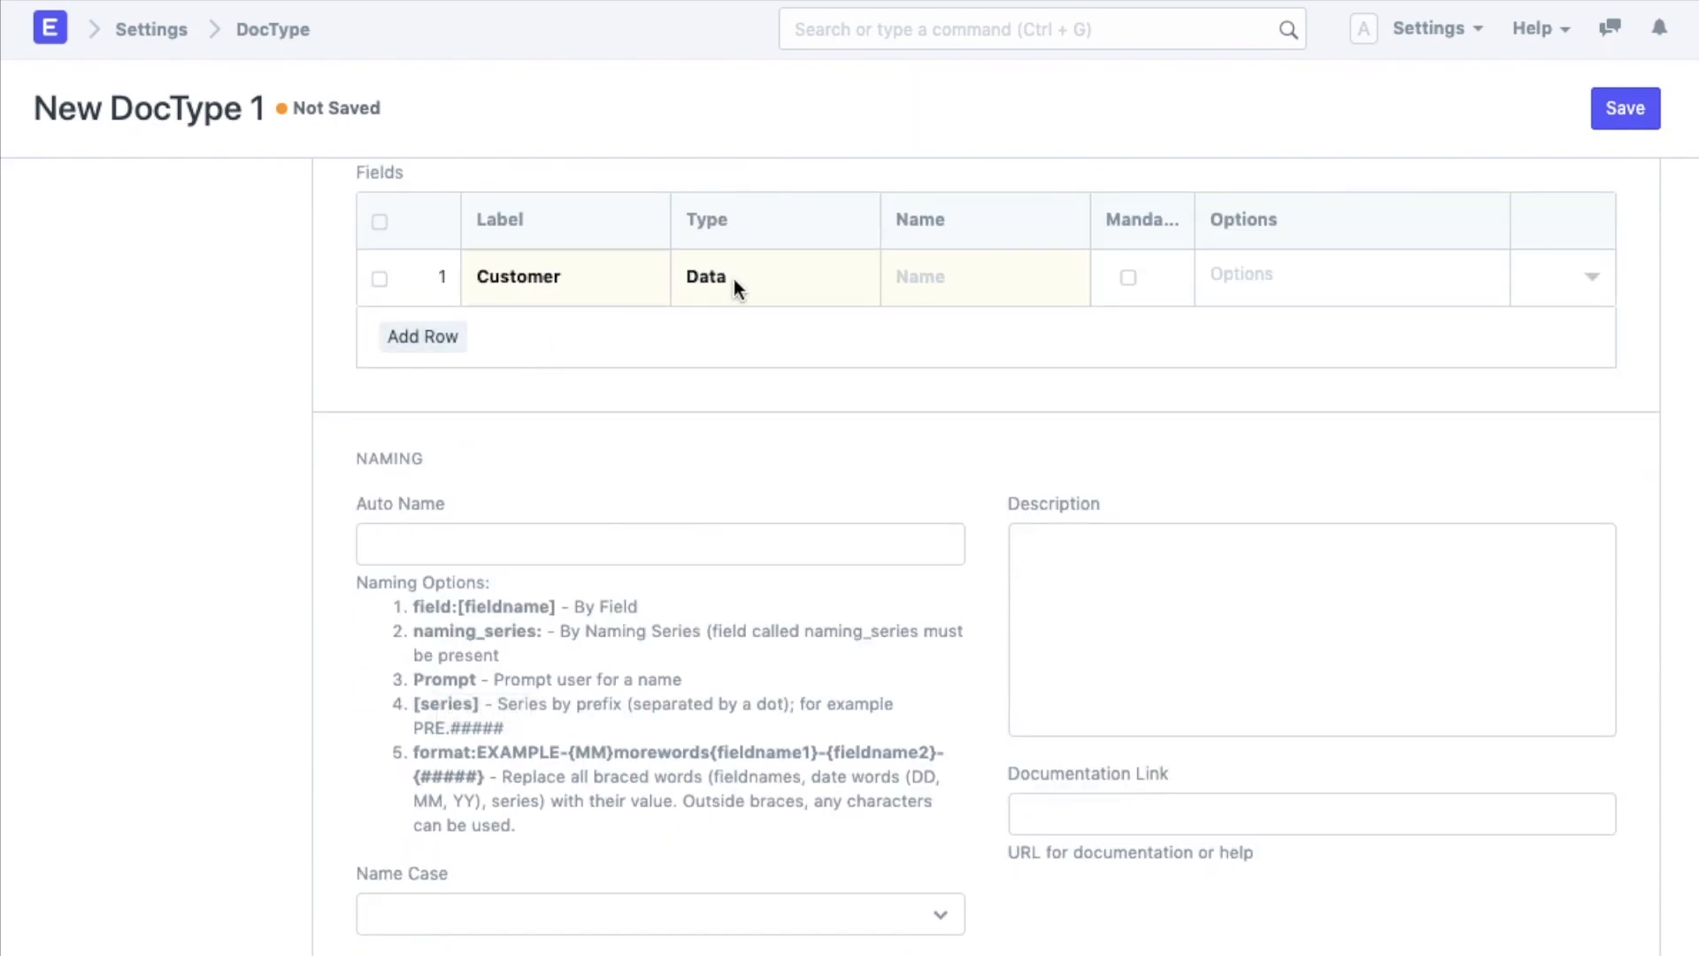
Step: Make Customer a Link field, add an 'Additional Feedback' field, and save the DocType
{"action": "left_click", "coordinate": [705, 276]}
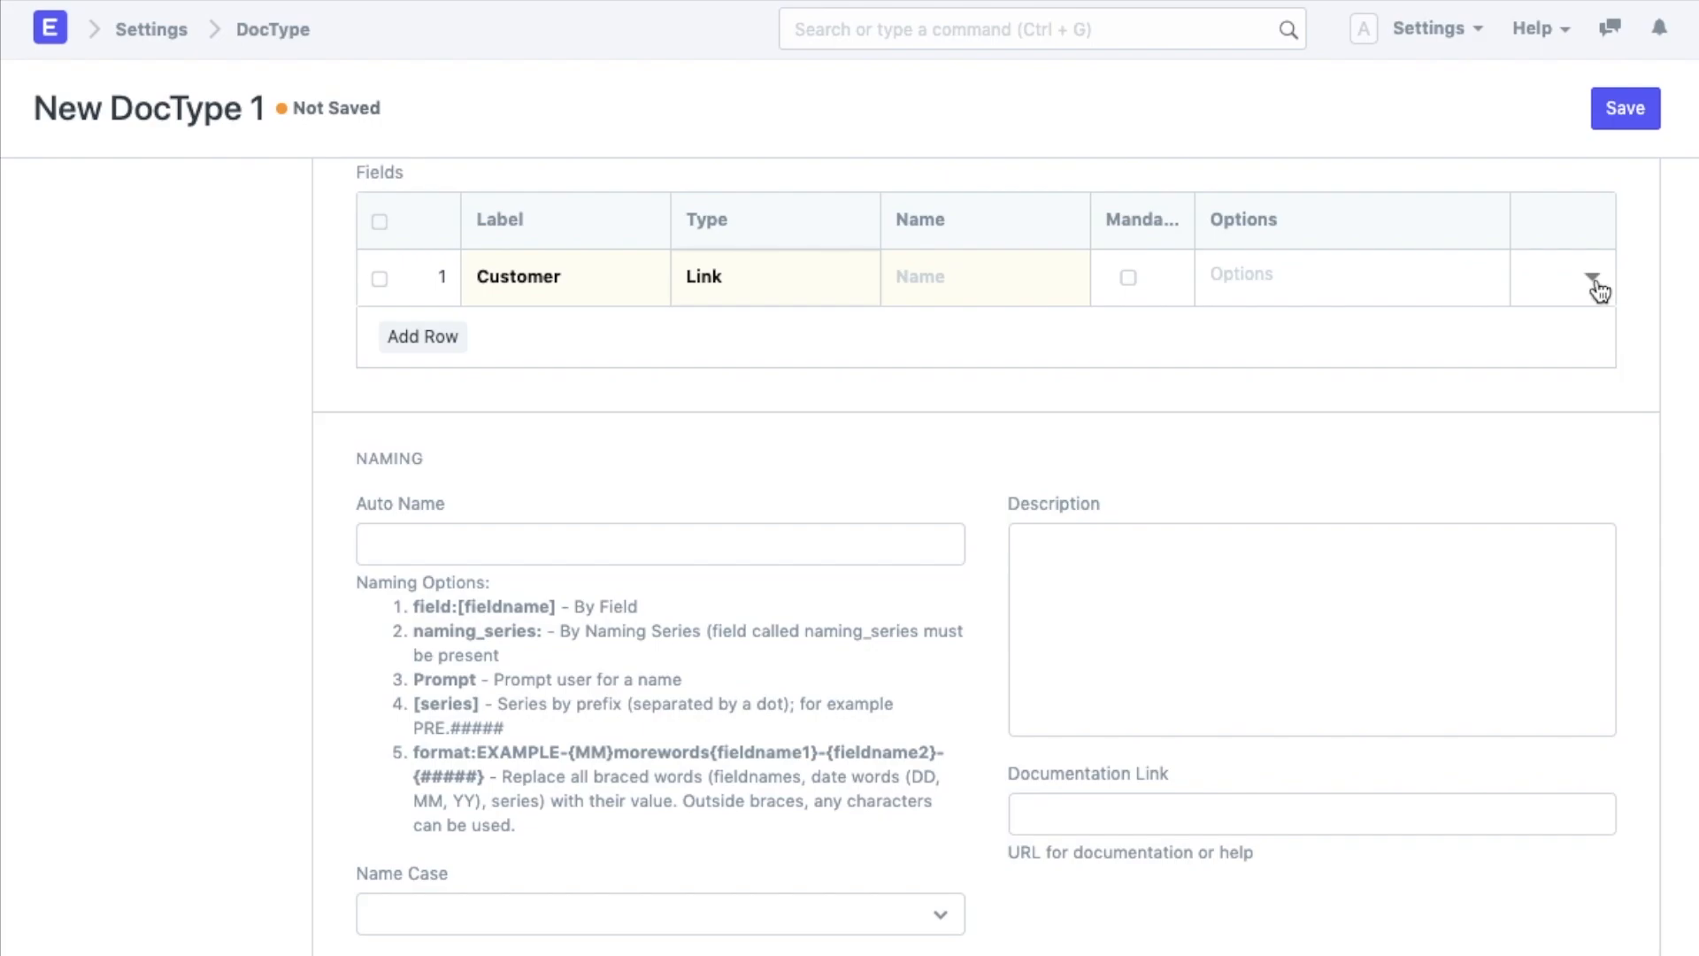
{"action": "left_click", "coordinate": [1593, 277]}
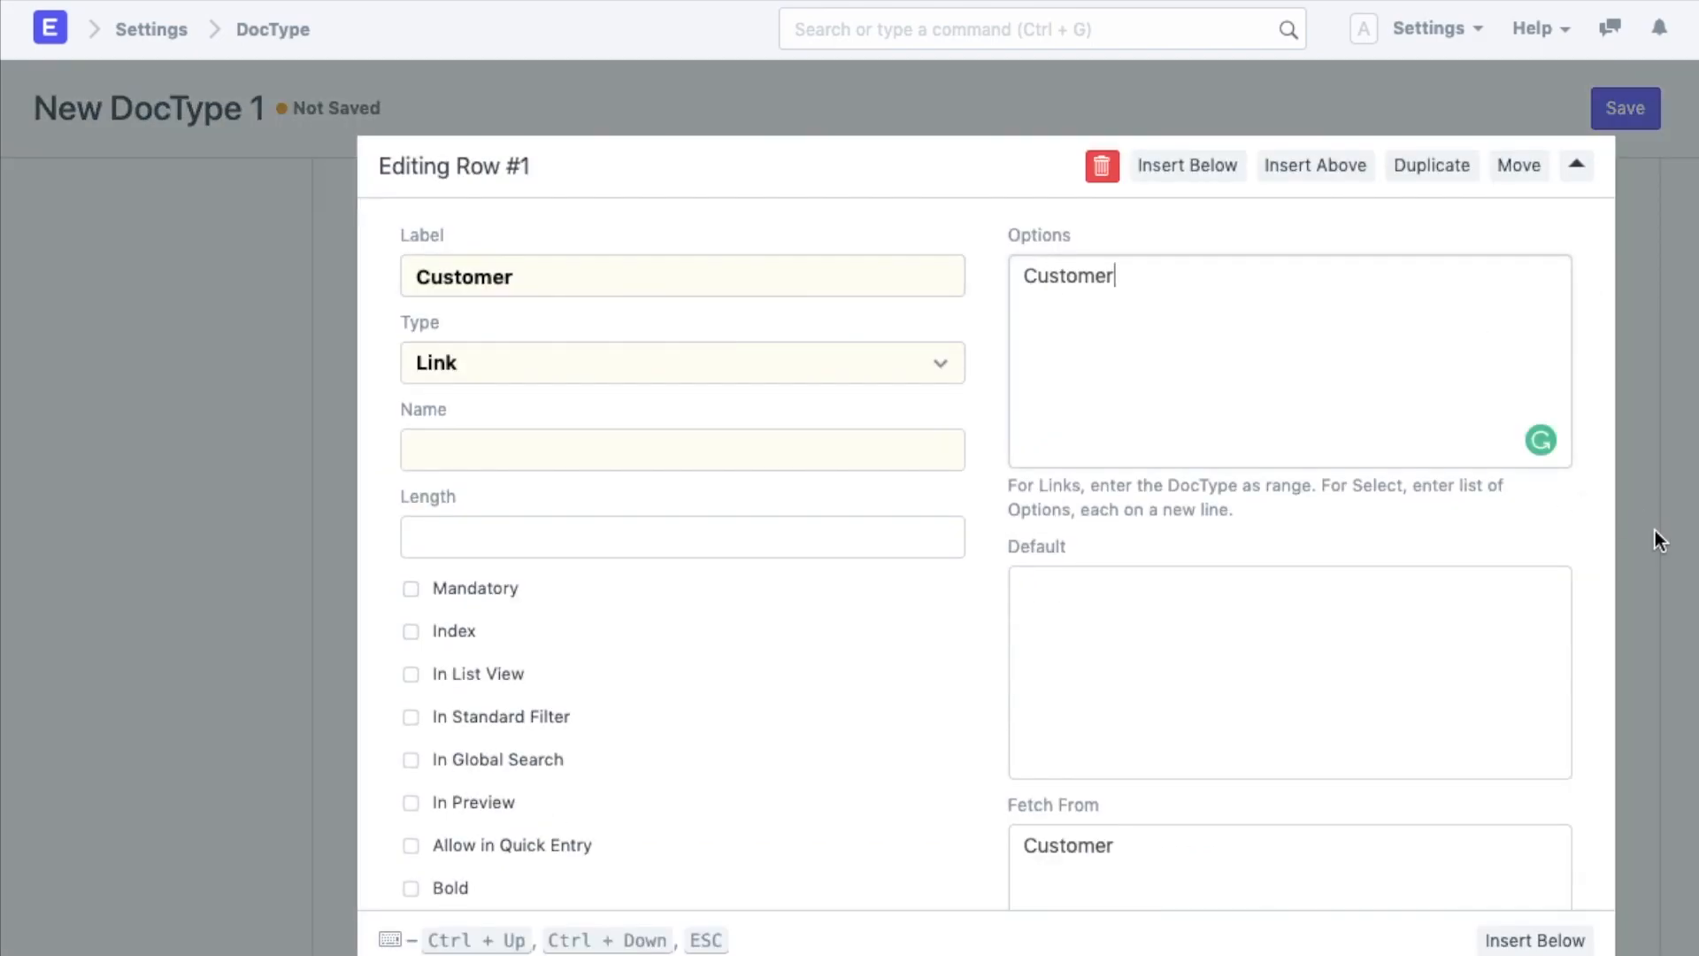
{"action": "left_click", "coordinate": [1574, 166]}
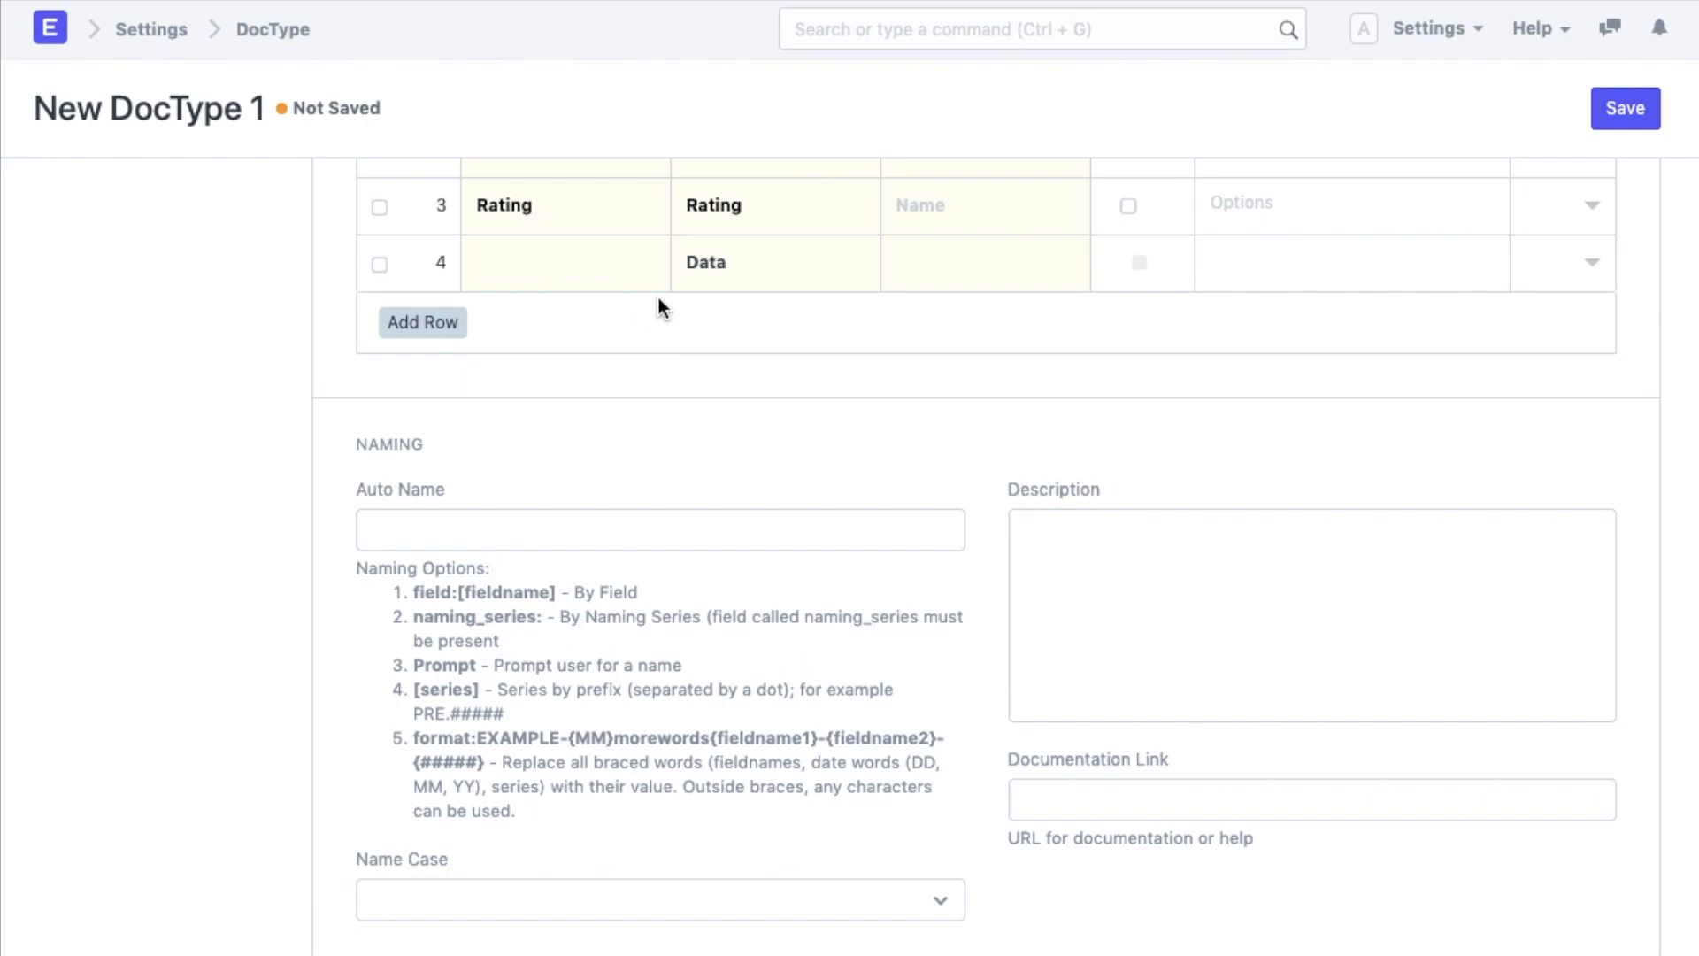
{"action": "type", "text": "Additional Feedback"}
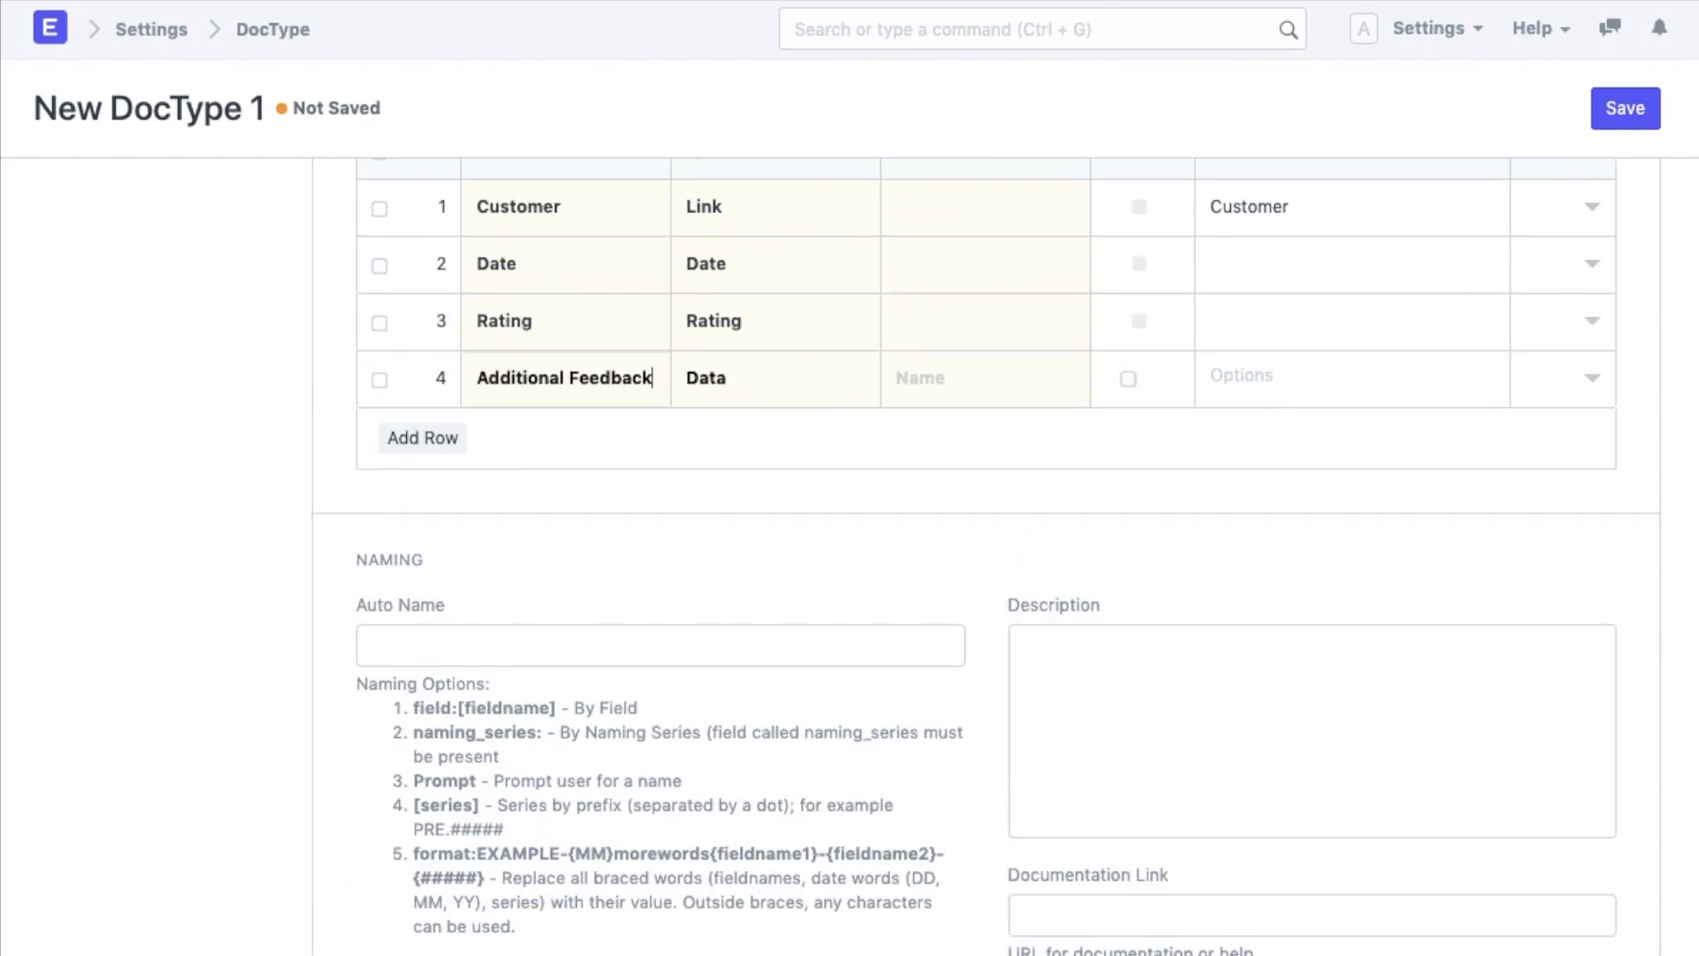
{"action": "left_click", "coordinate": [775, 377]}
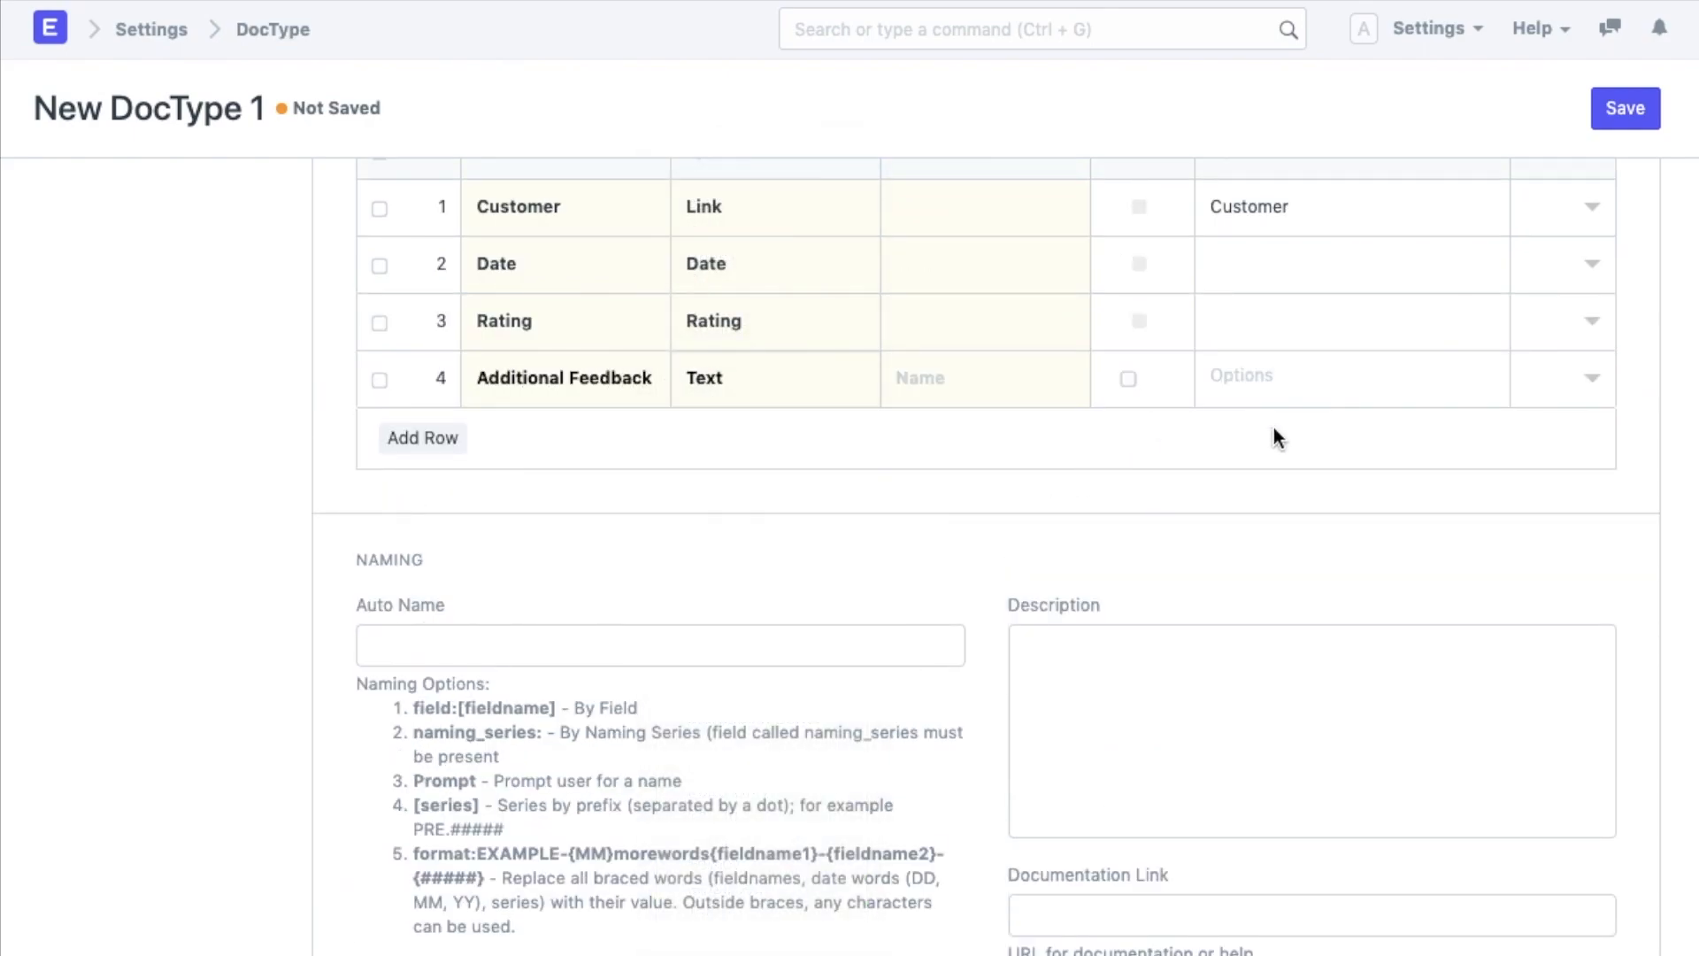
{"action": "left_click", "coordinate": [1626, 107]}
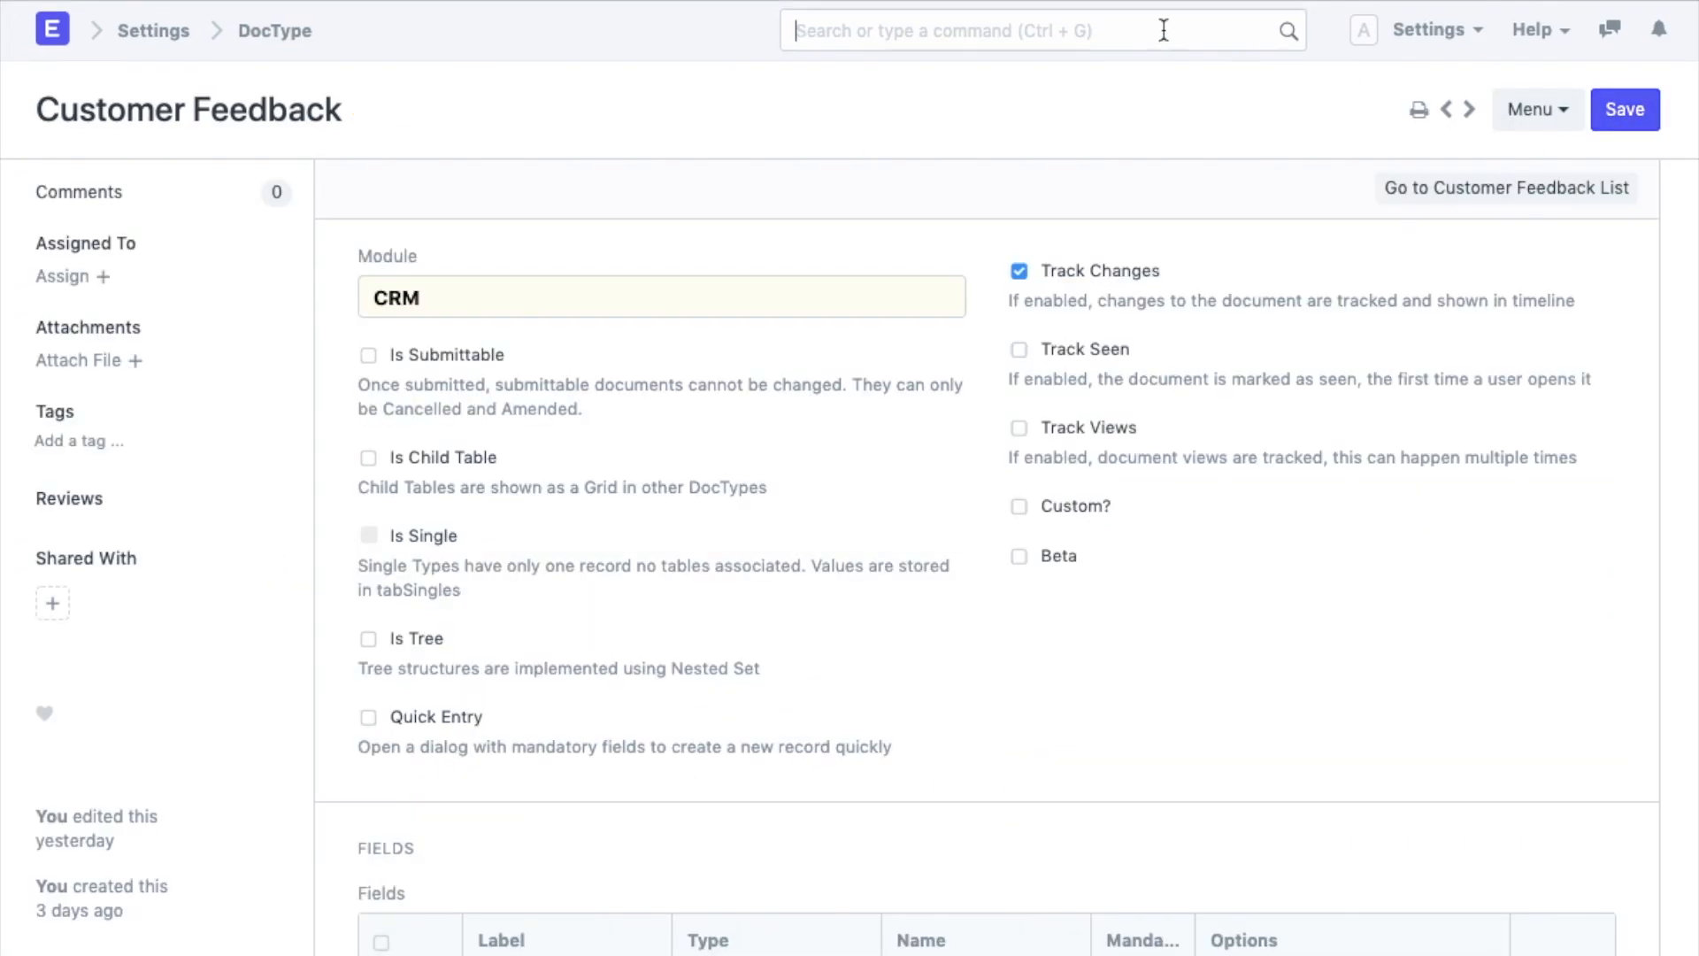
Step: Open a new Customer Feedback record via 'Customer Fe', then reopen the DocType list
{"action": "type", "text": "Customer Fe"}
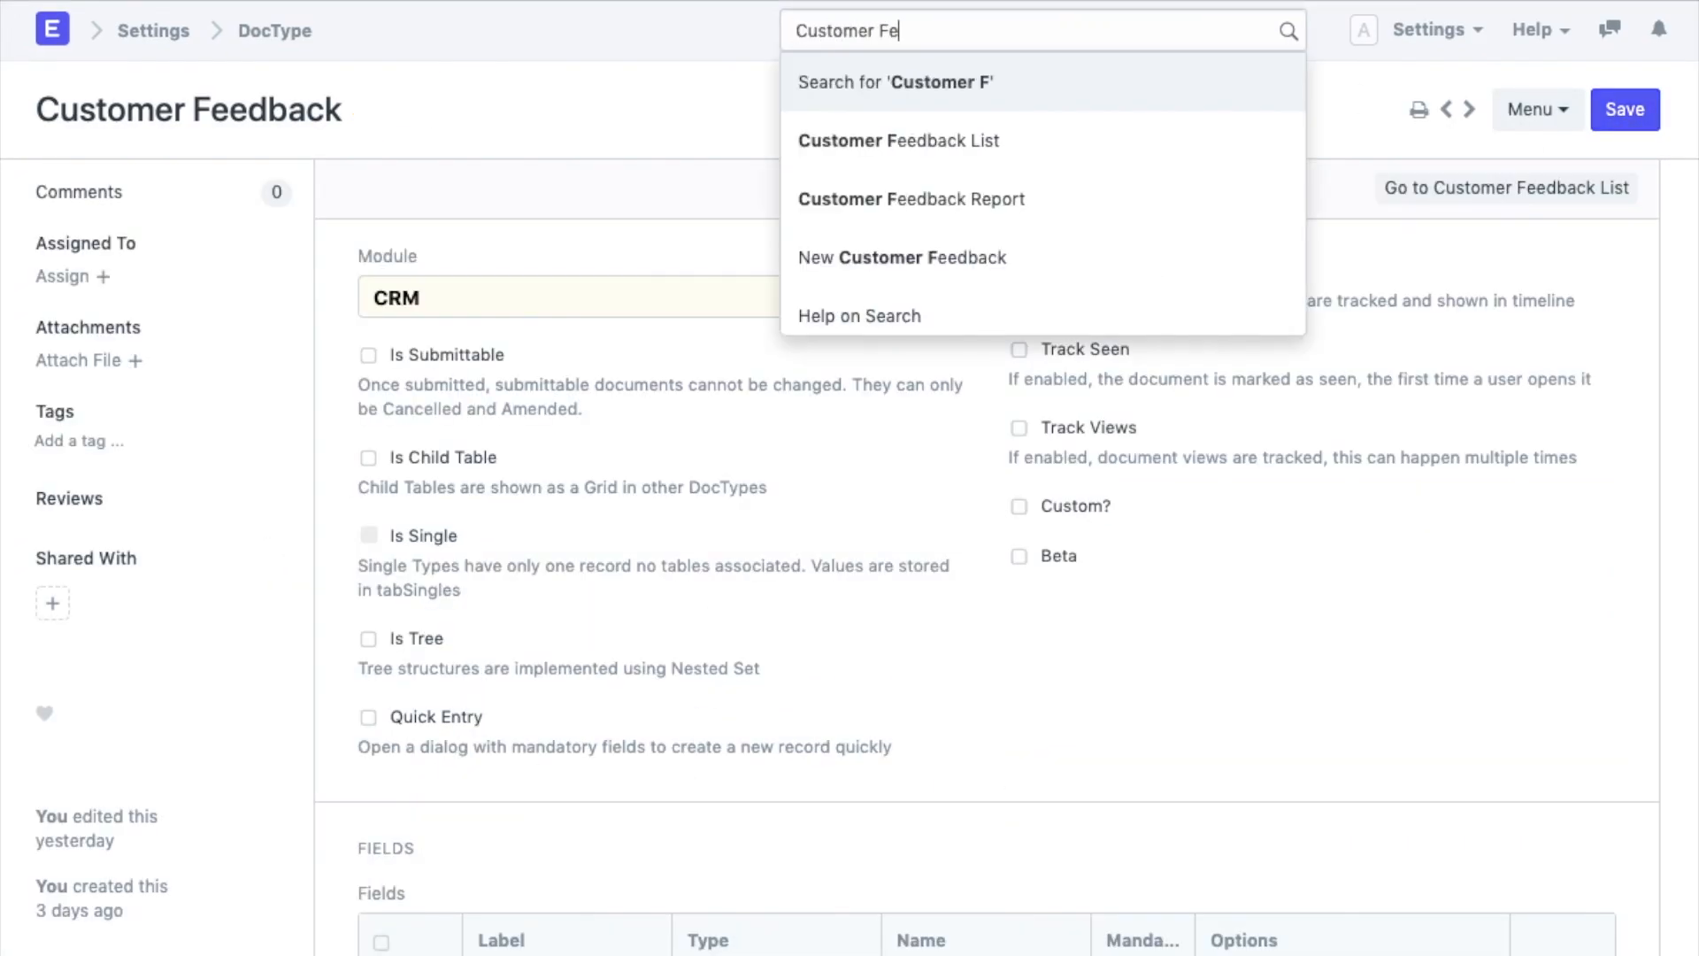
{"action": "left_click", "coordinate": [897, 140]}
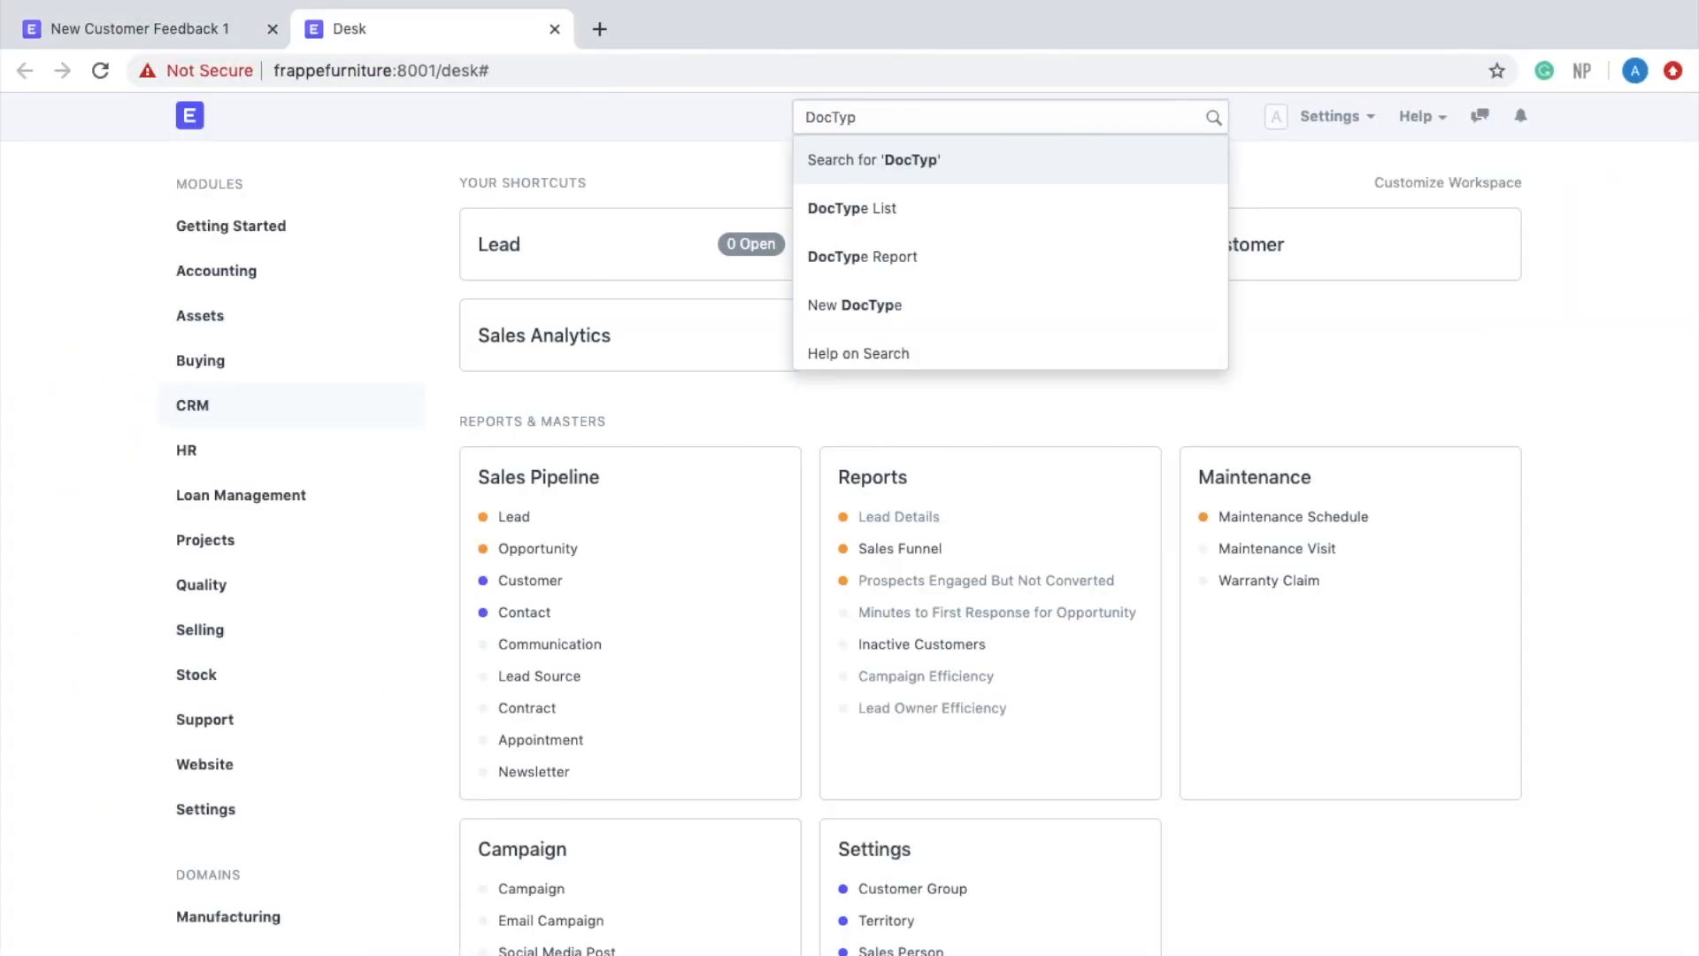
{"action": "left_click", "coordinate": [851, 208]}
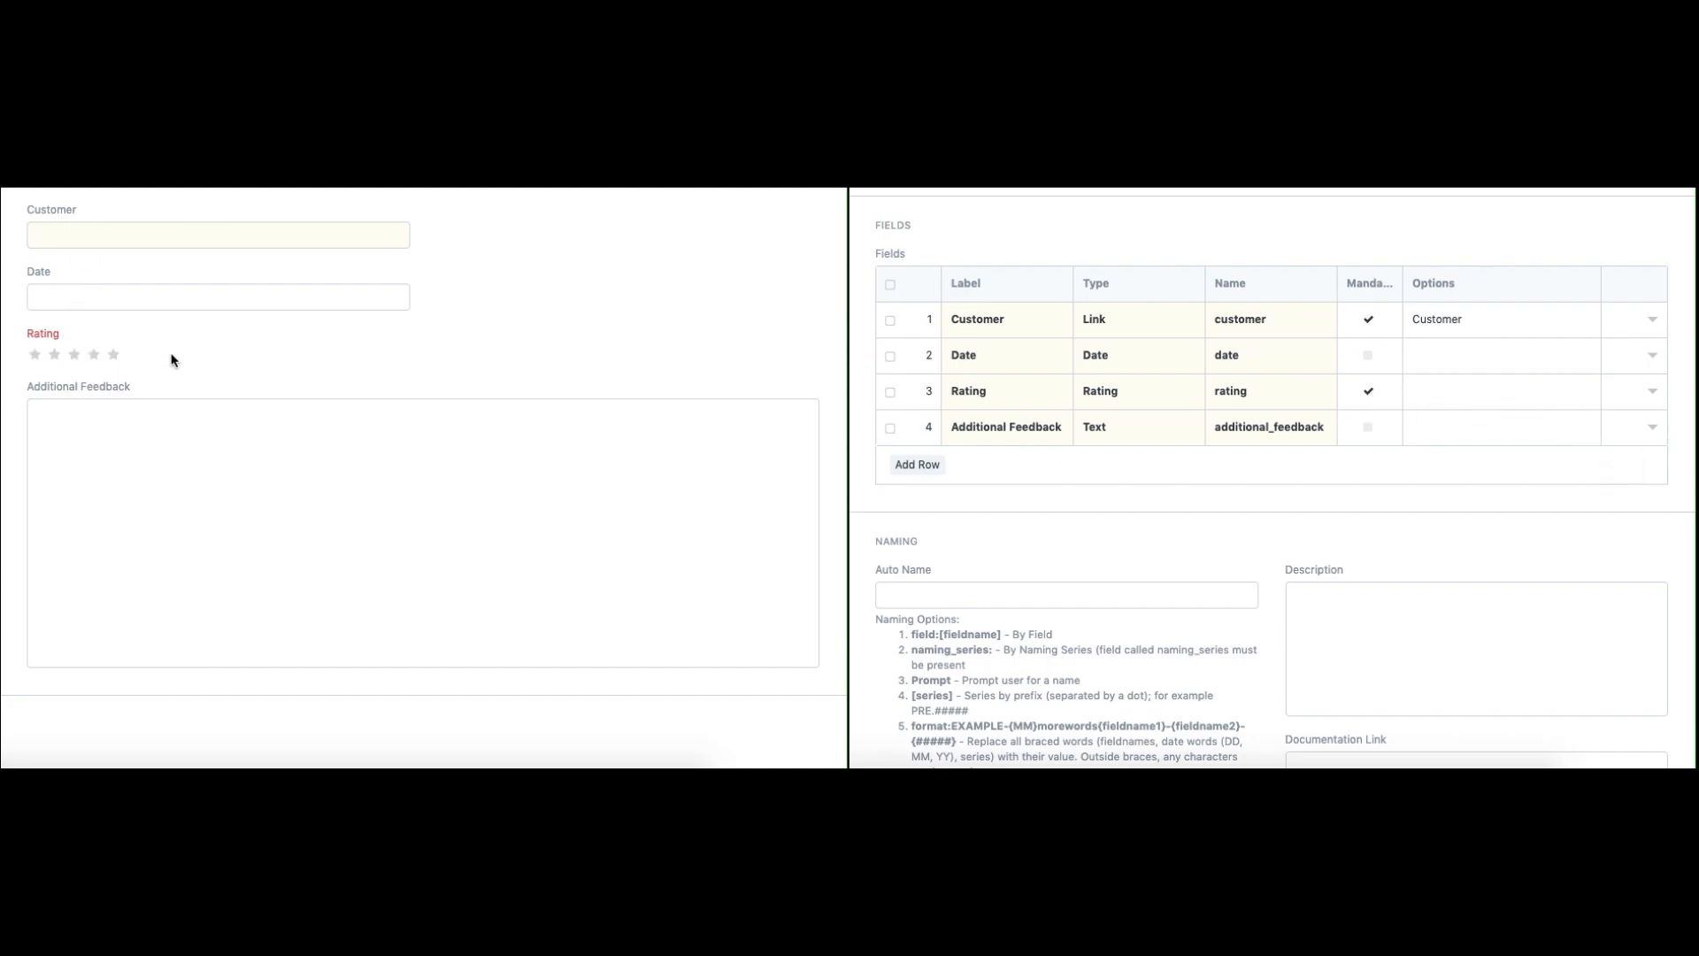
{"action": "mouse_move", "coordinate": [171, 361]}
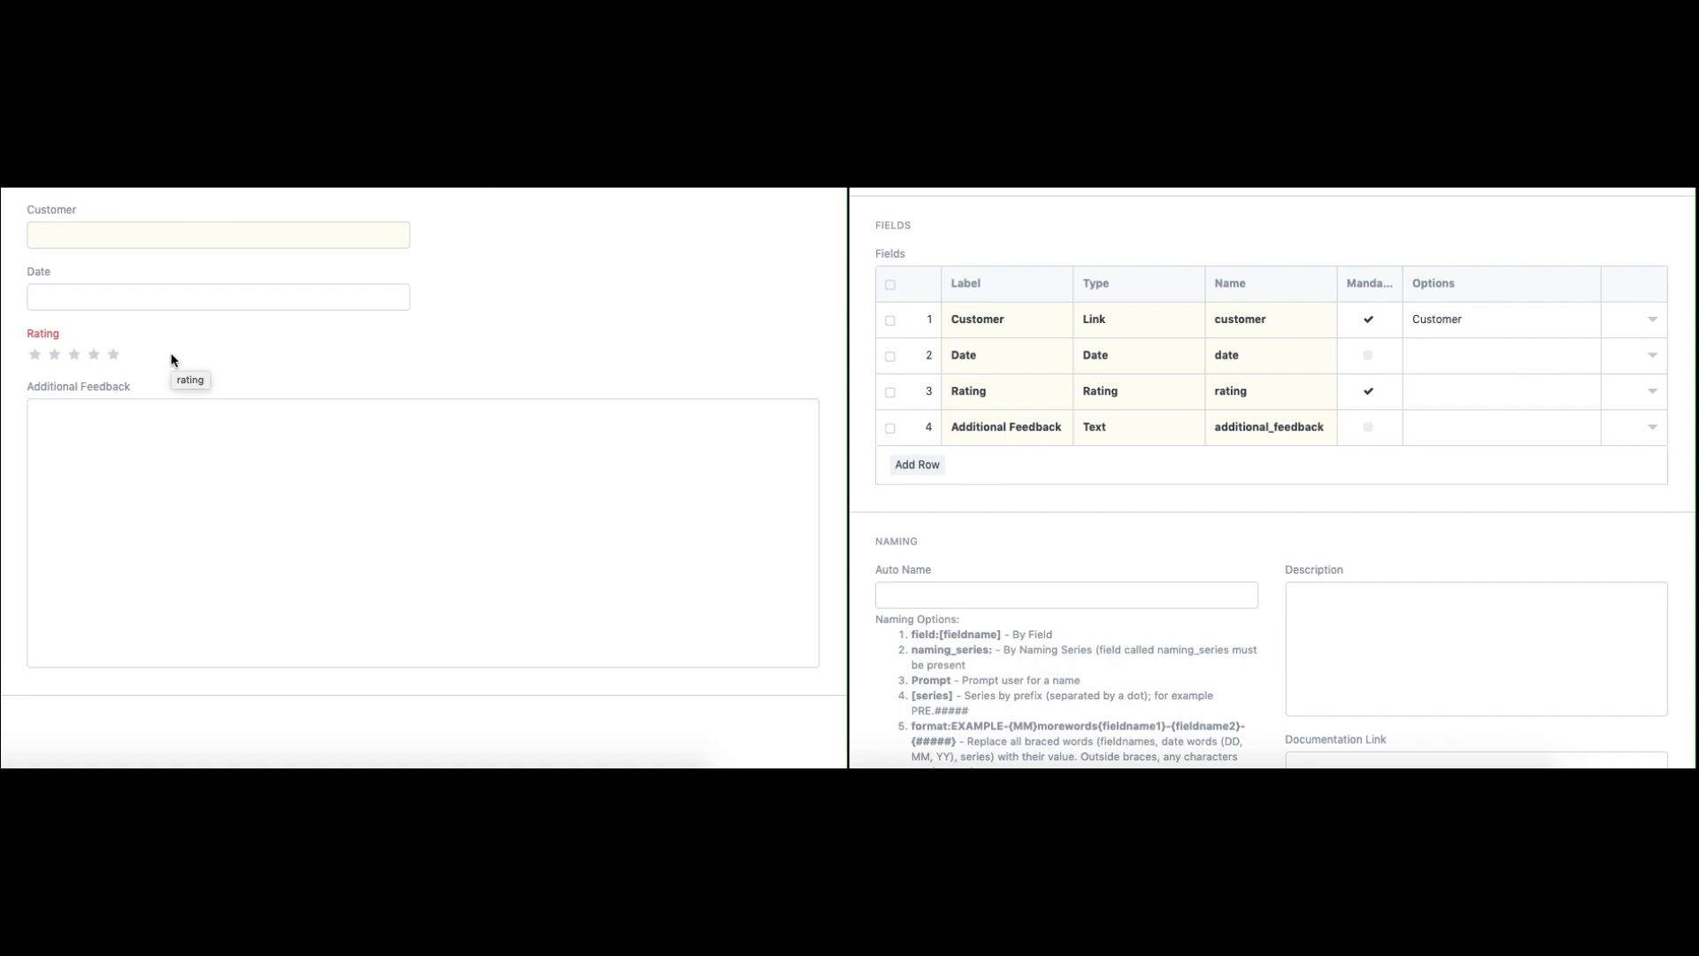
{"action": "left_click", "coordinate": [217, 235]}
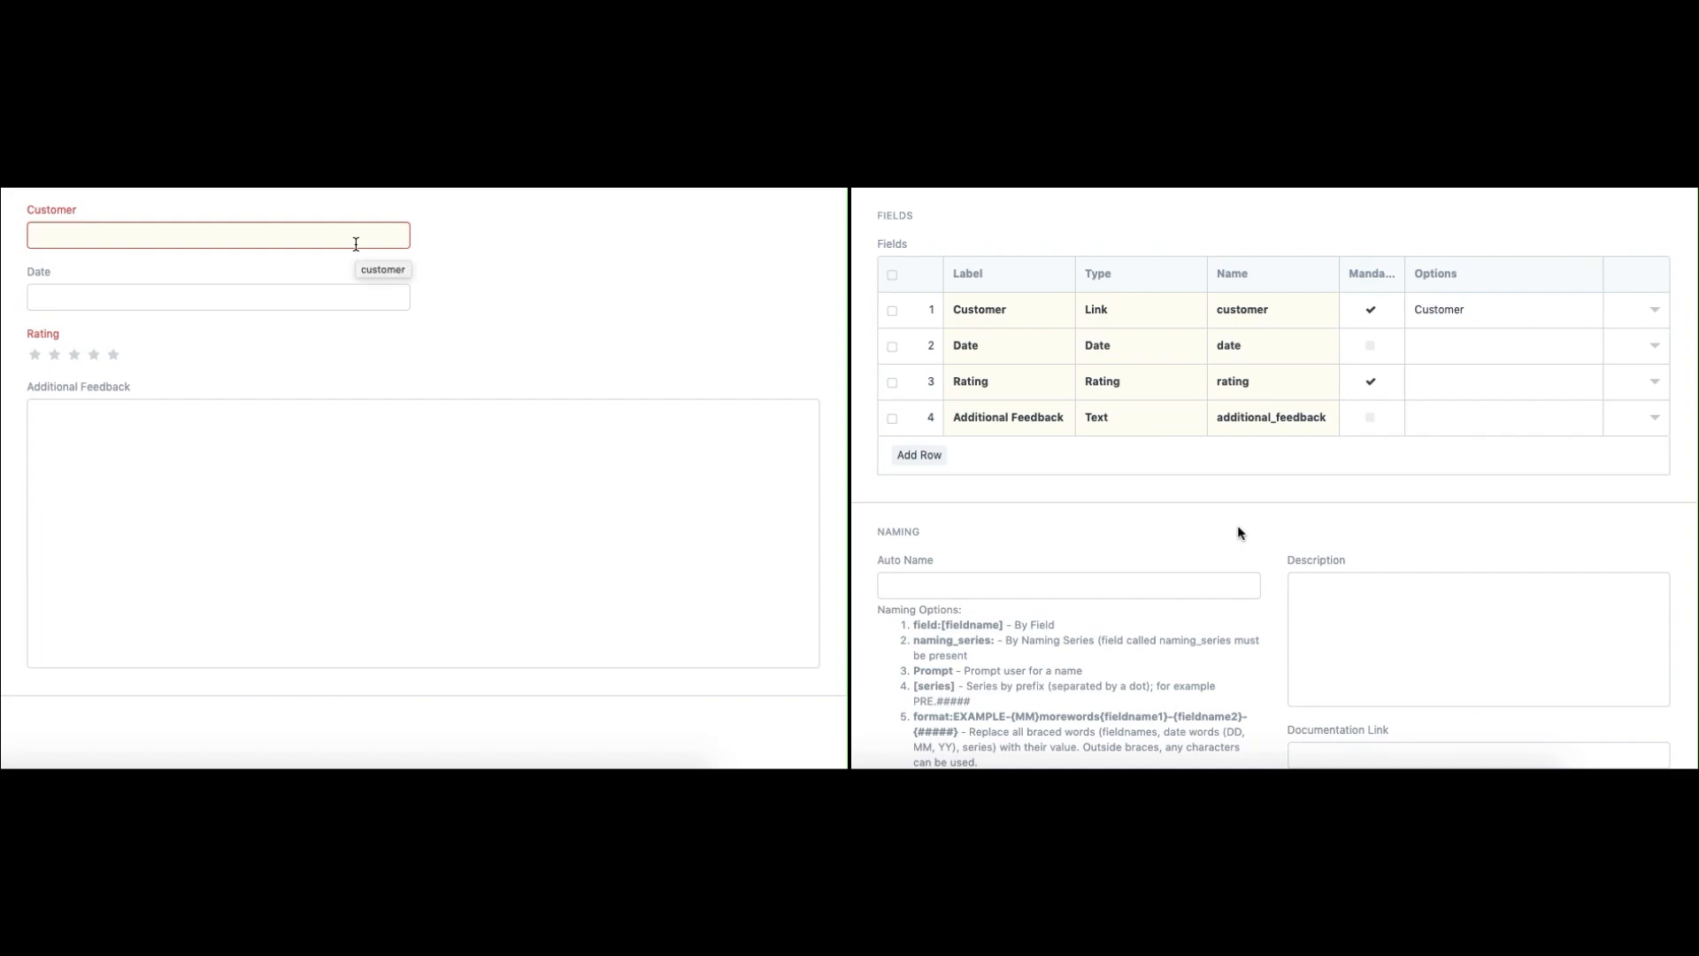
{"action": "left_click", "coordinate": [216, 235]}
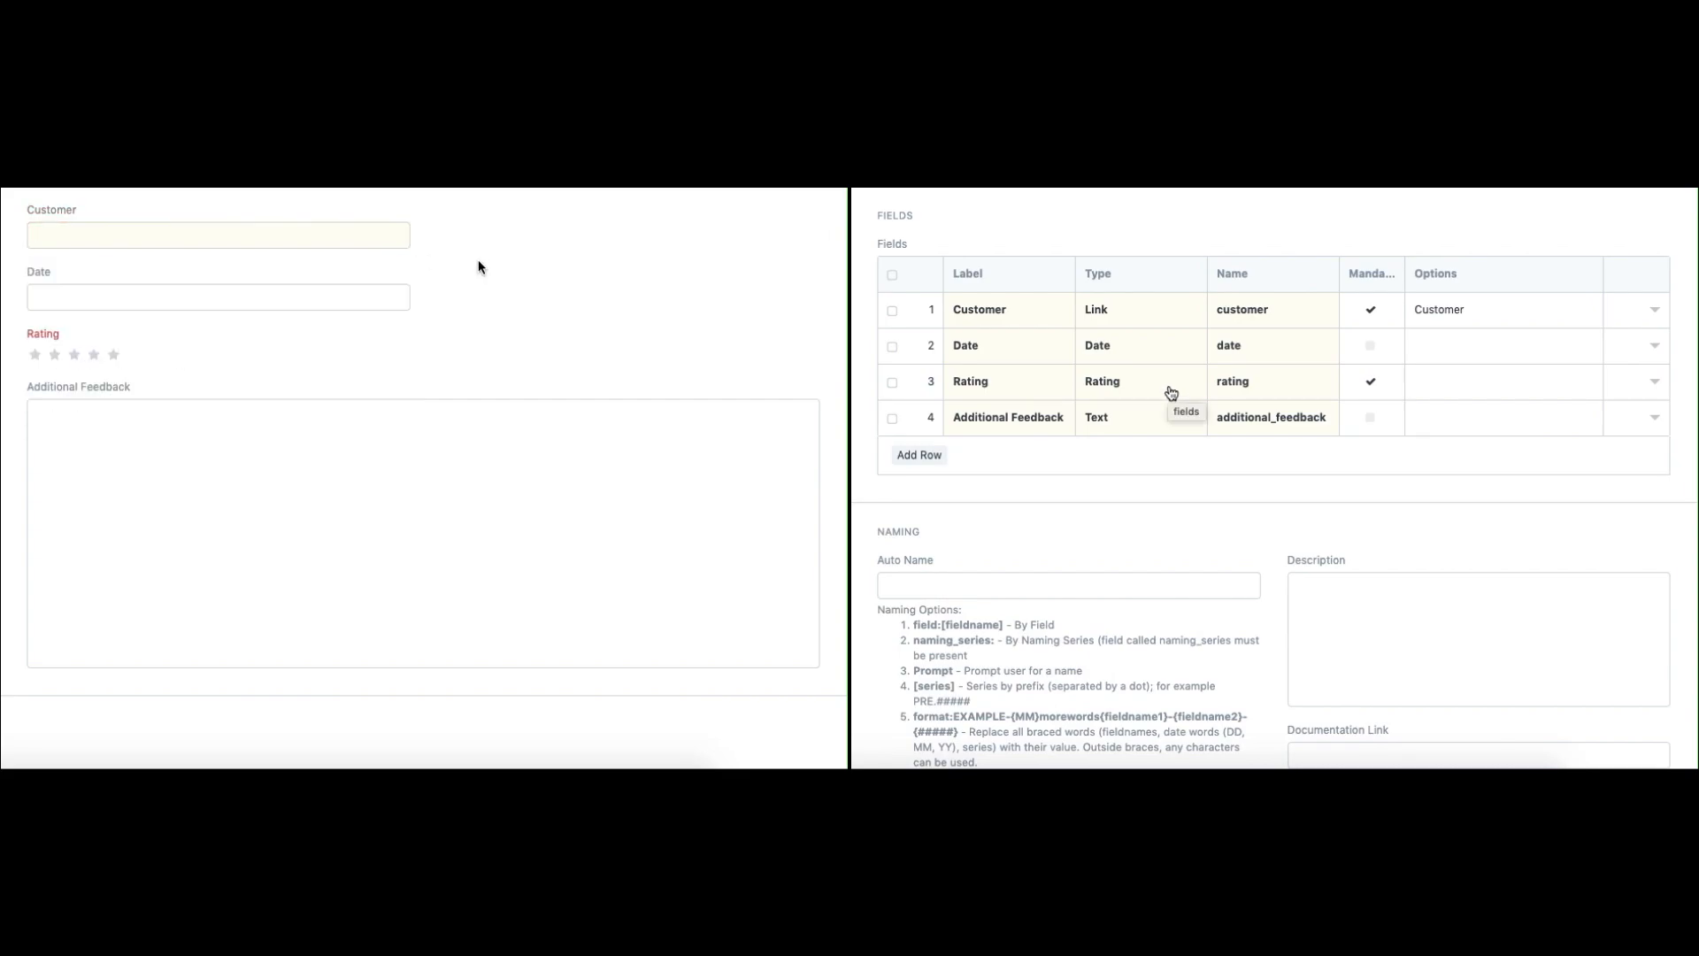
{"action": "left_click", "coordinate": [217, 297]}
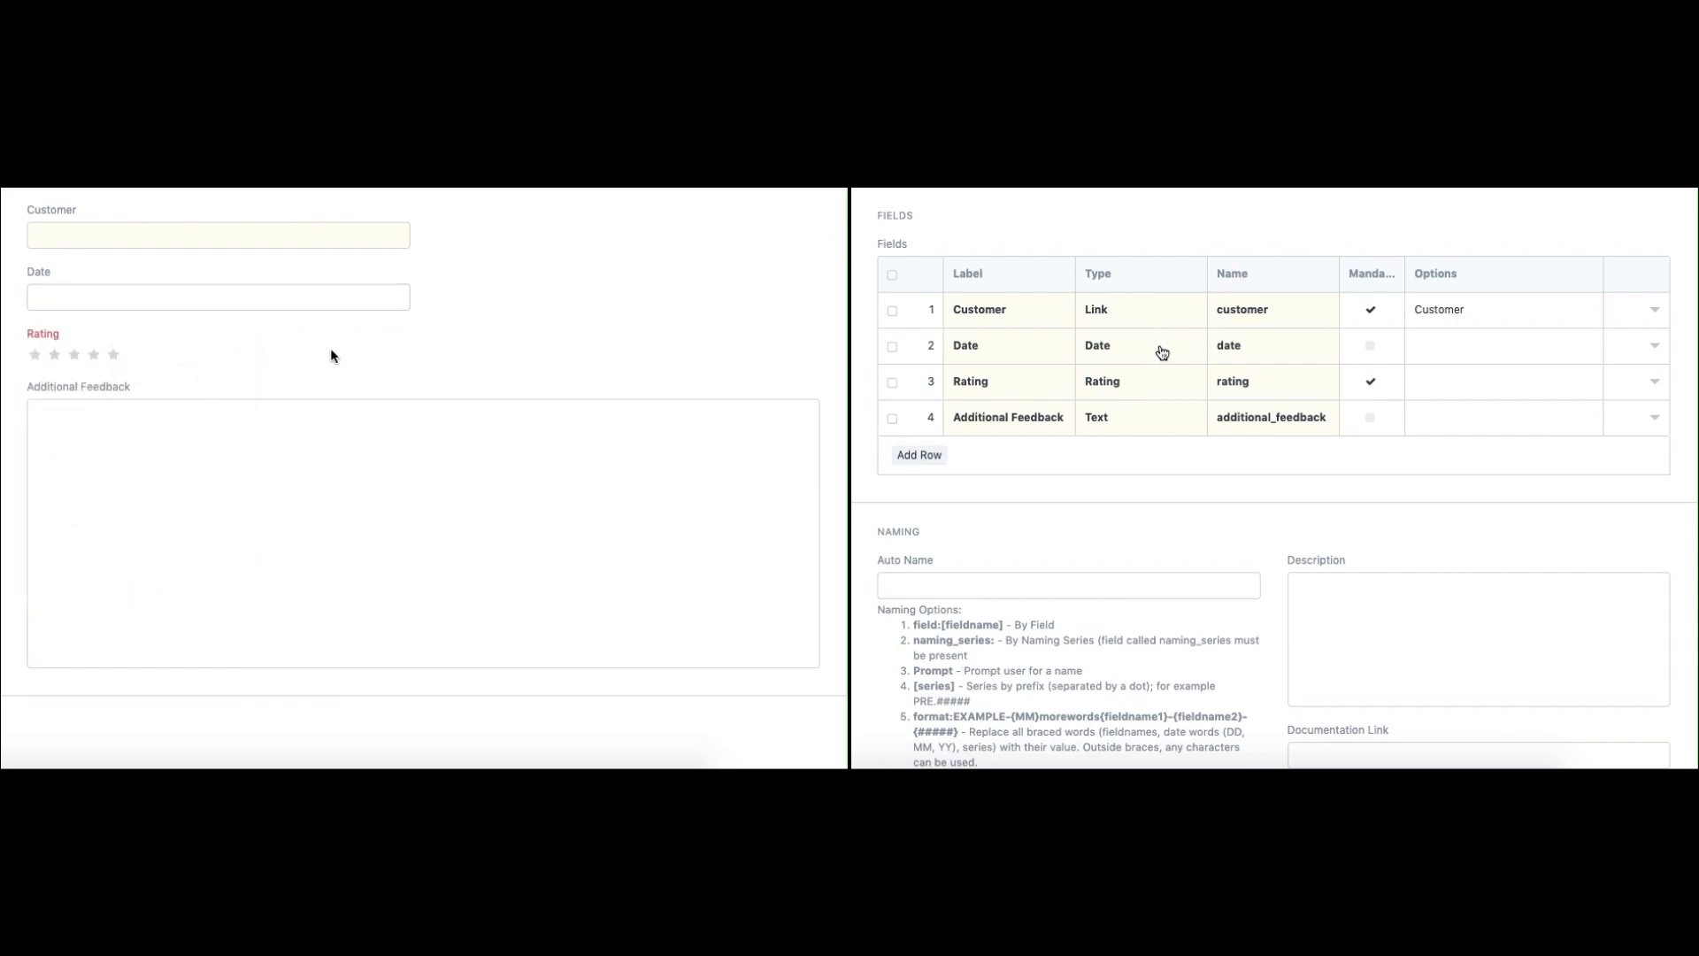
{"action": "mouse_move", "coordinate": [1165, 399]}
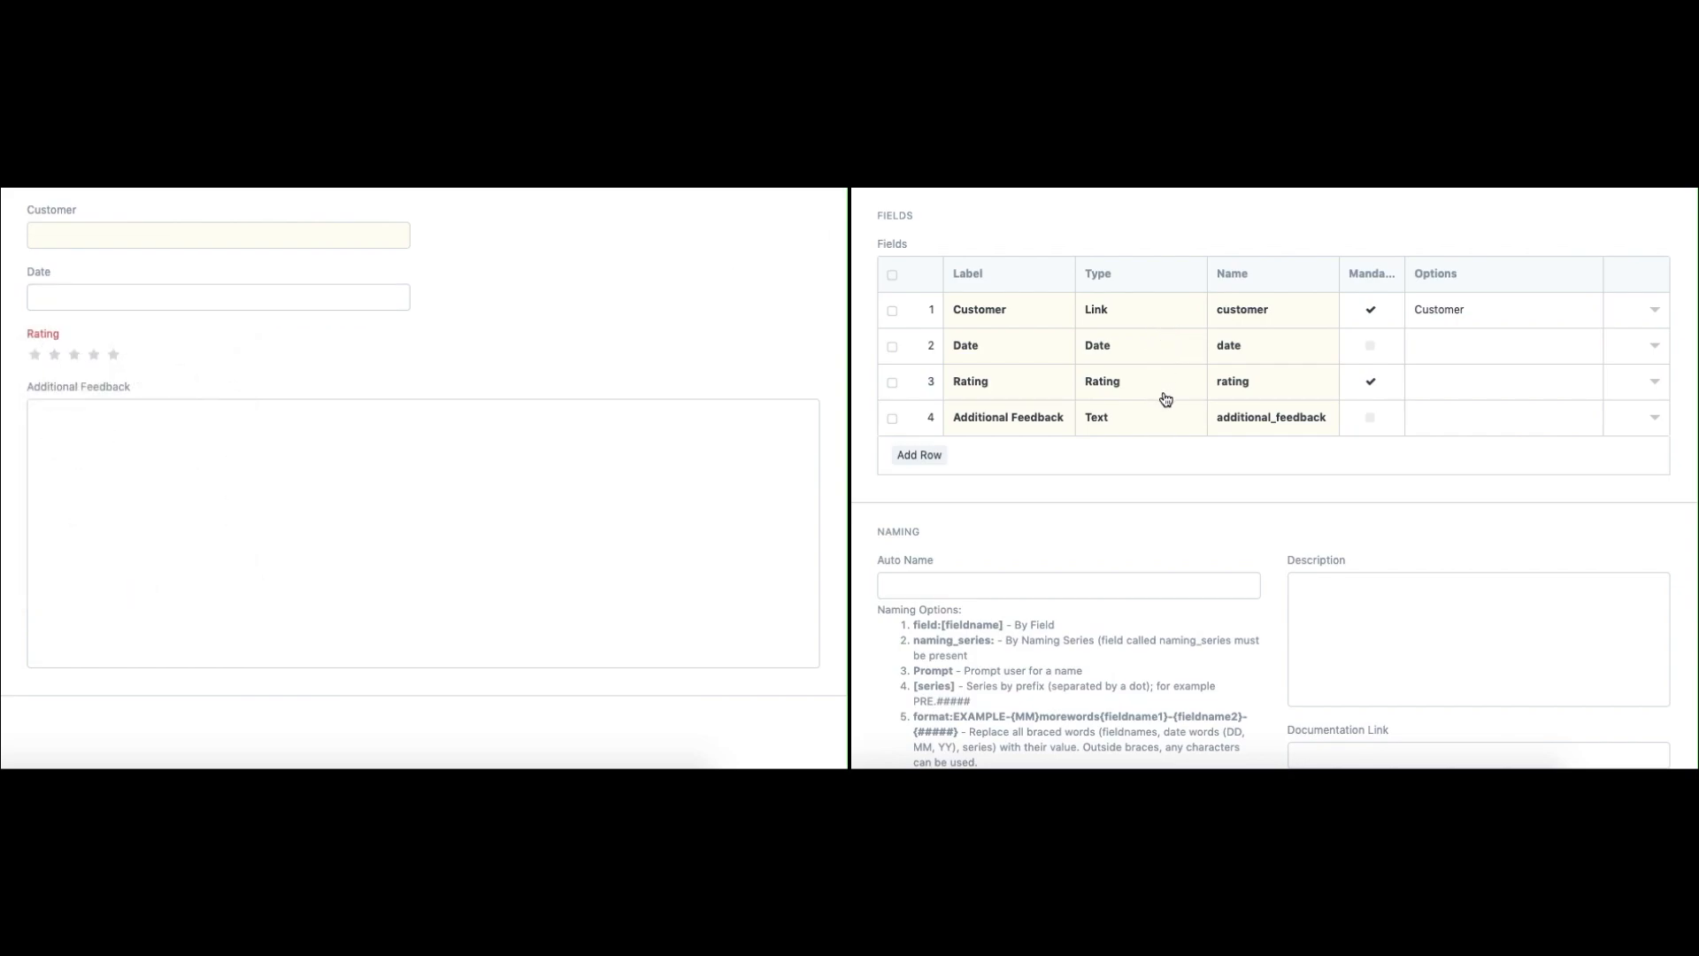
{"action": "scroll", "scroll_direction": "down", "scroll_amount": 3}
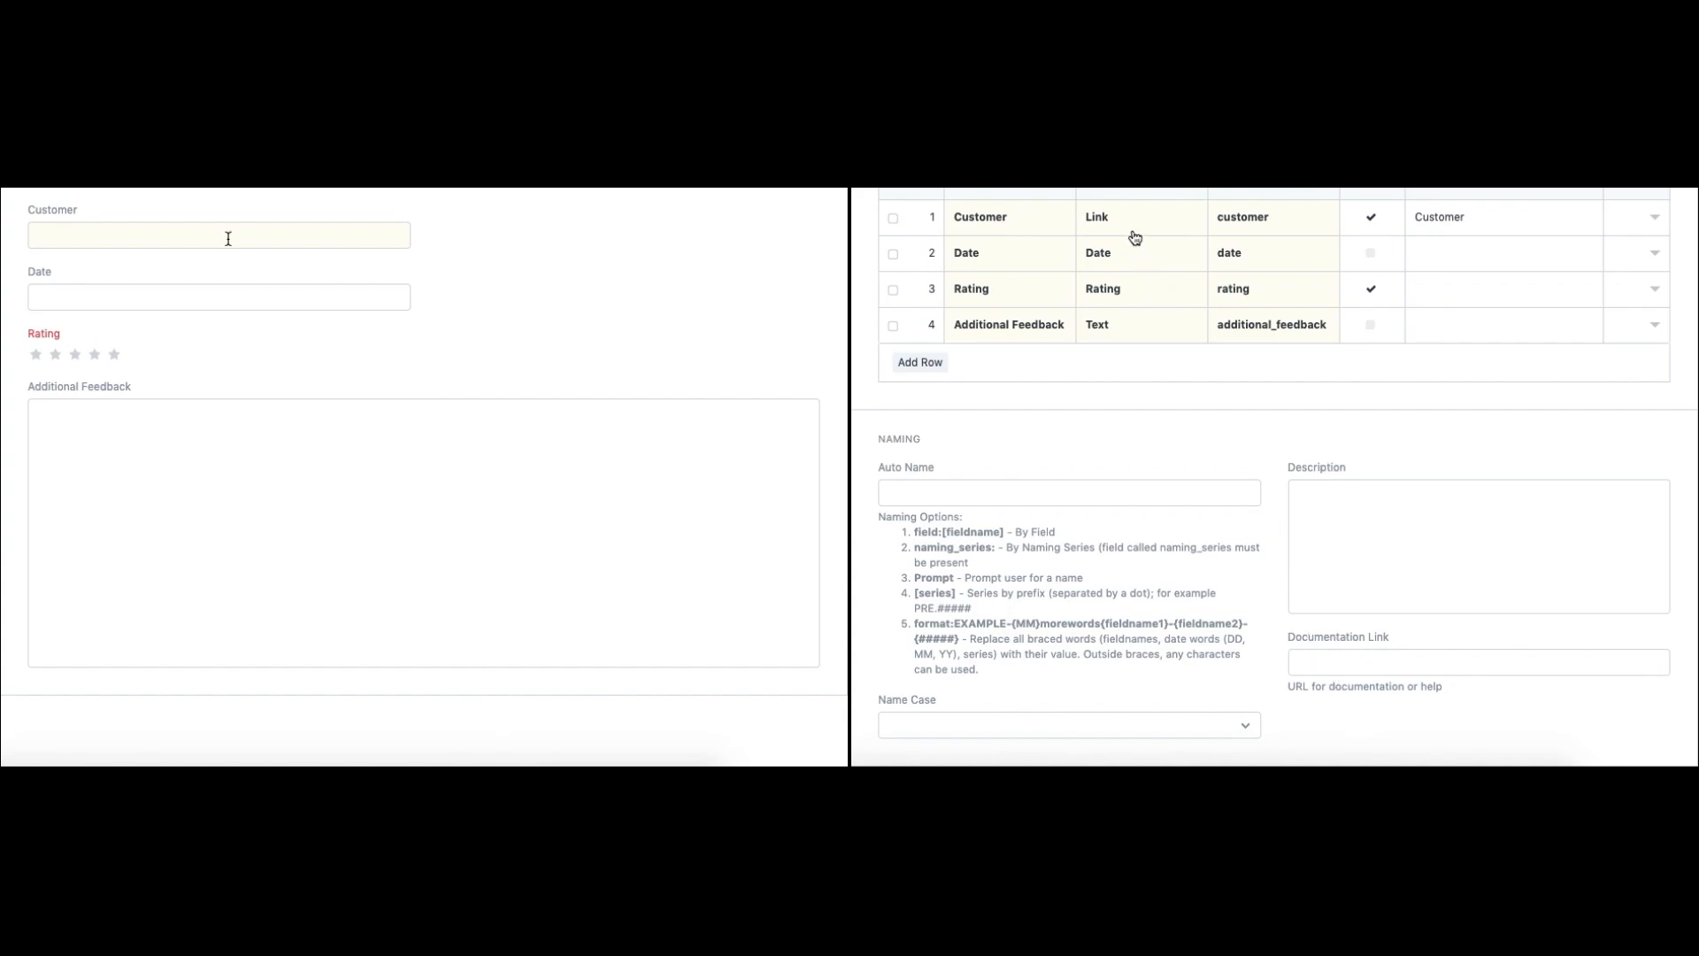
Step: Link the feedback record to the customer Tranquil Hotels
{"action": "left_click", "coordinate": [217, 234]}
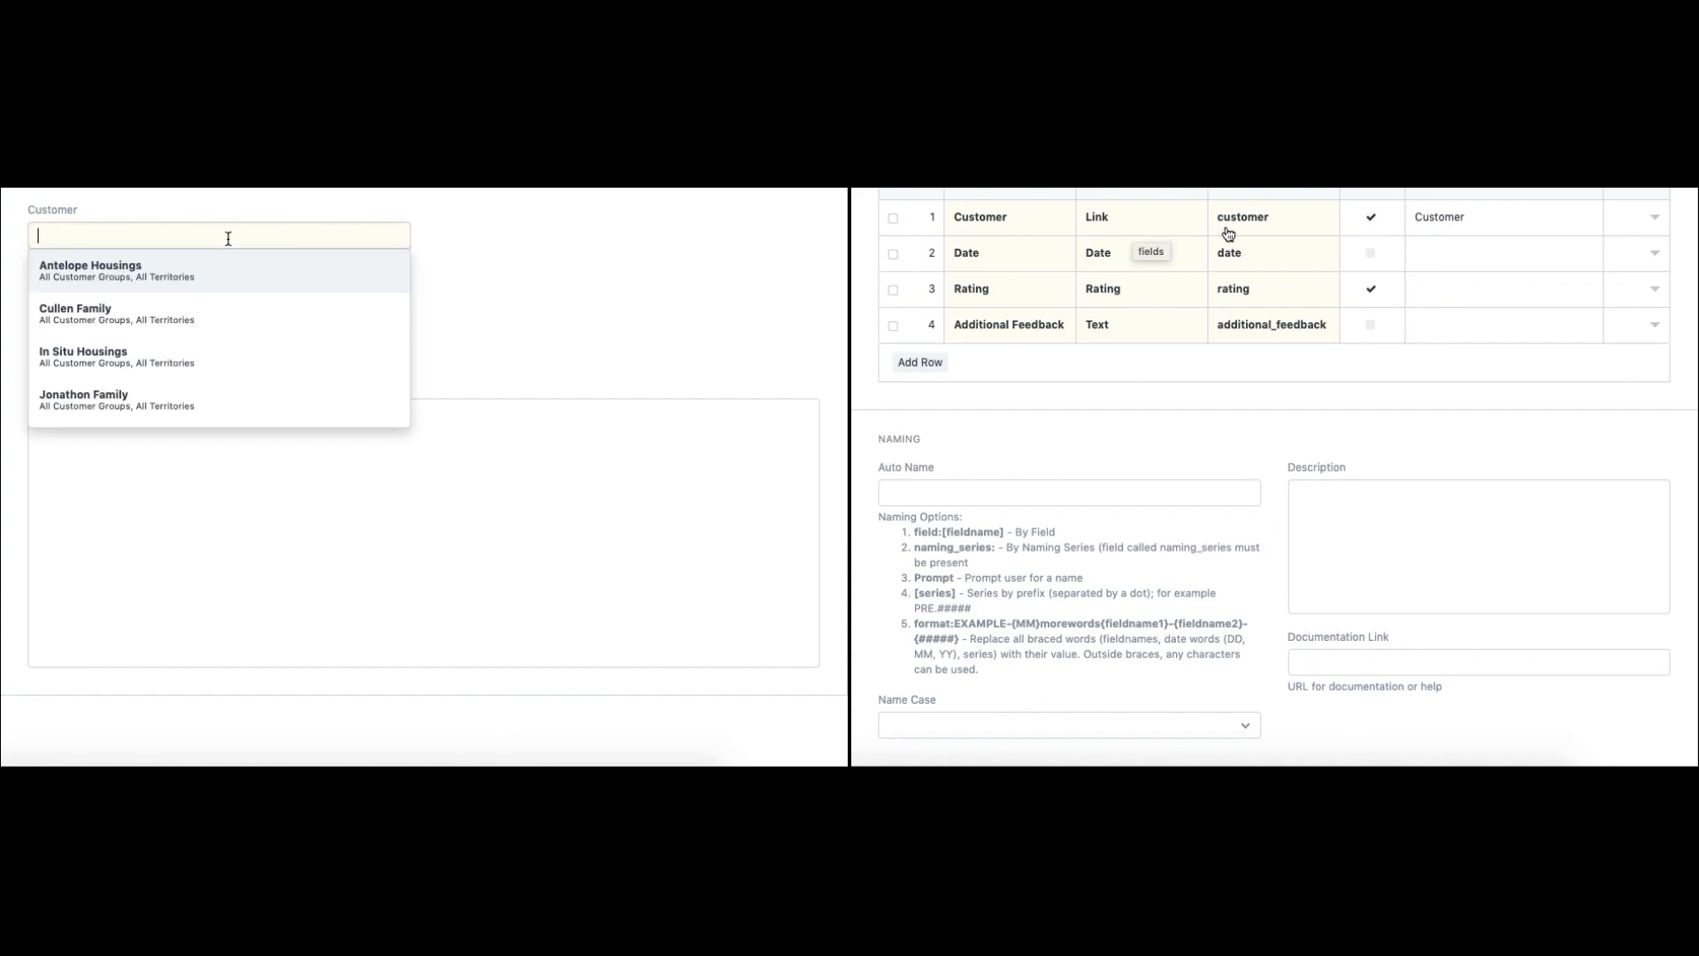
{"action": "scroll", "scroll_direction": "down", "scroll_amount": 3}
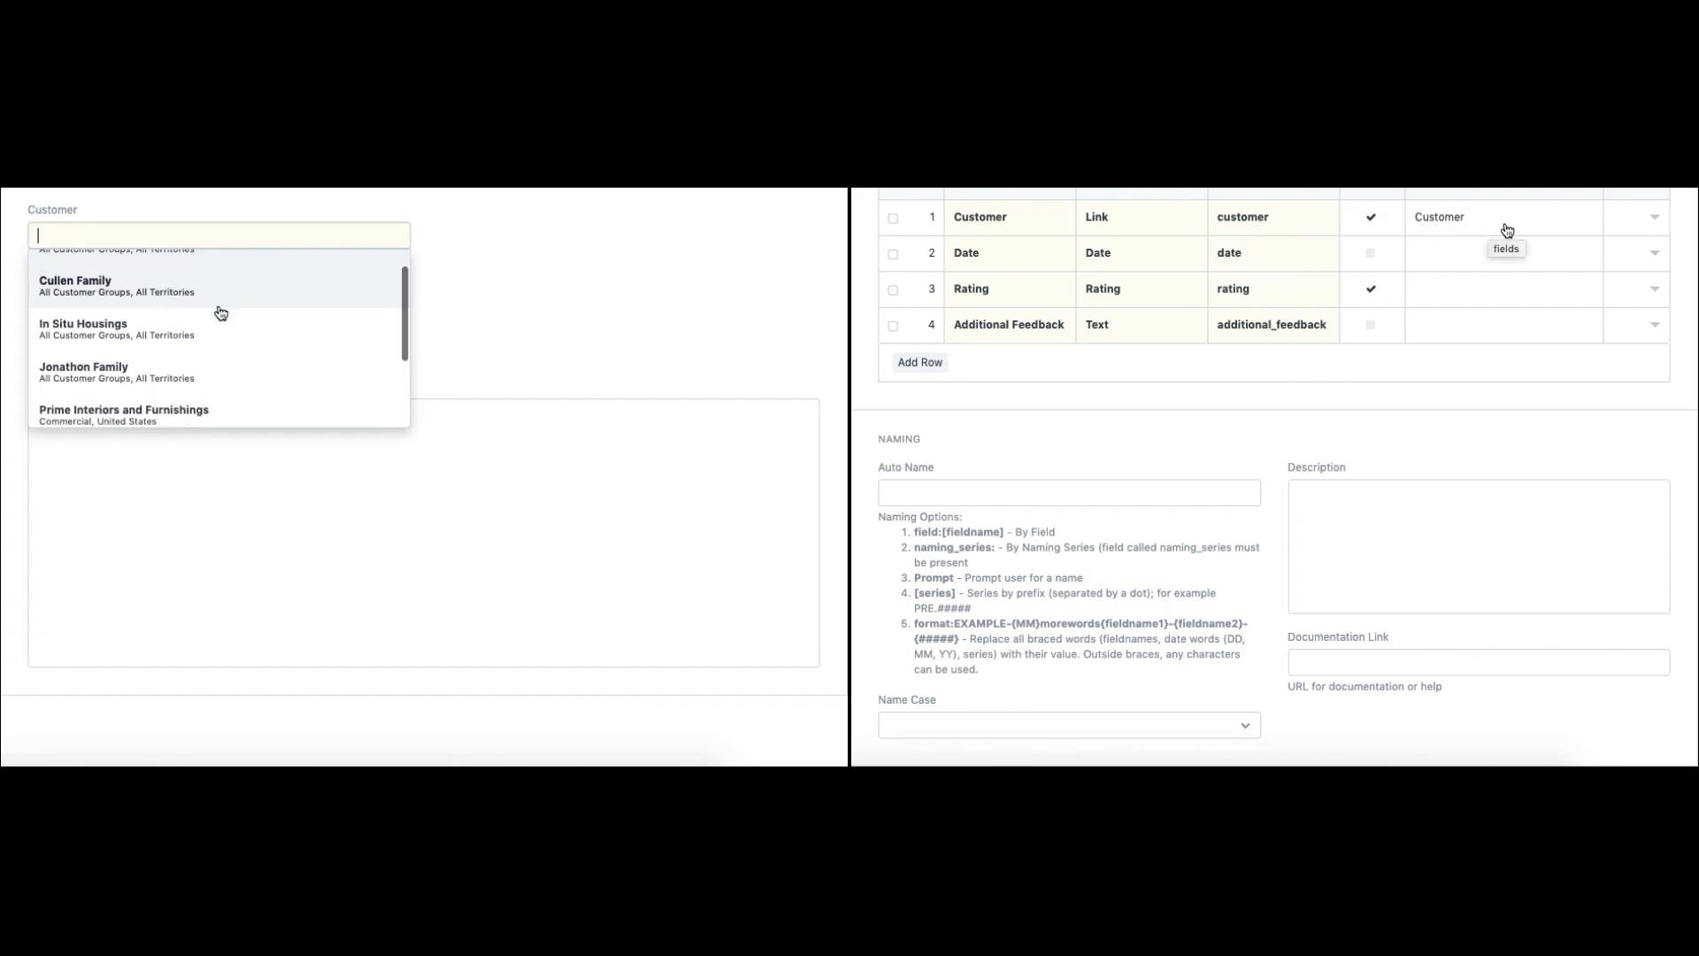
{"action": "left_click", "coordinate": [1647, 217]}
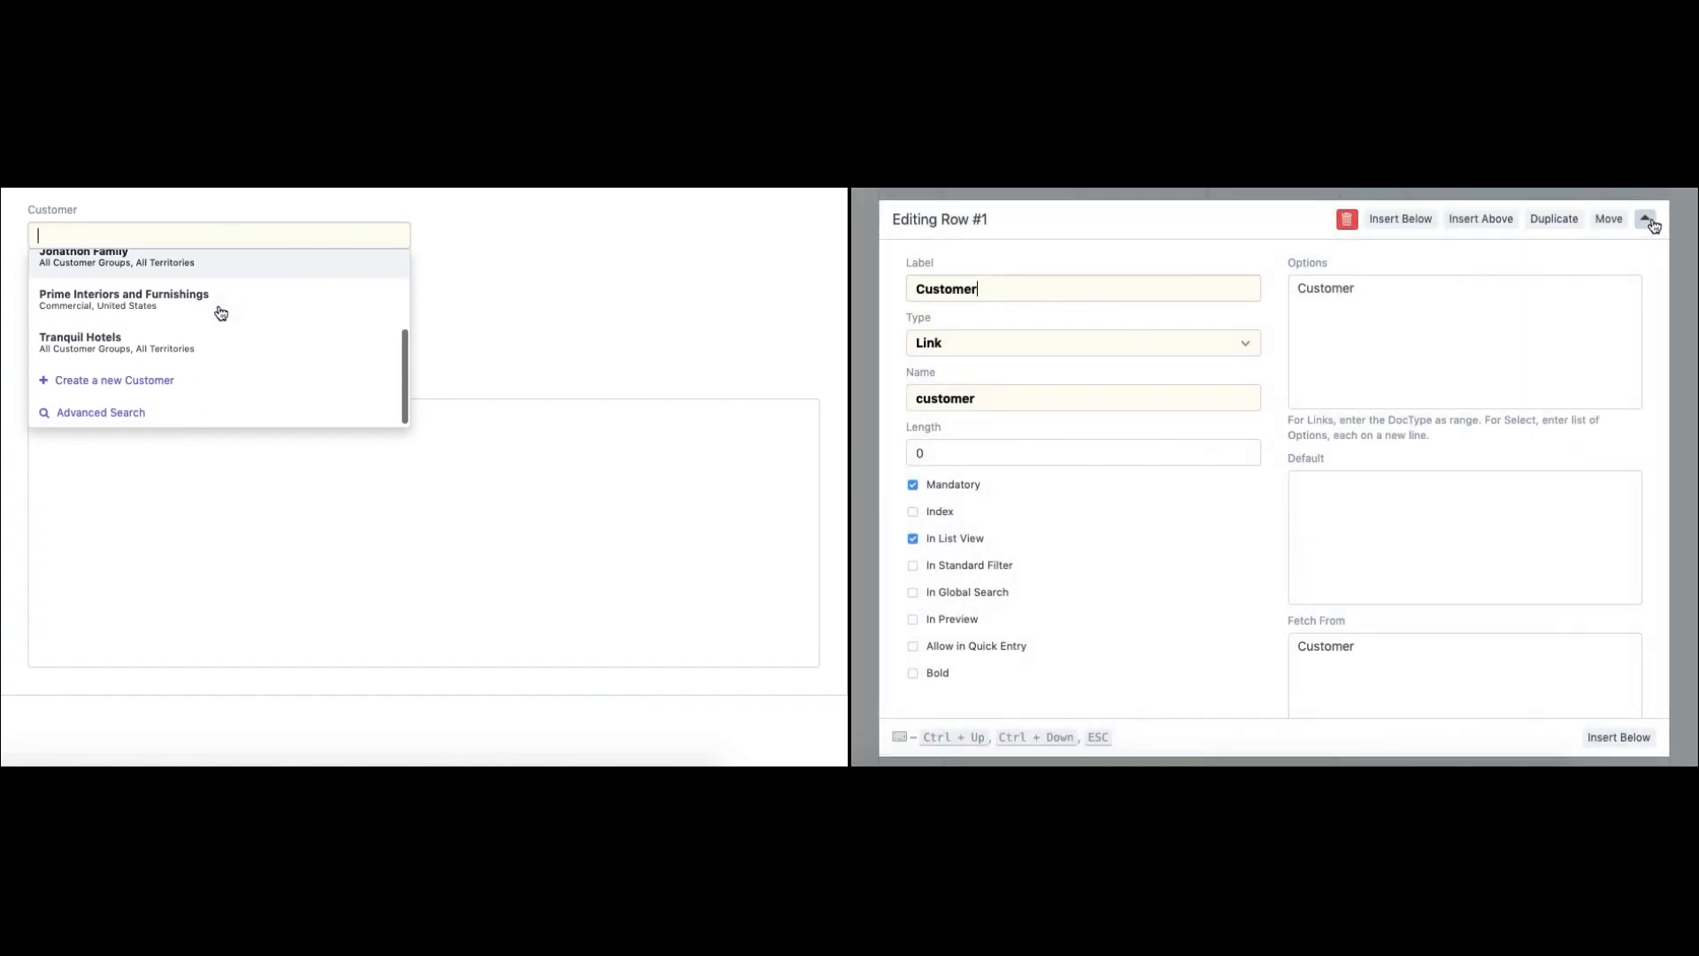
{"action": "left_click", "coordinate": [79, 343]}
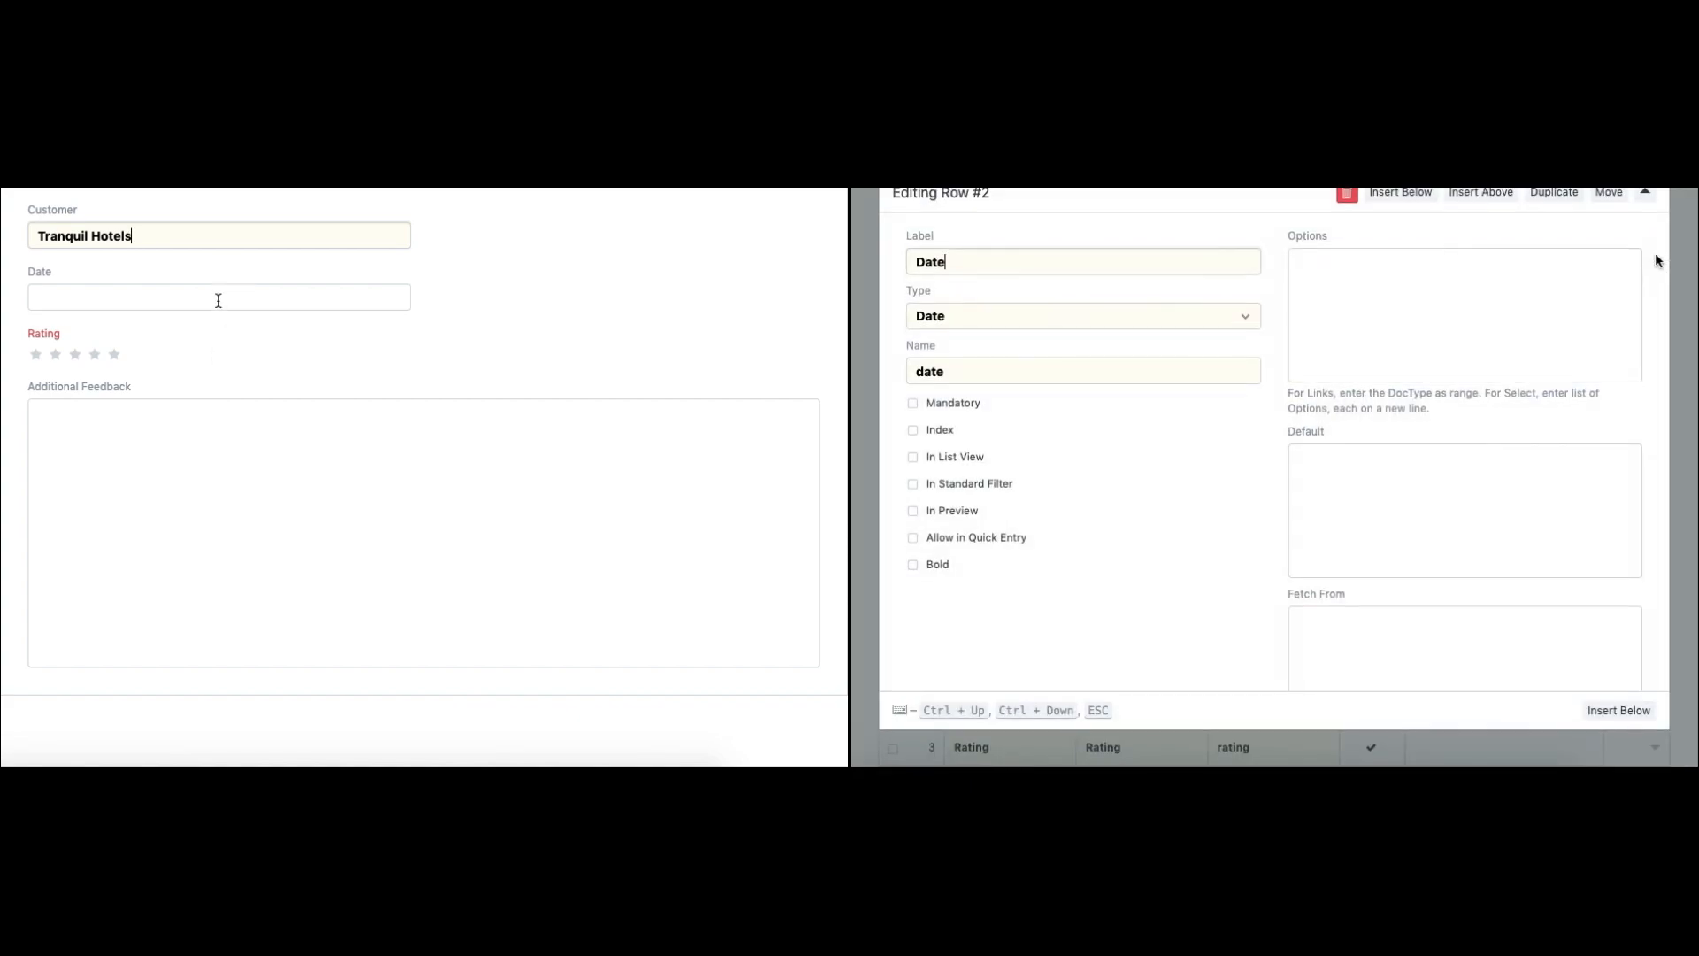
Step: Set the date to 15 May 2020, give 4 stars, and enter the feedback comment
{"action": "left_click", "coordinate": [217, 297]}
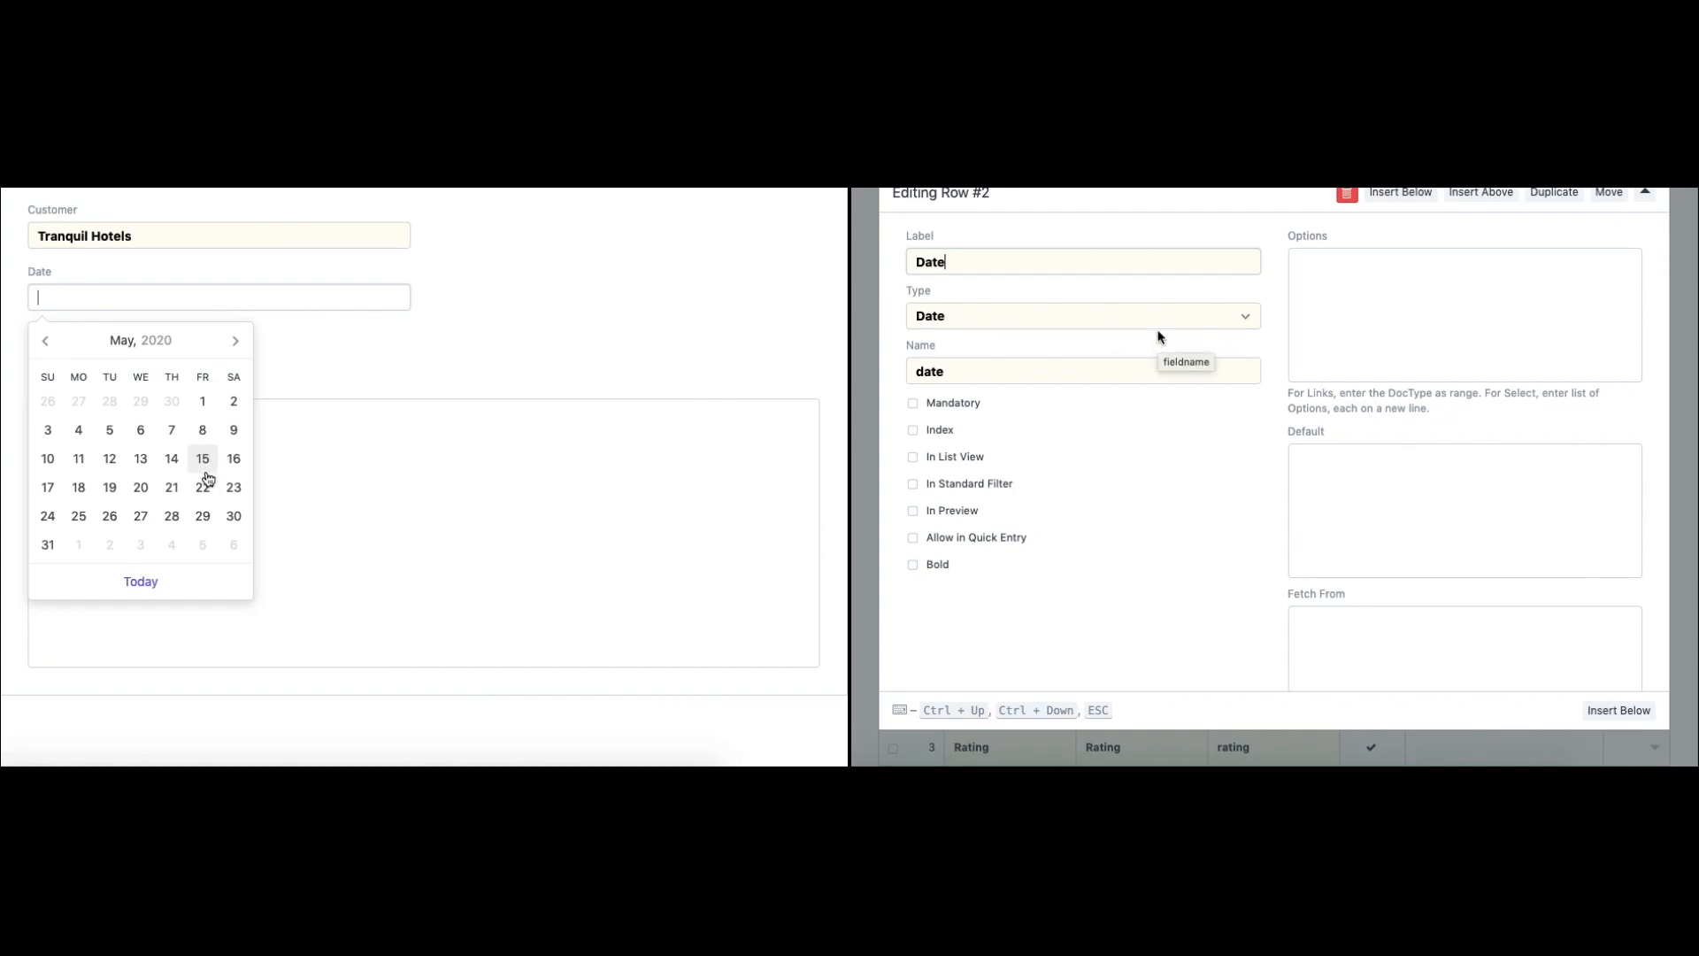
{"action": "left_click", "coordinate": [203, 458]}
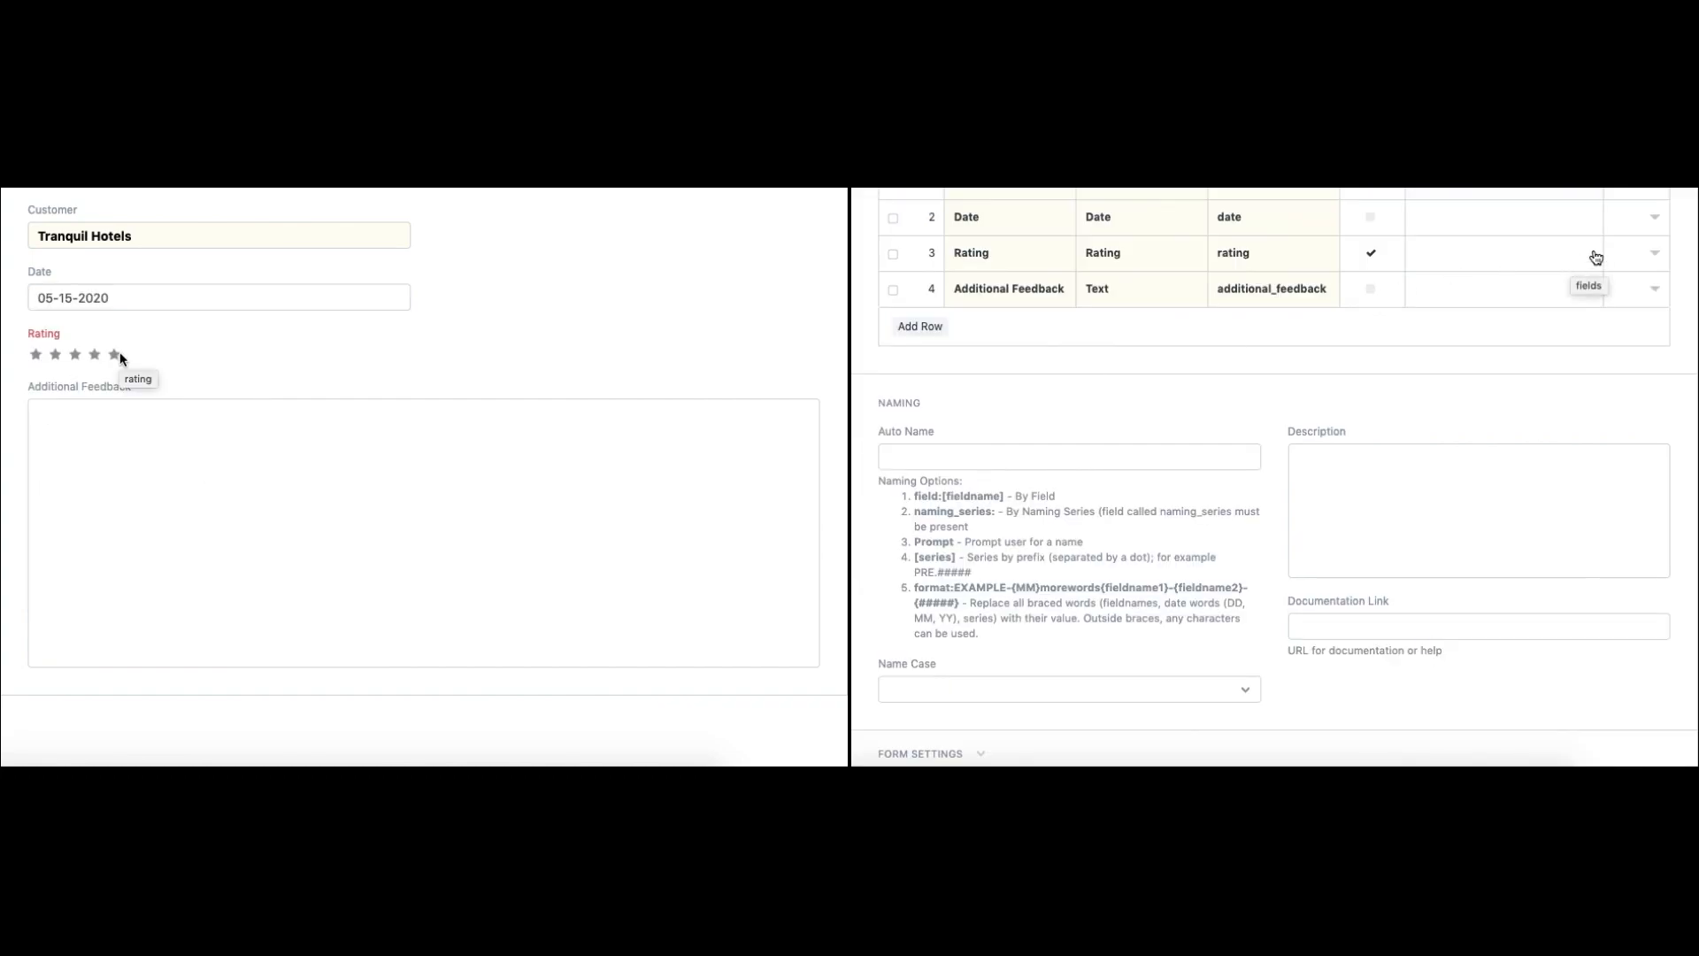
{"action": "left_click", "coordinate": [1596, 258]}
{"action": "type", "text": "Nice Serv"}
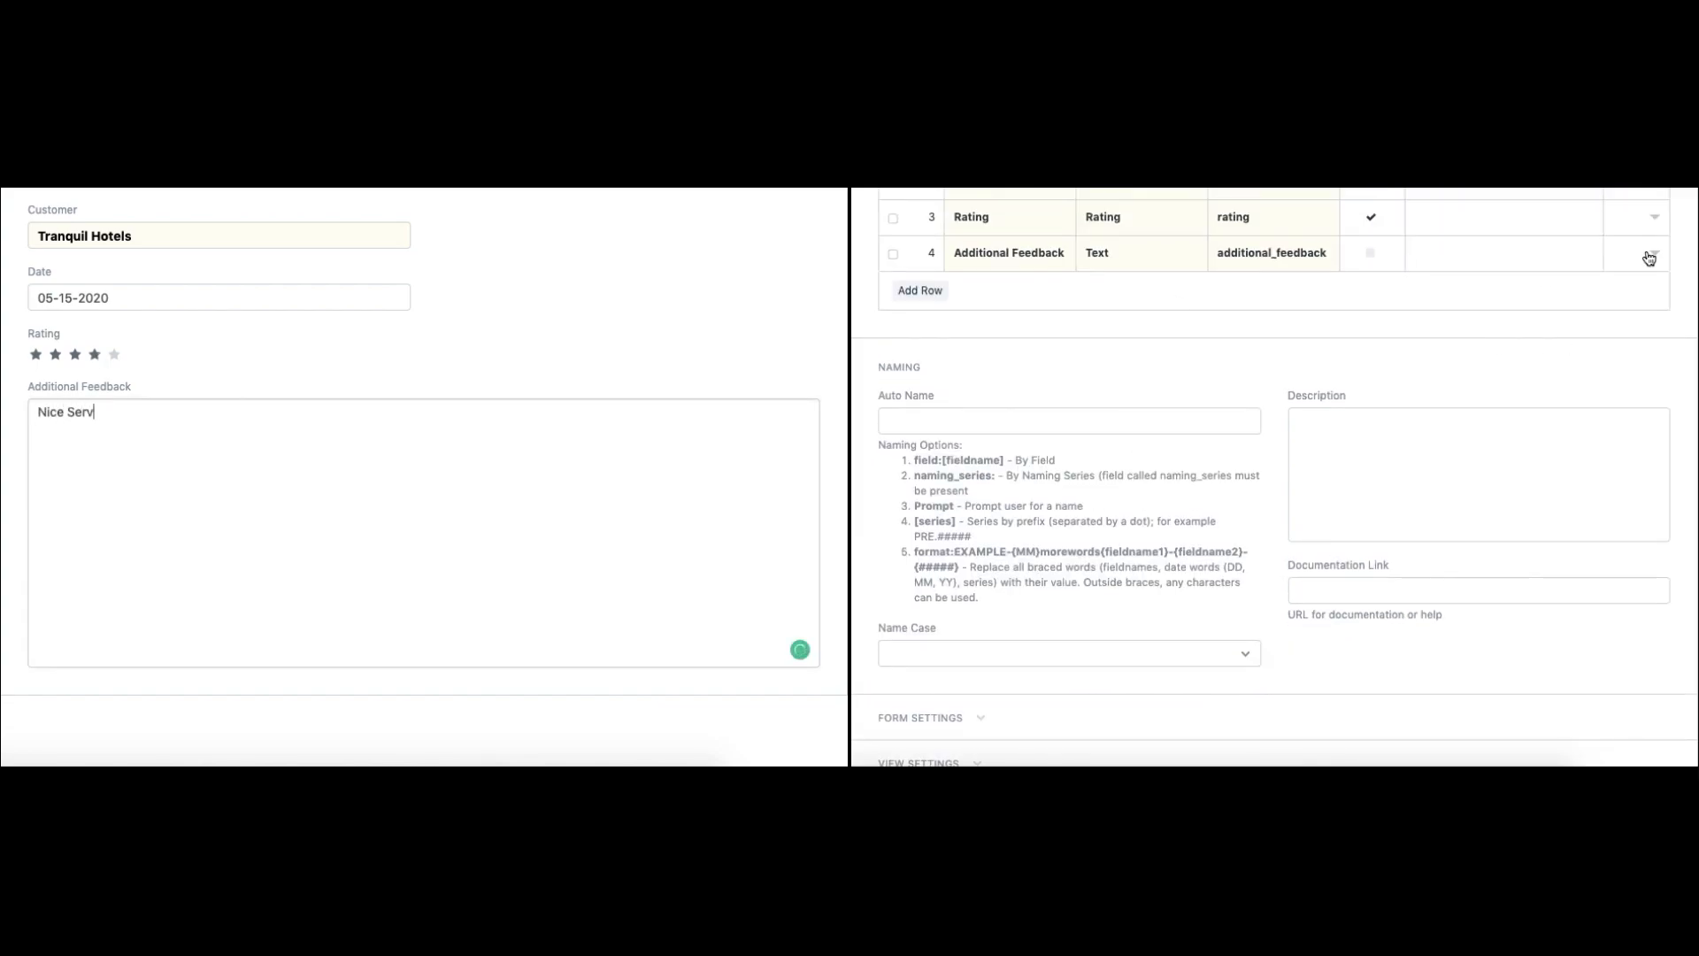
{"action": "left_click", "coordinate": [1648, 252]}
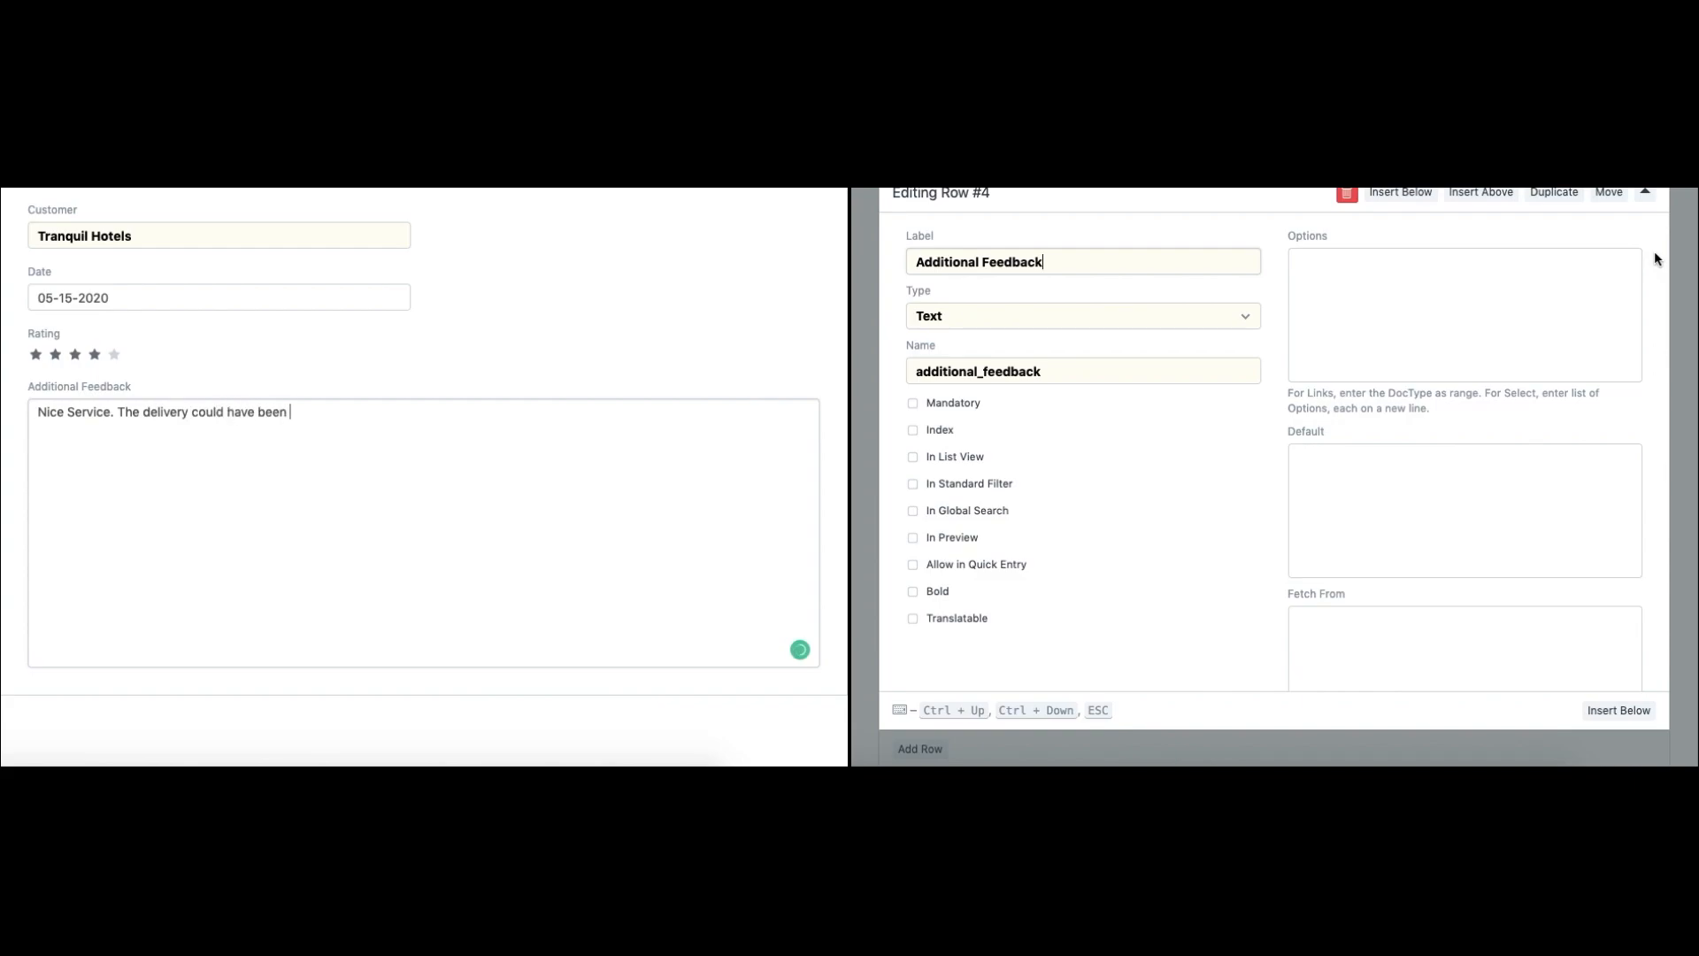
{"action": "type", "text": "faster. that's why 4 start"}
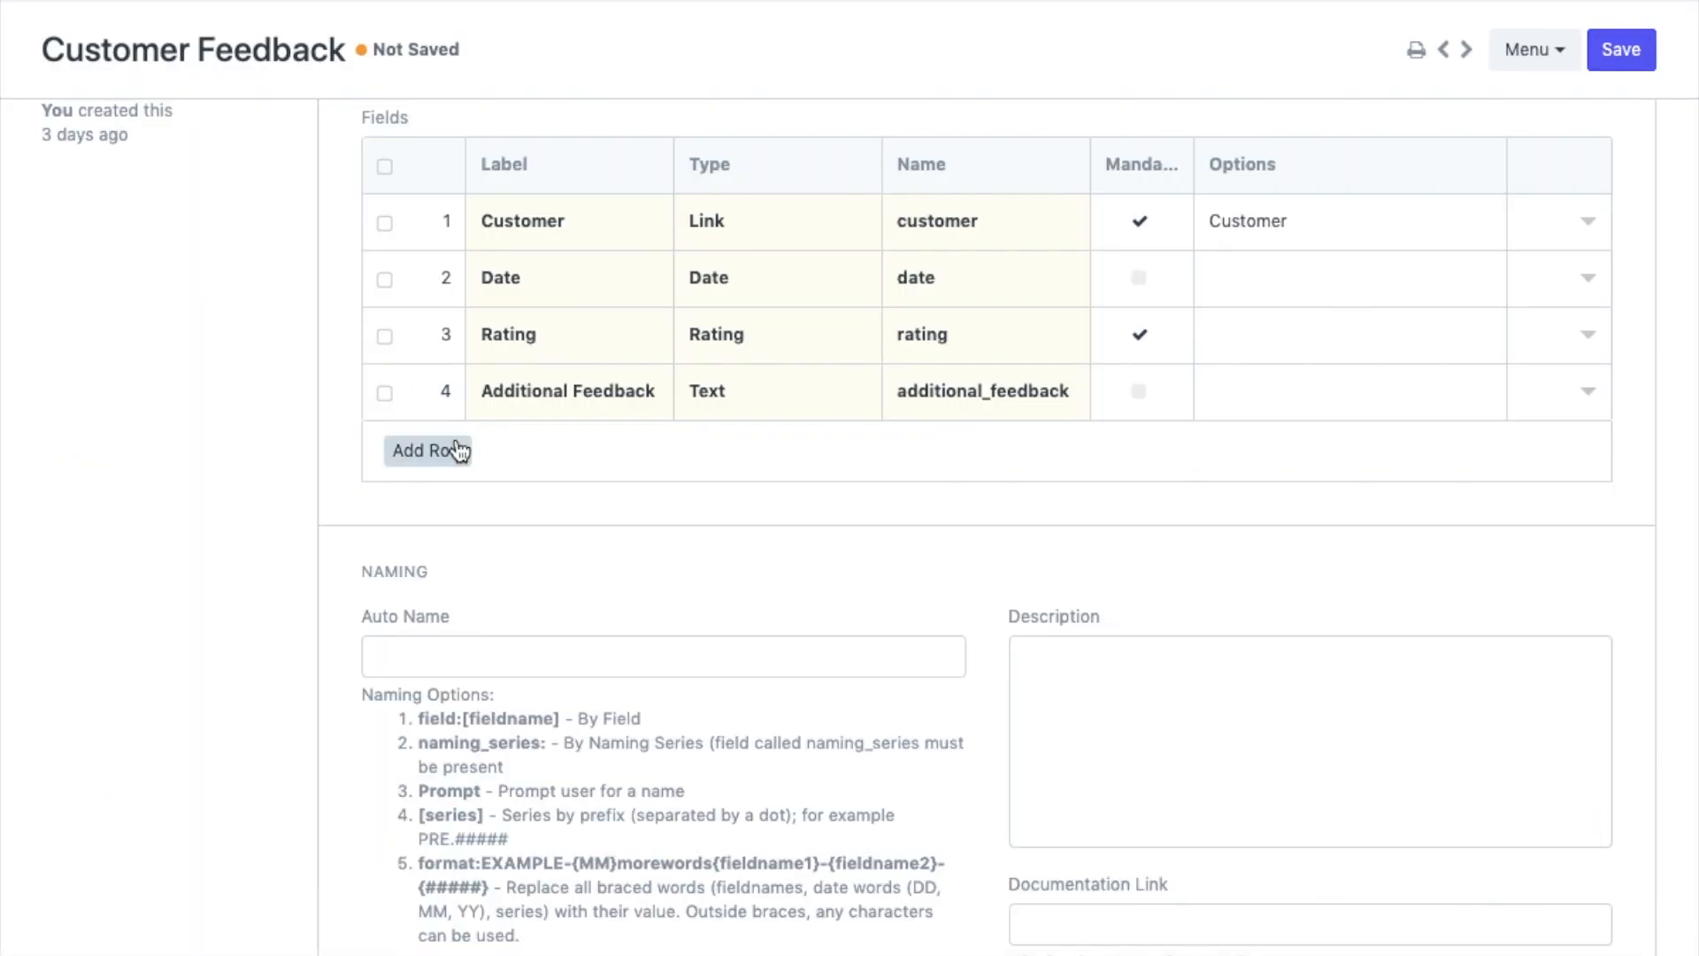
Step: Add a fifth field row and show its full list of field types
{"action": "left_click", "coordinate": [429, 450]}
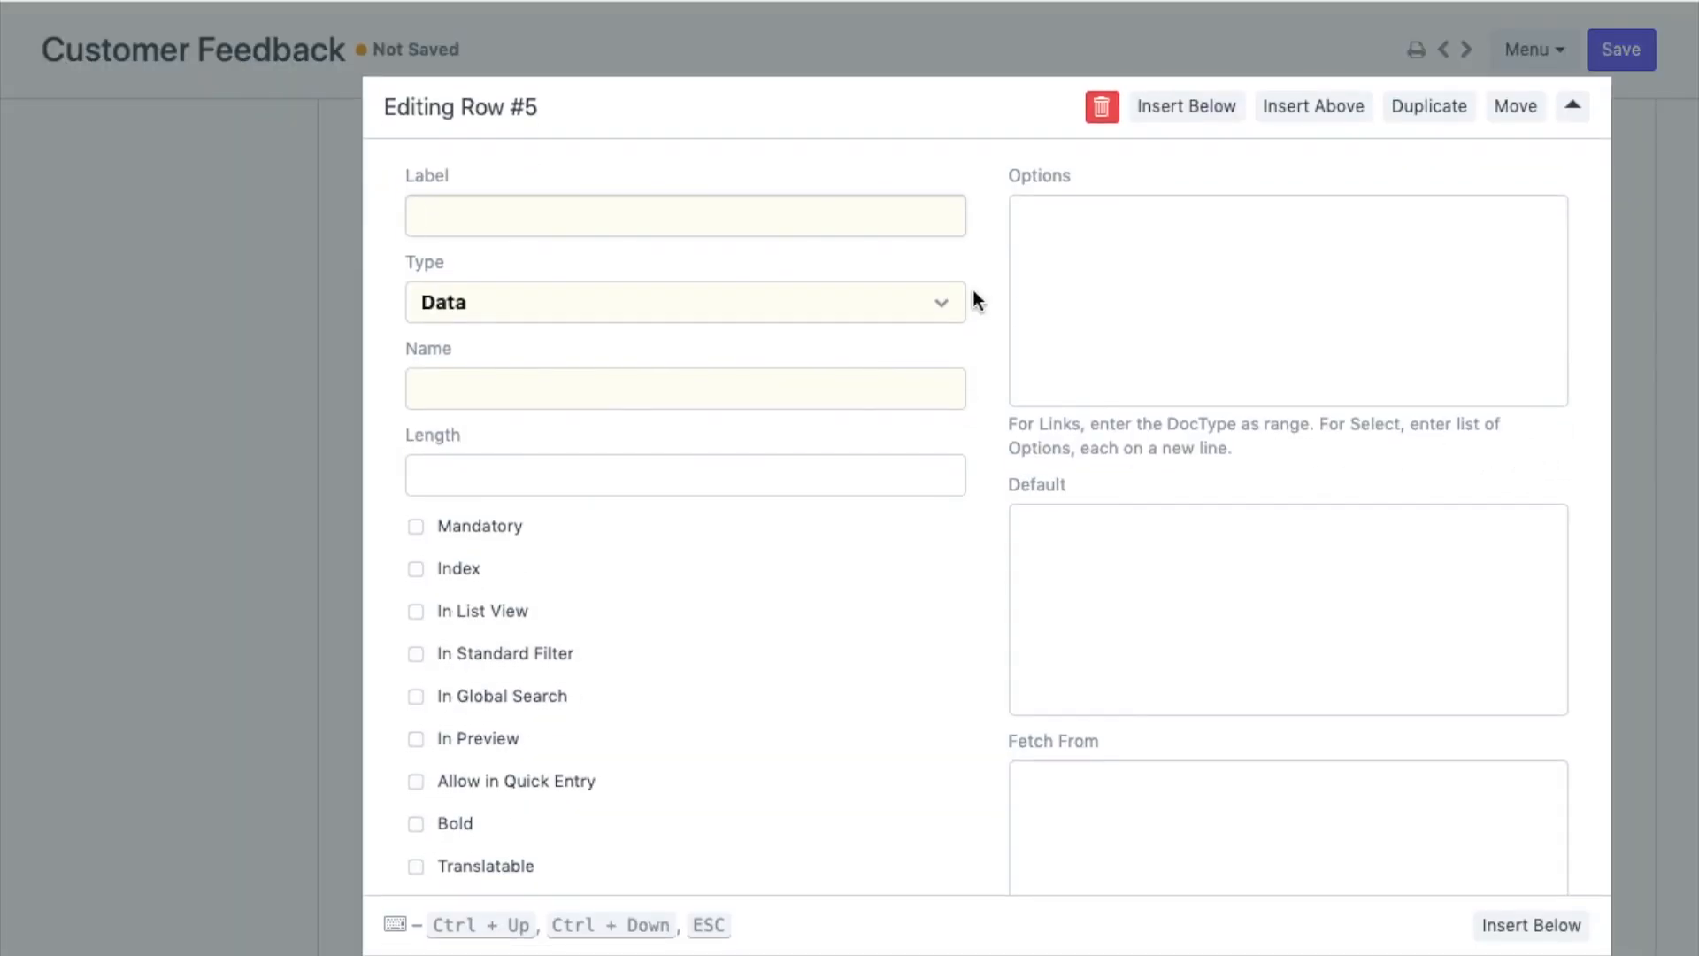
{"action": "left_click", "coordinate": [684, 303]}
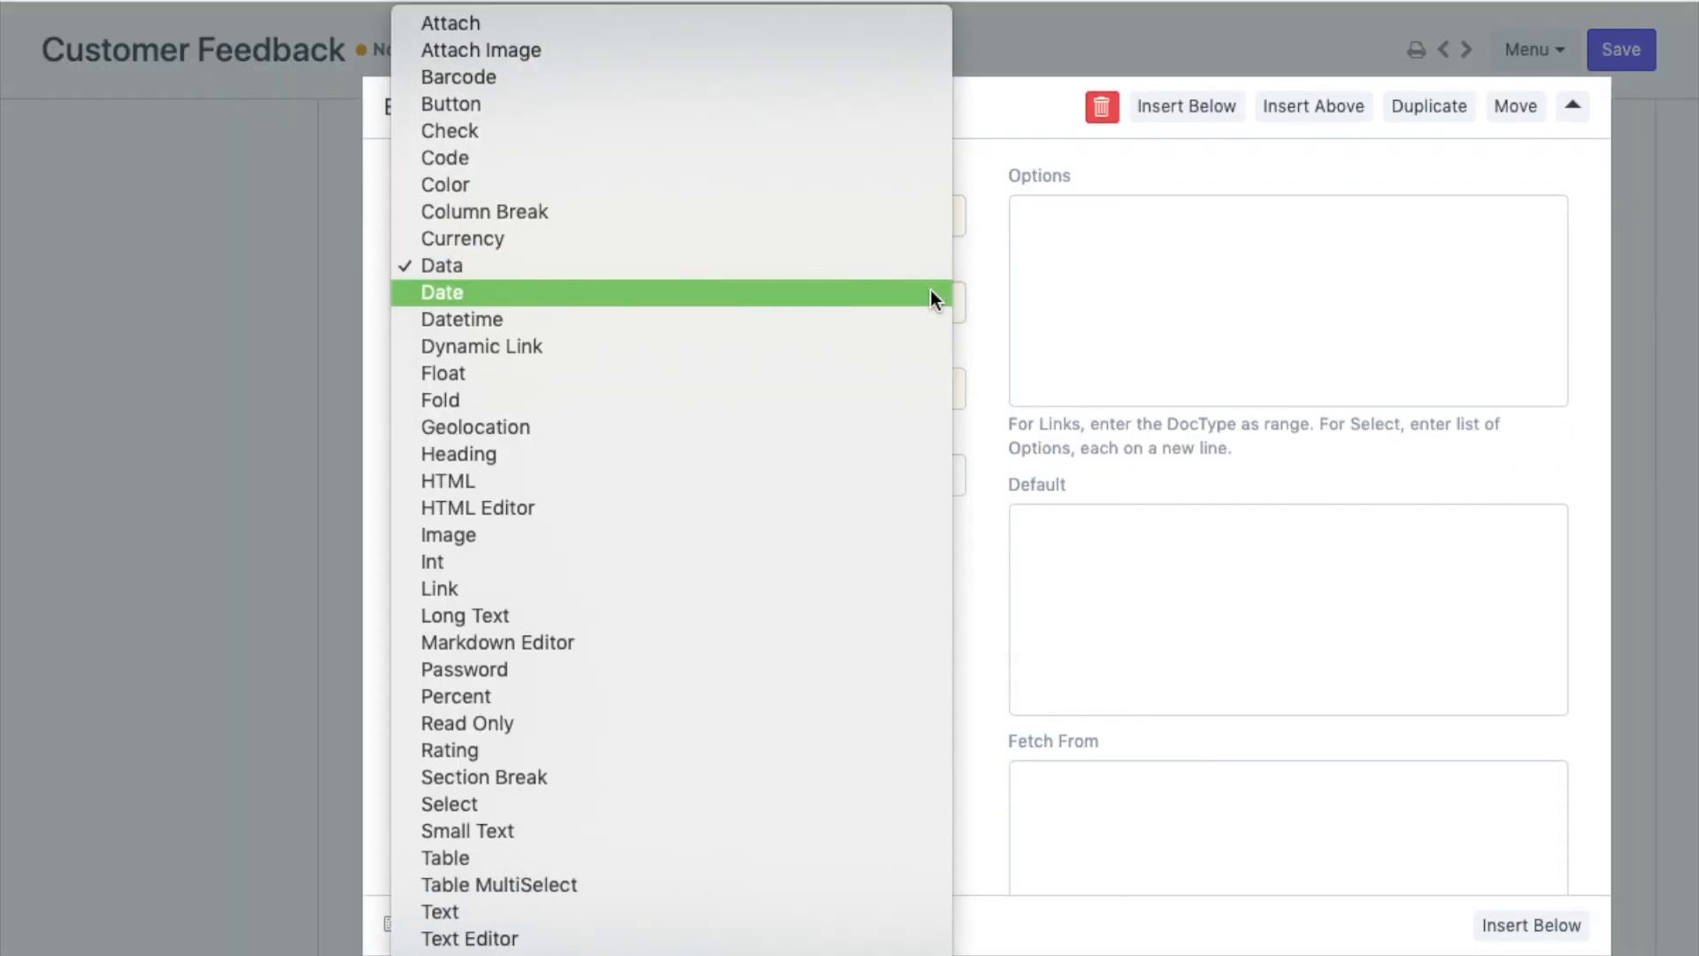
{"action": "mouse_move", "coordinate": [1001, 531]}
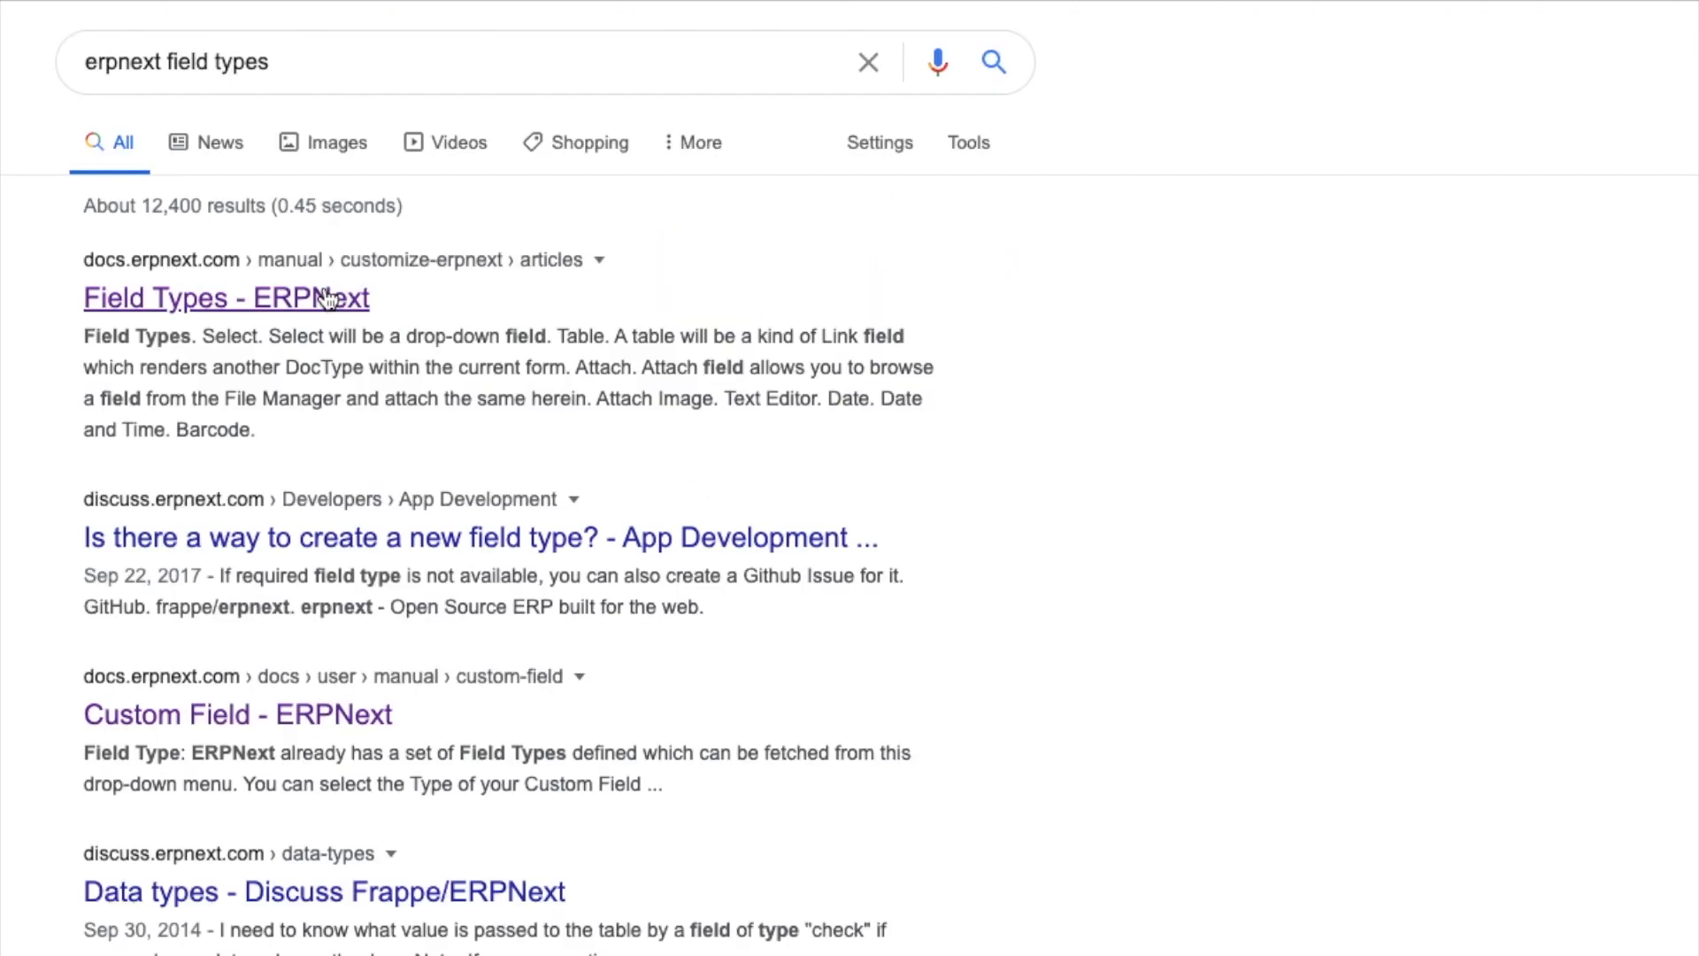
Step: Open the 'Field Types - ERPNext' documentation result from Google
{"action": "left_click", "coordinate": [226, 298]}
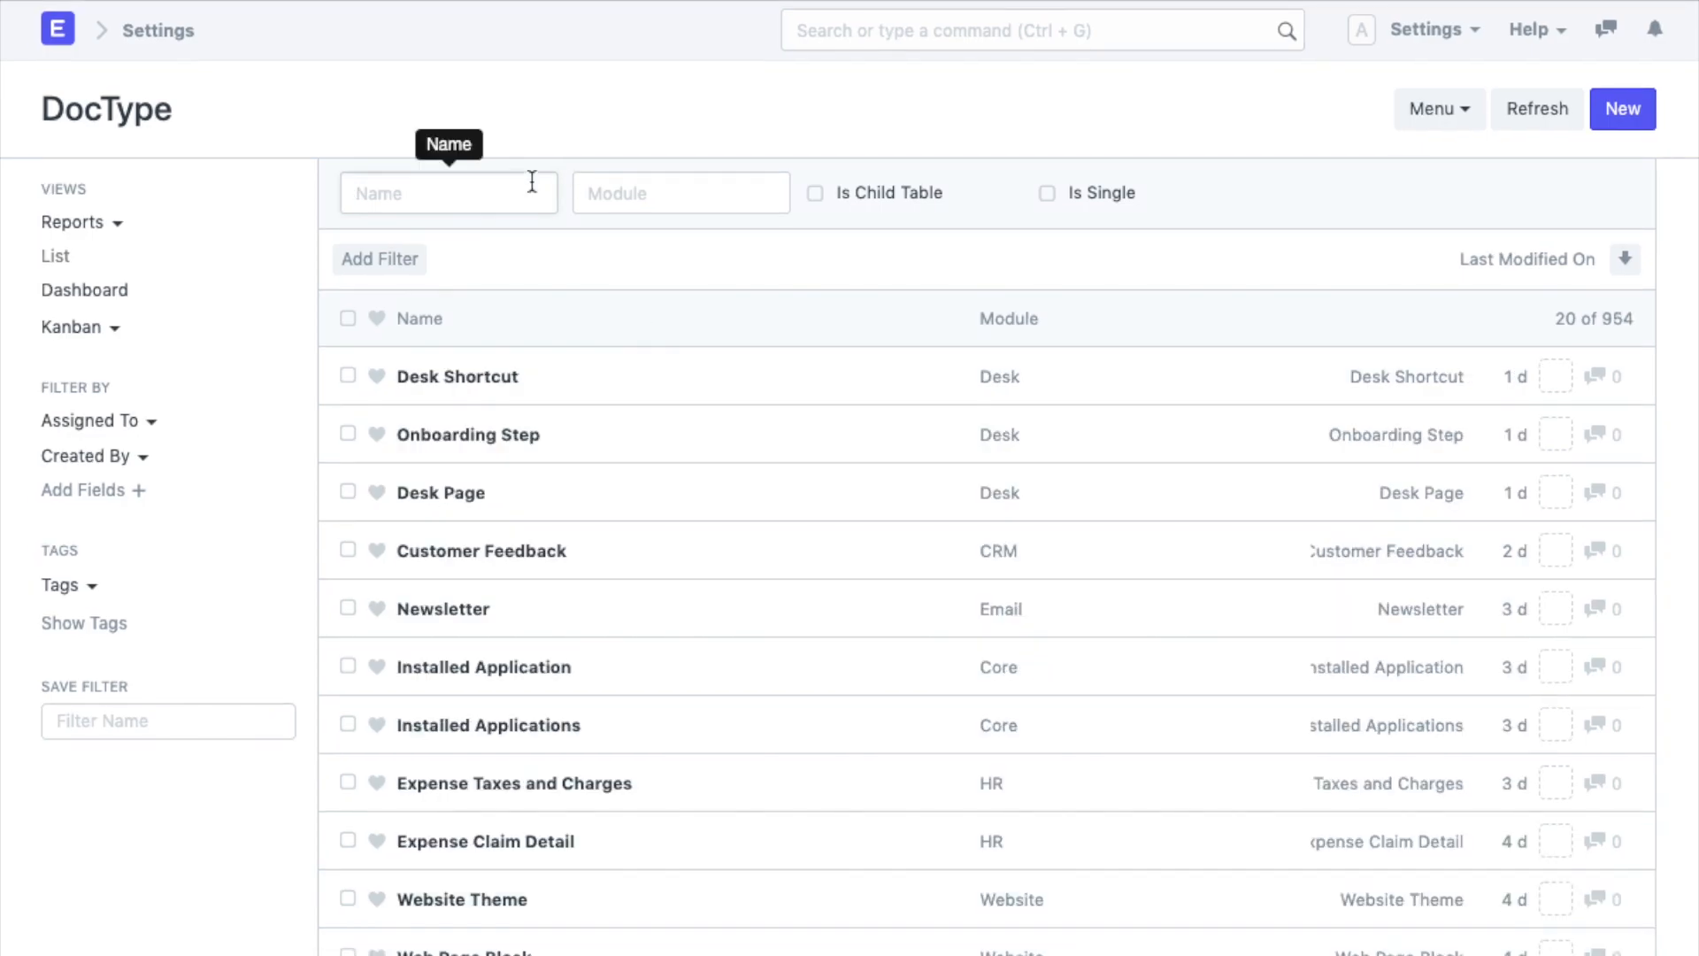
Step: Filter the DocType list by 'Item', open Item, and scroll through its Fields table
{"action": "type", "text": "Item"}
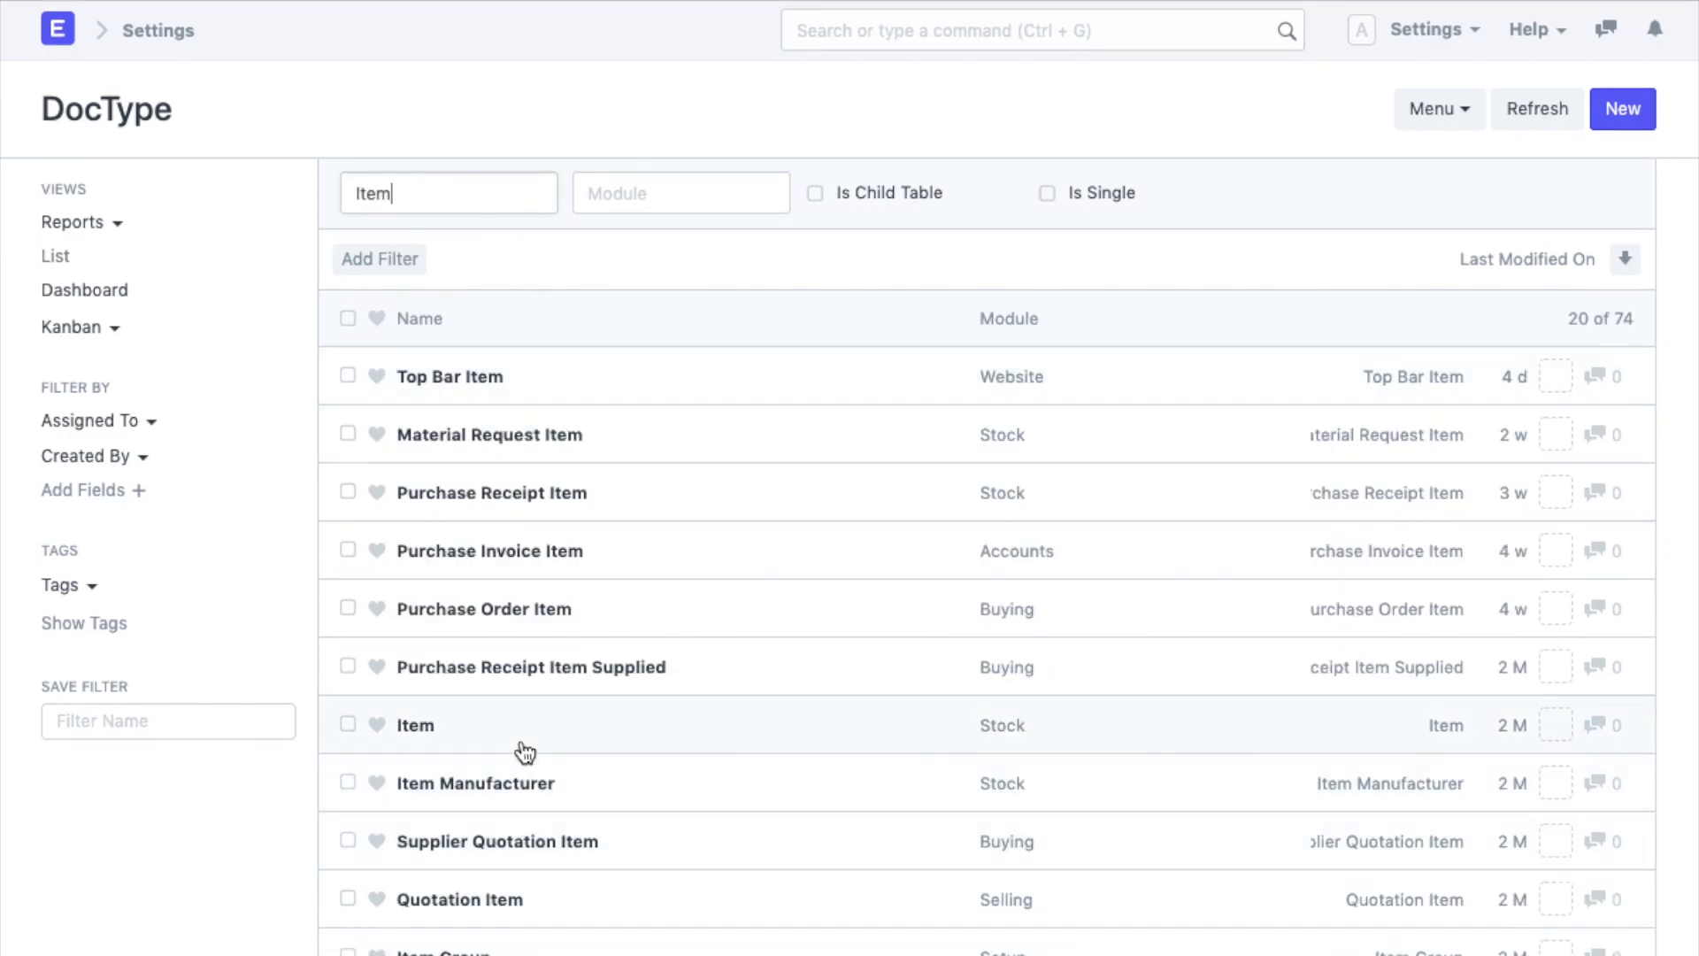
{"action": "left_click", "coordinate": [415, 725]}
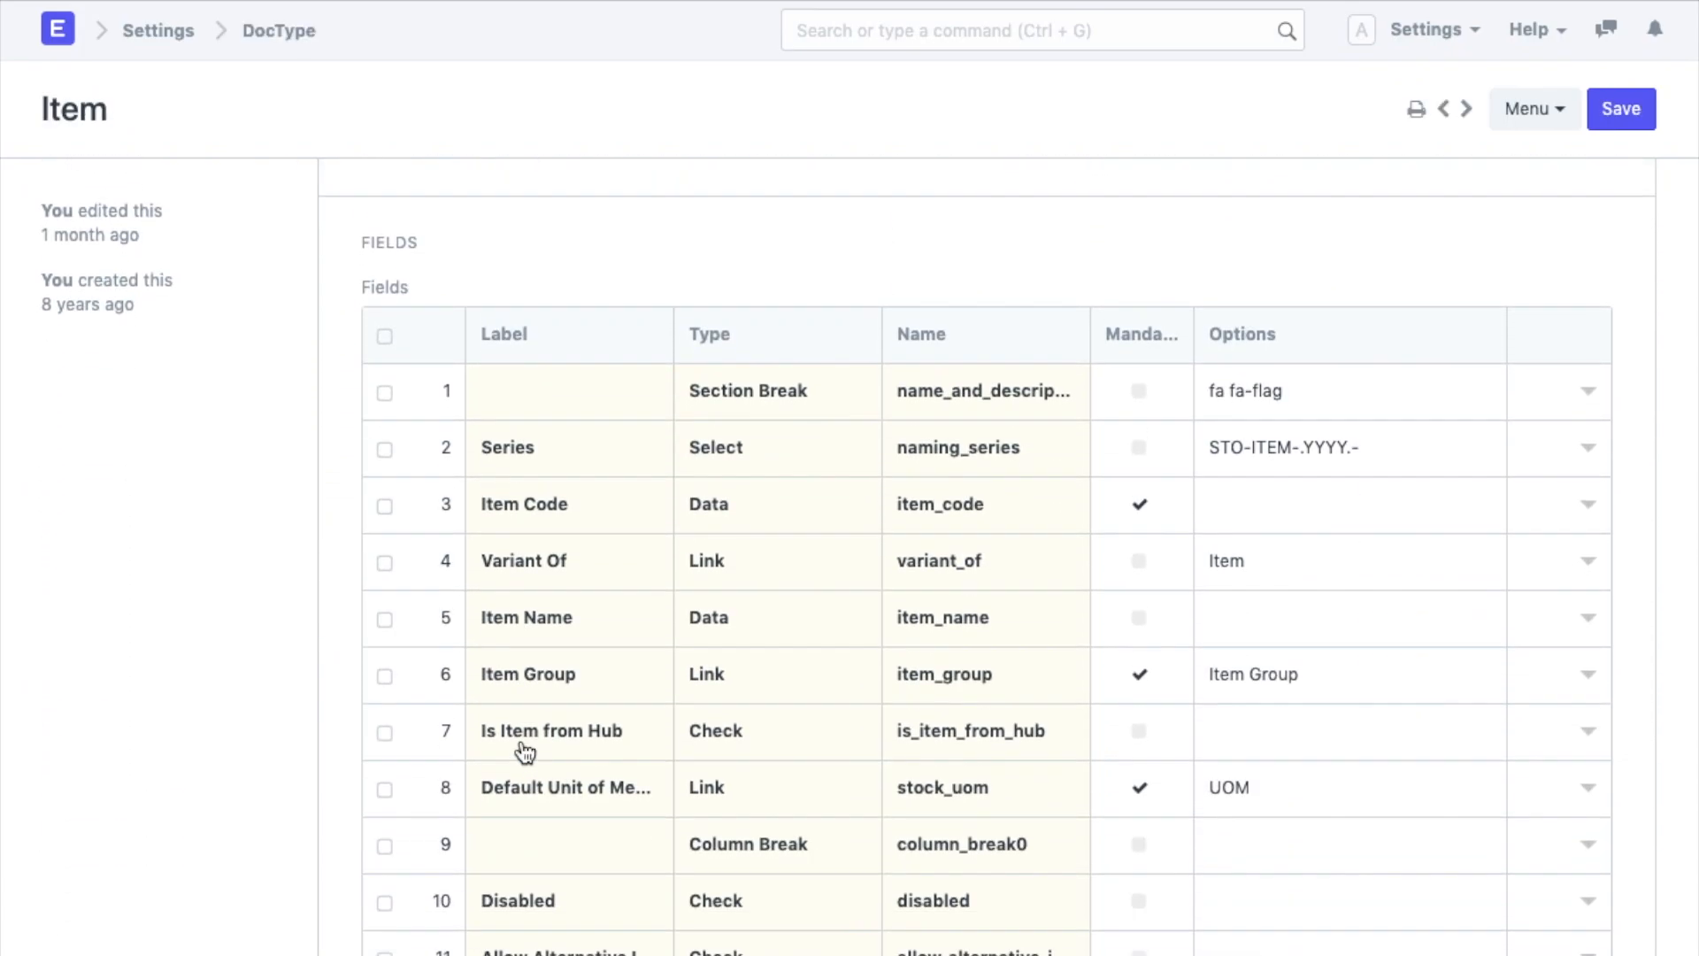
{"action": "scroll", "scroll_direction": "down", "scroll_amount": 3}
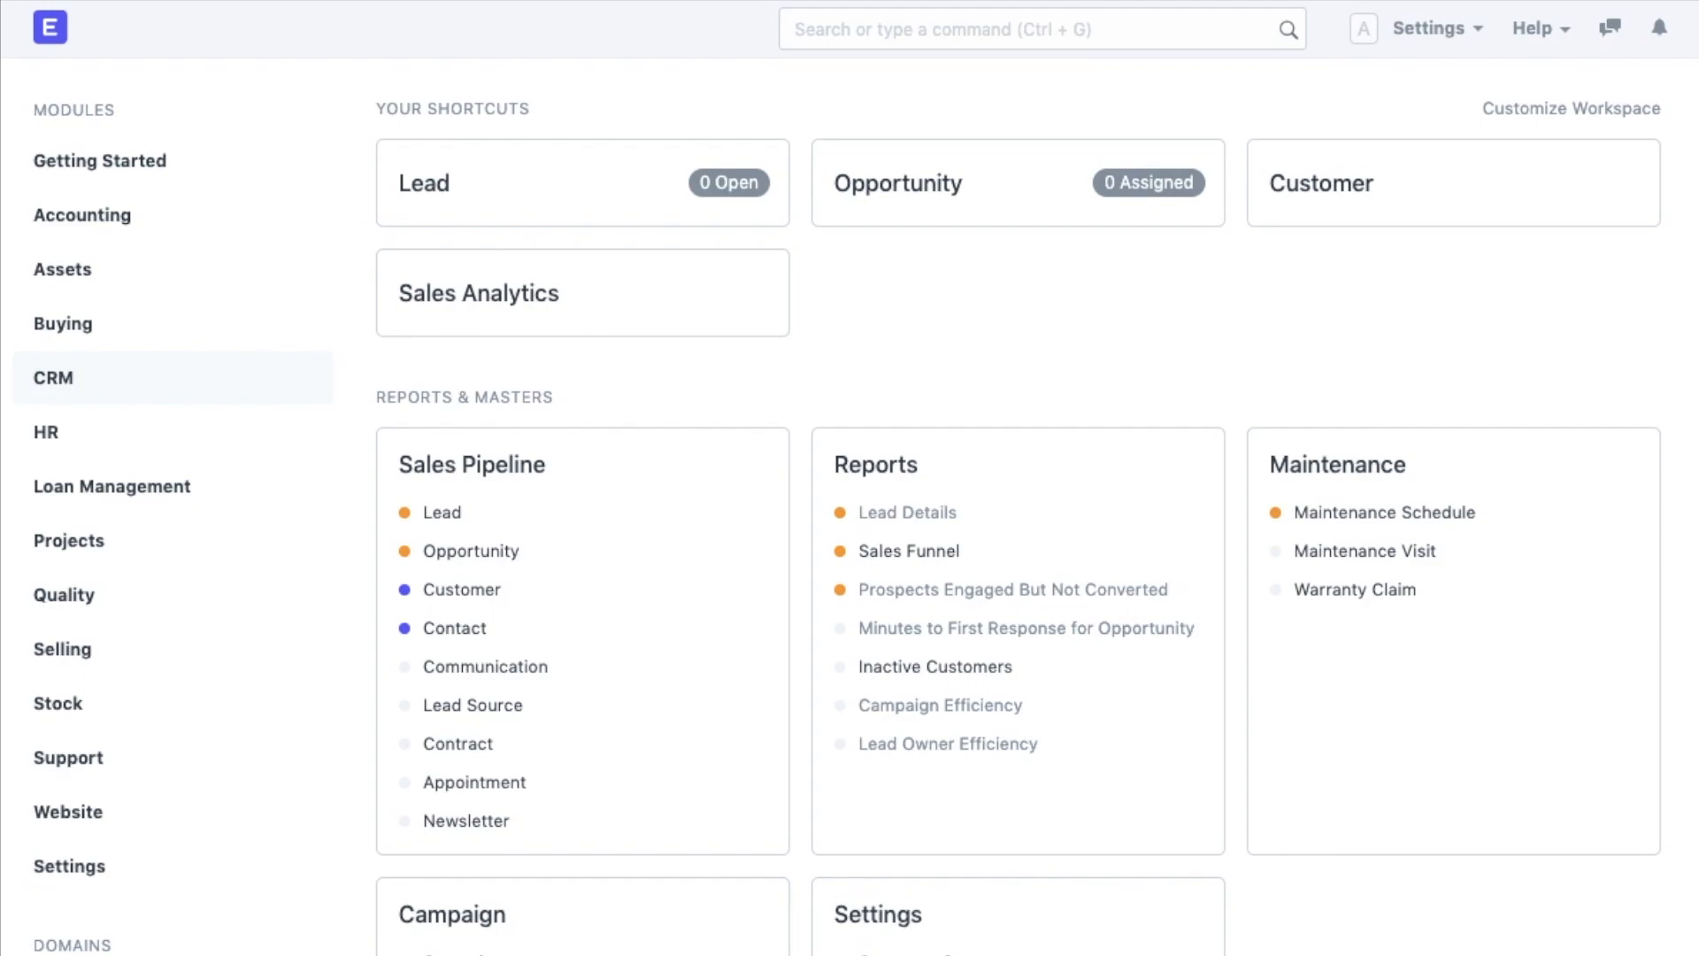
Step: Open a new Data Import from the awesome bar and show the Help dropdown resources
{"action": "type", "text": "Dat"}
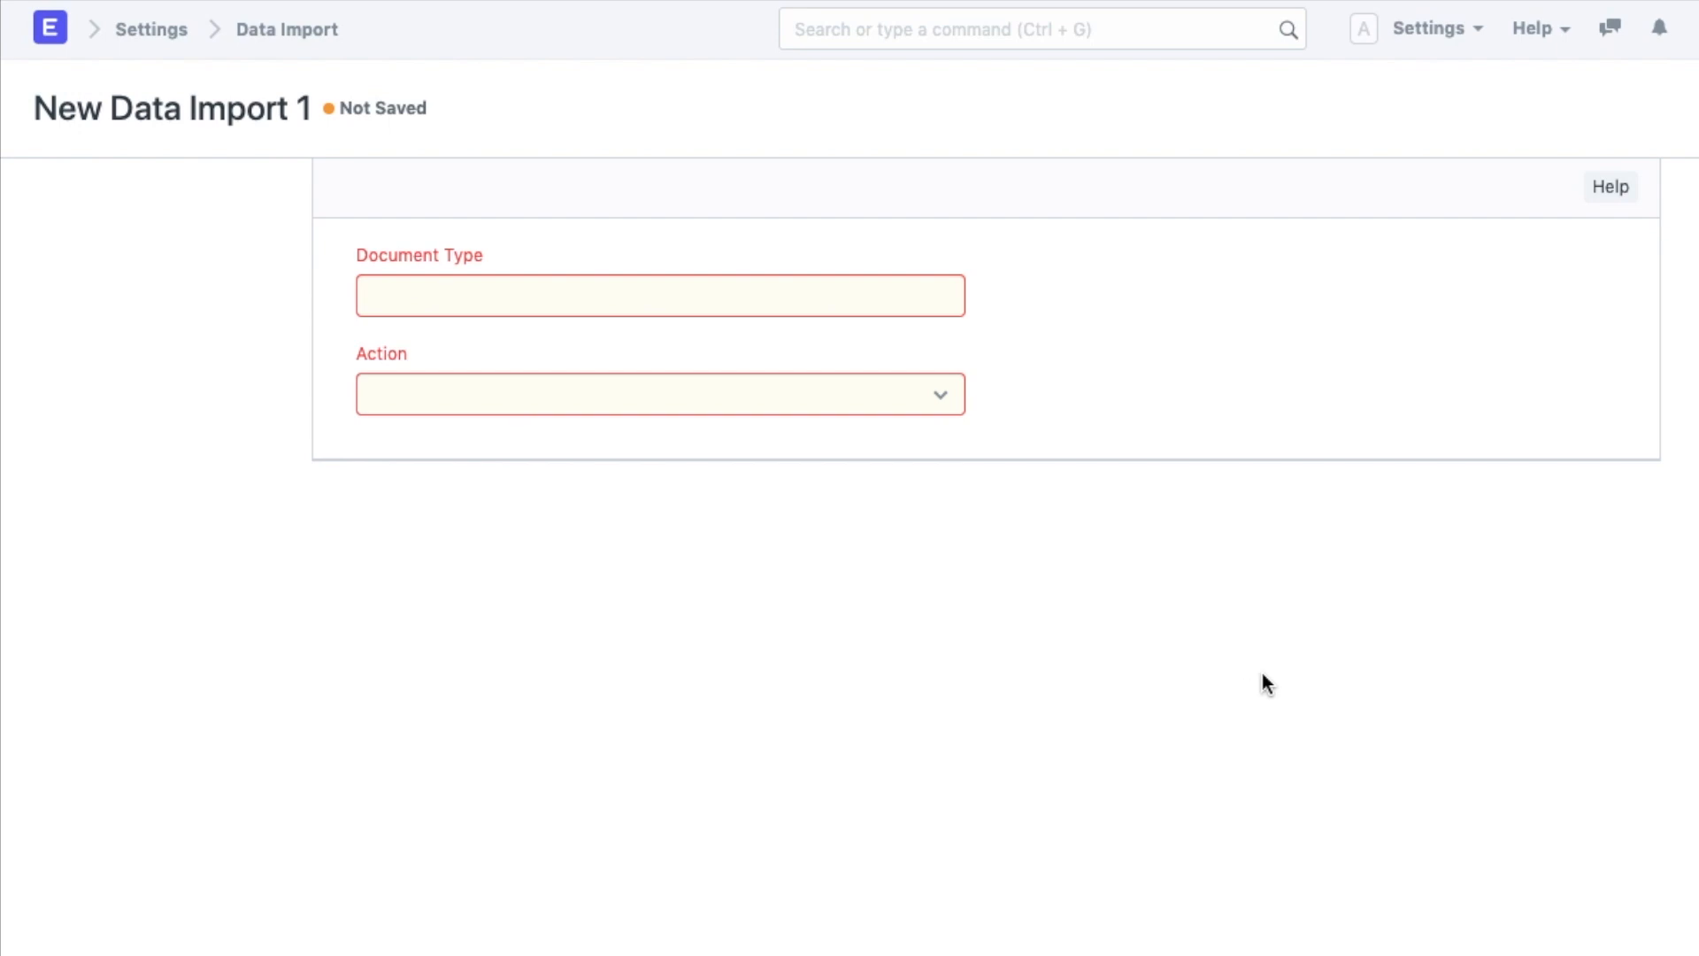
{"action": "left_click", "coordinate": [1536, 29]}
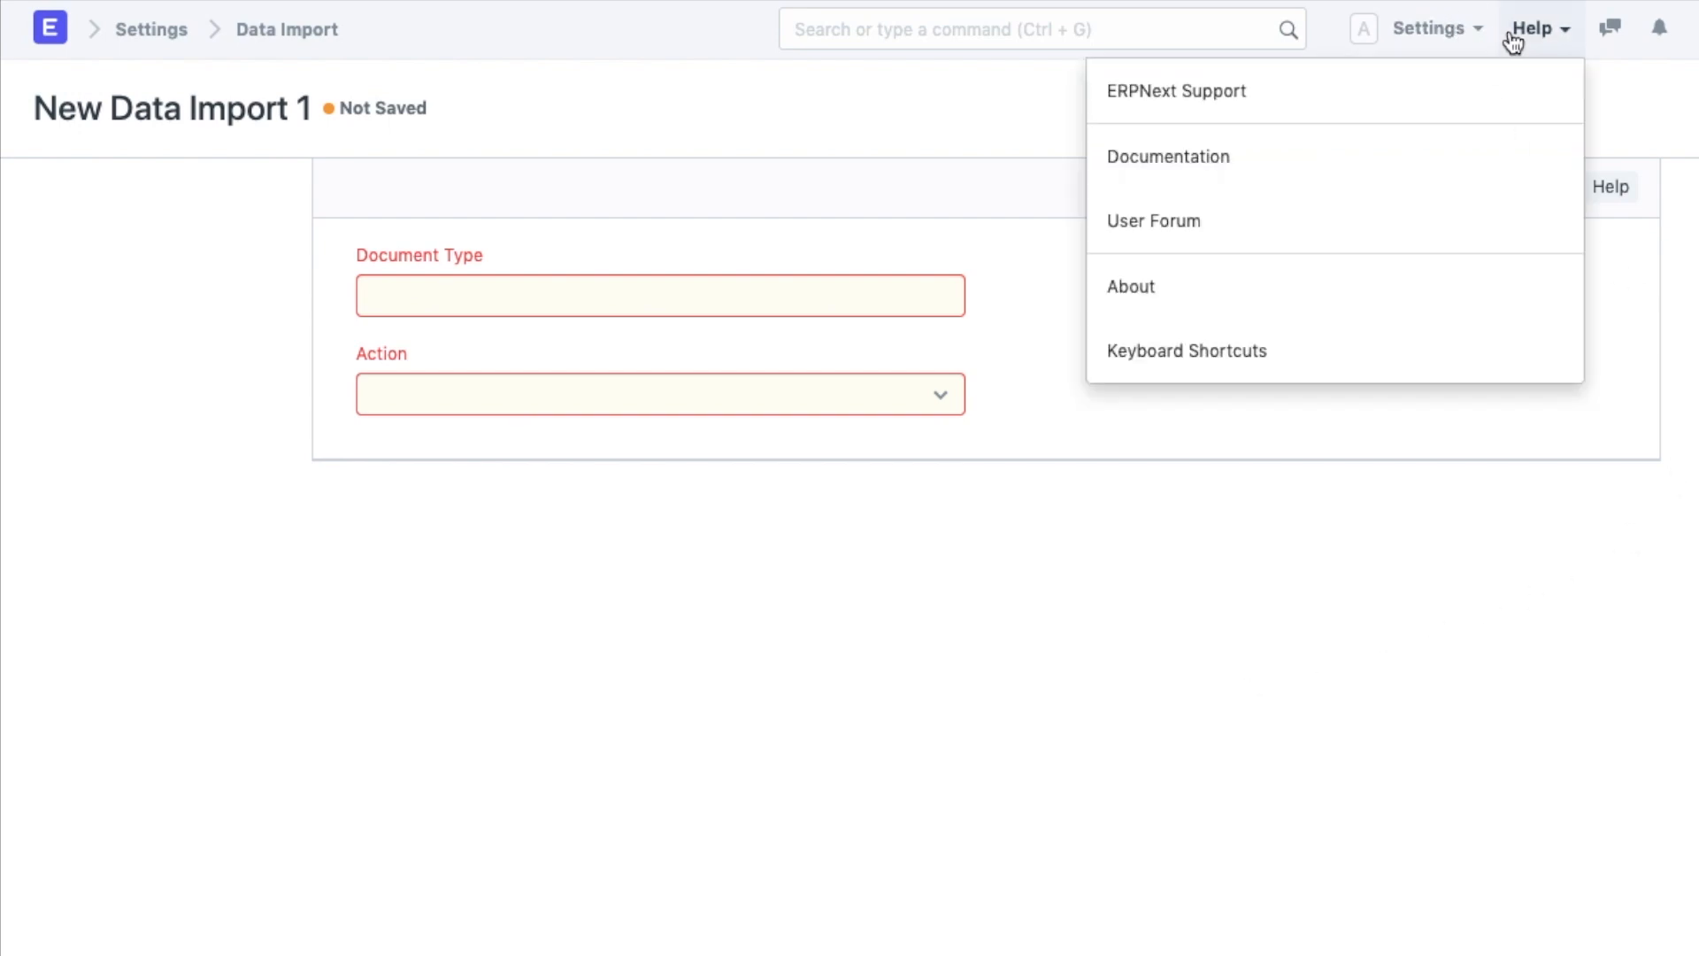
{"action": "mouse_move", "coordinate": [1416, 157]}
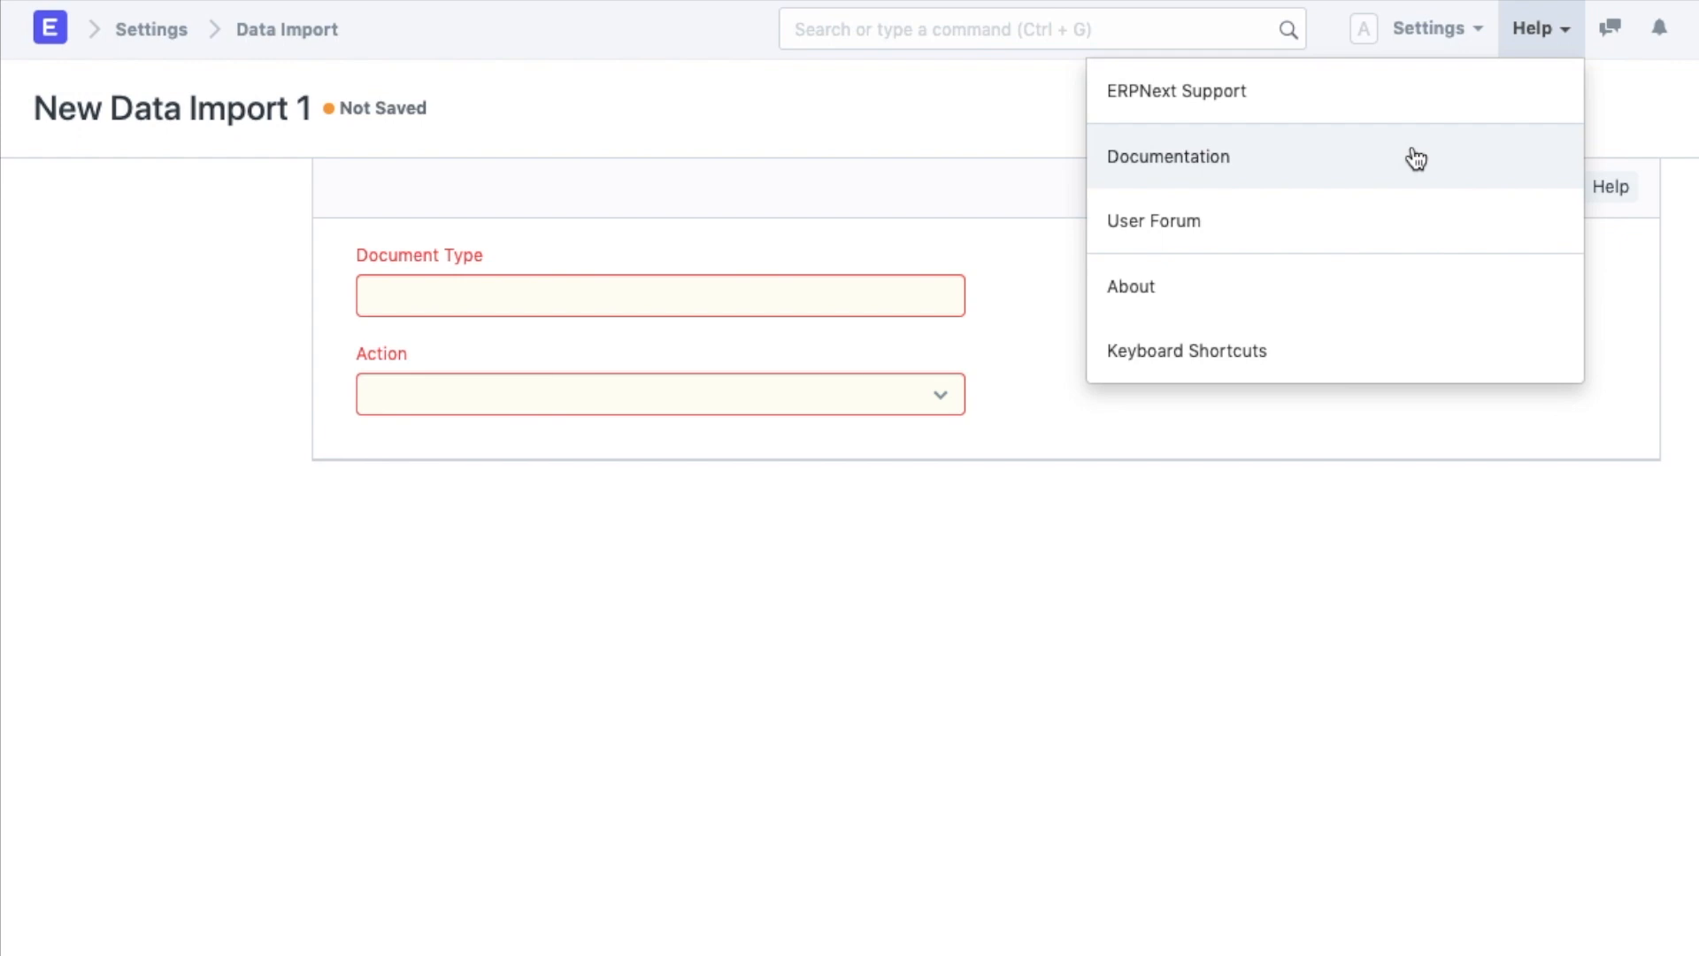
{"action": "mouse_move", "coordinate": [1425, 90]}
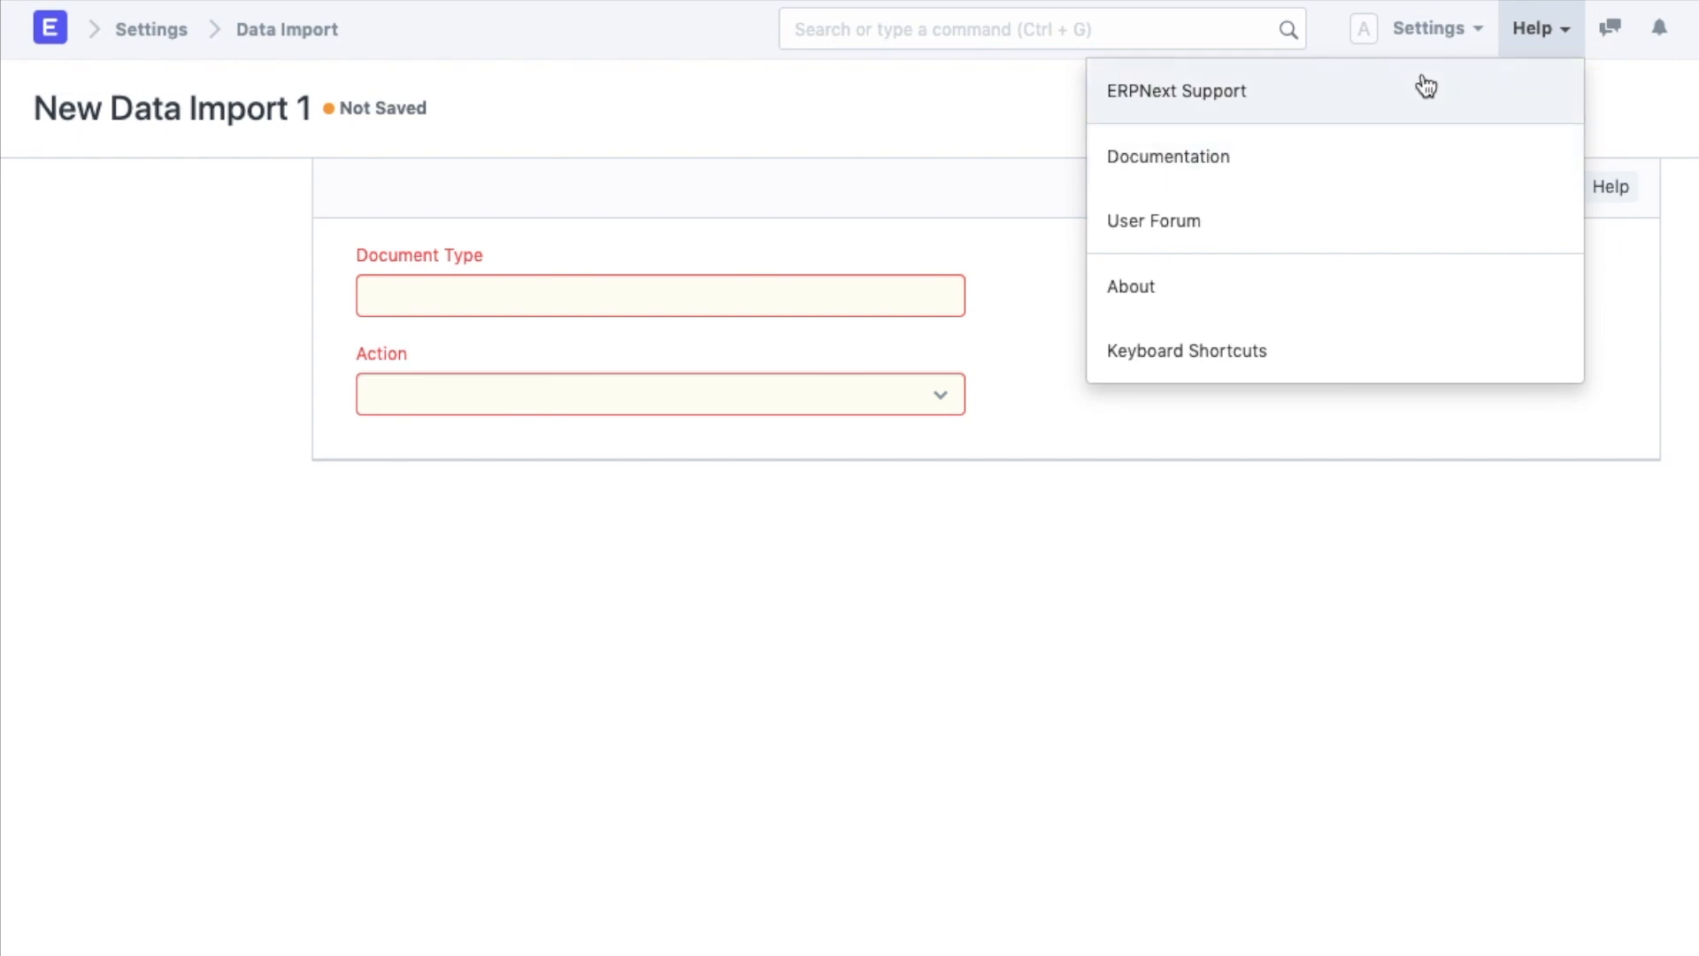